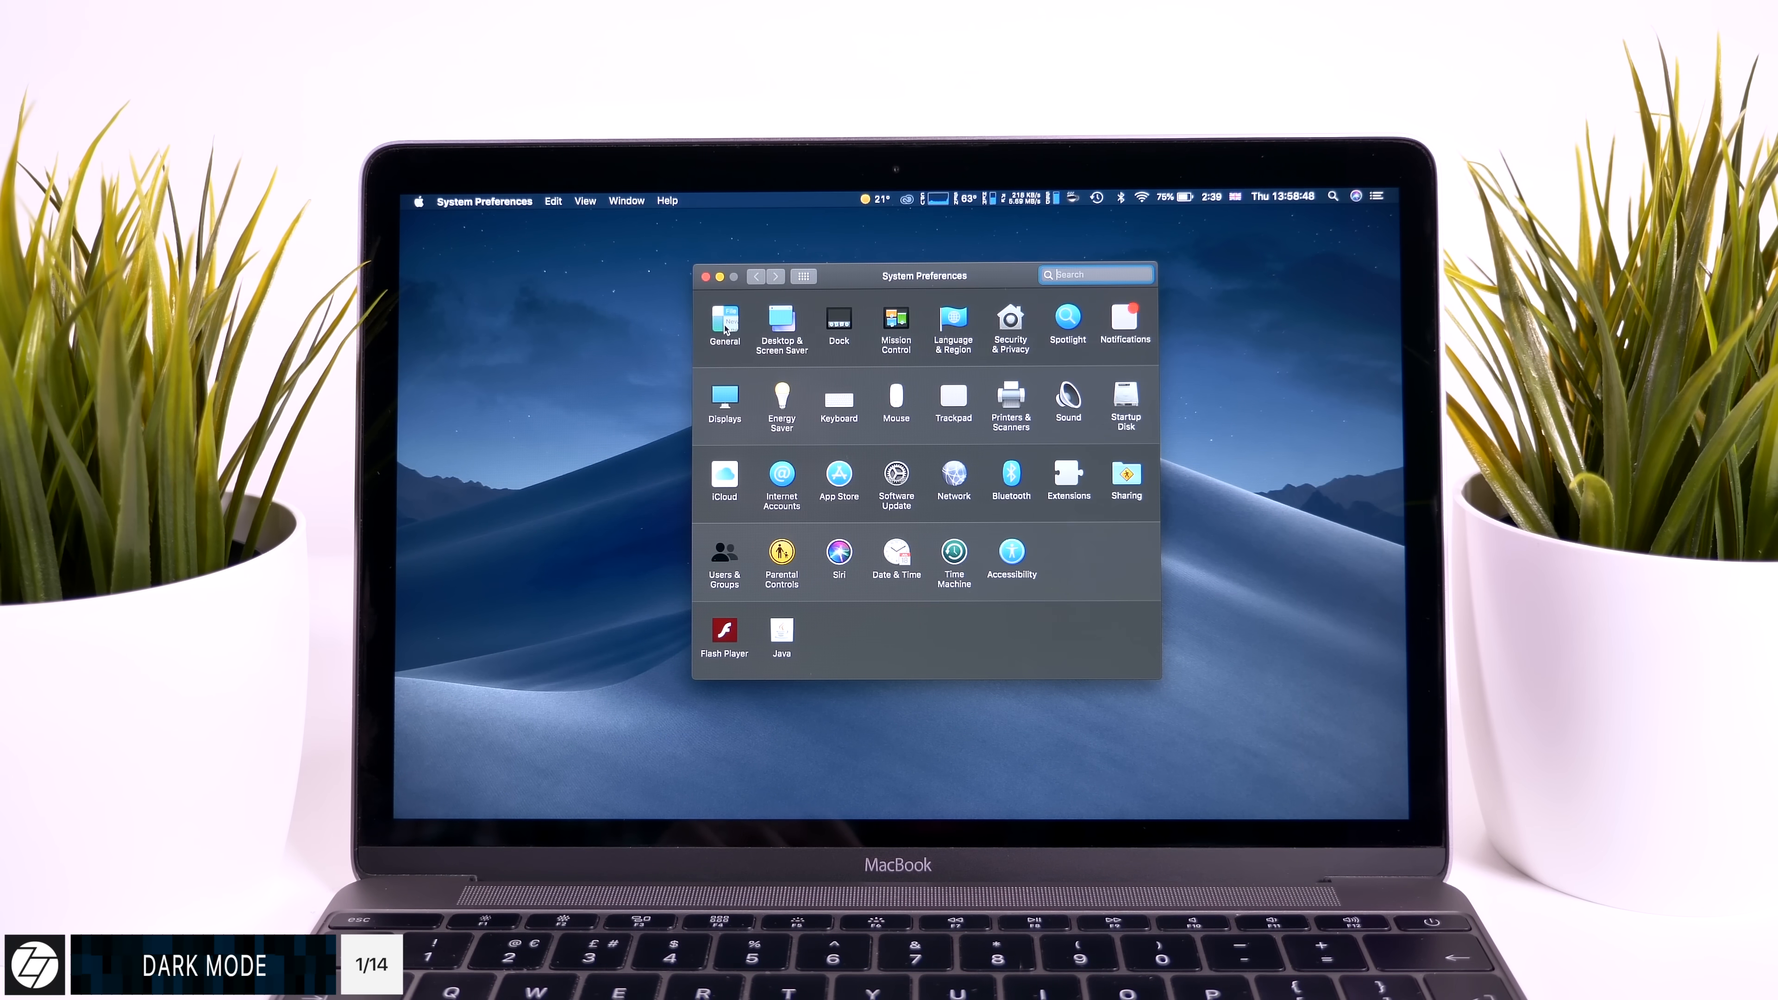
Turn on the Dark appearance in the General preference pane.
click(723, 324)
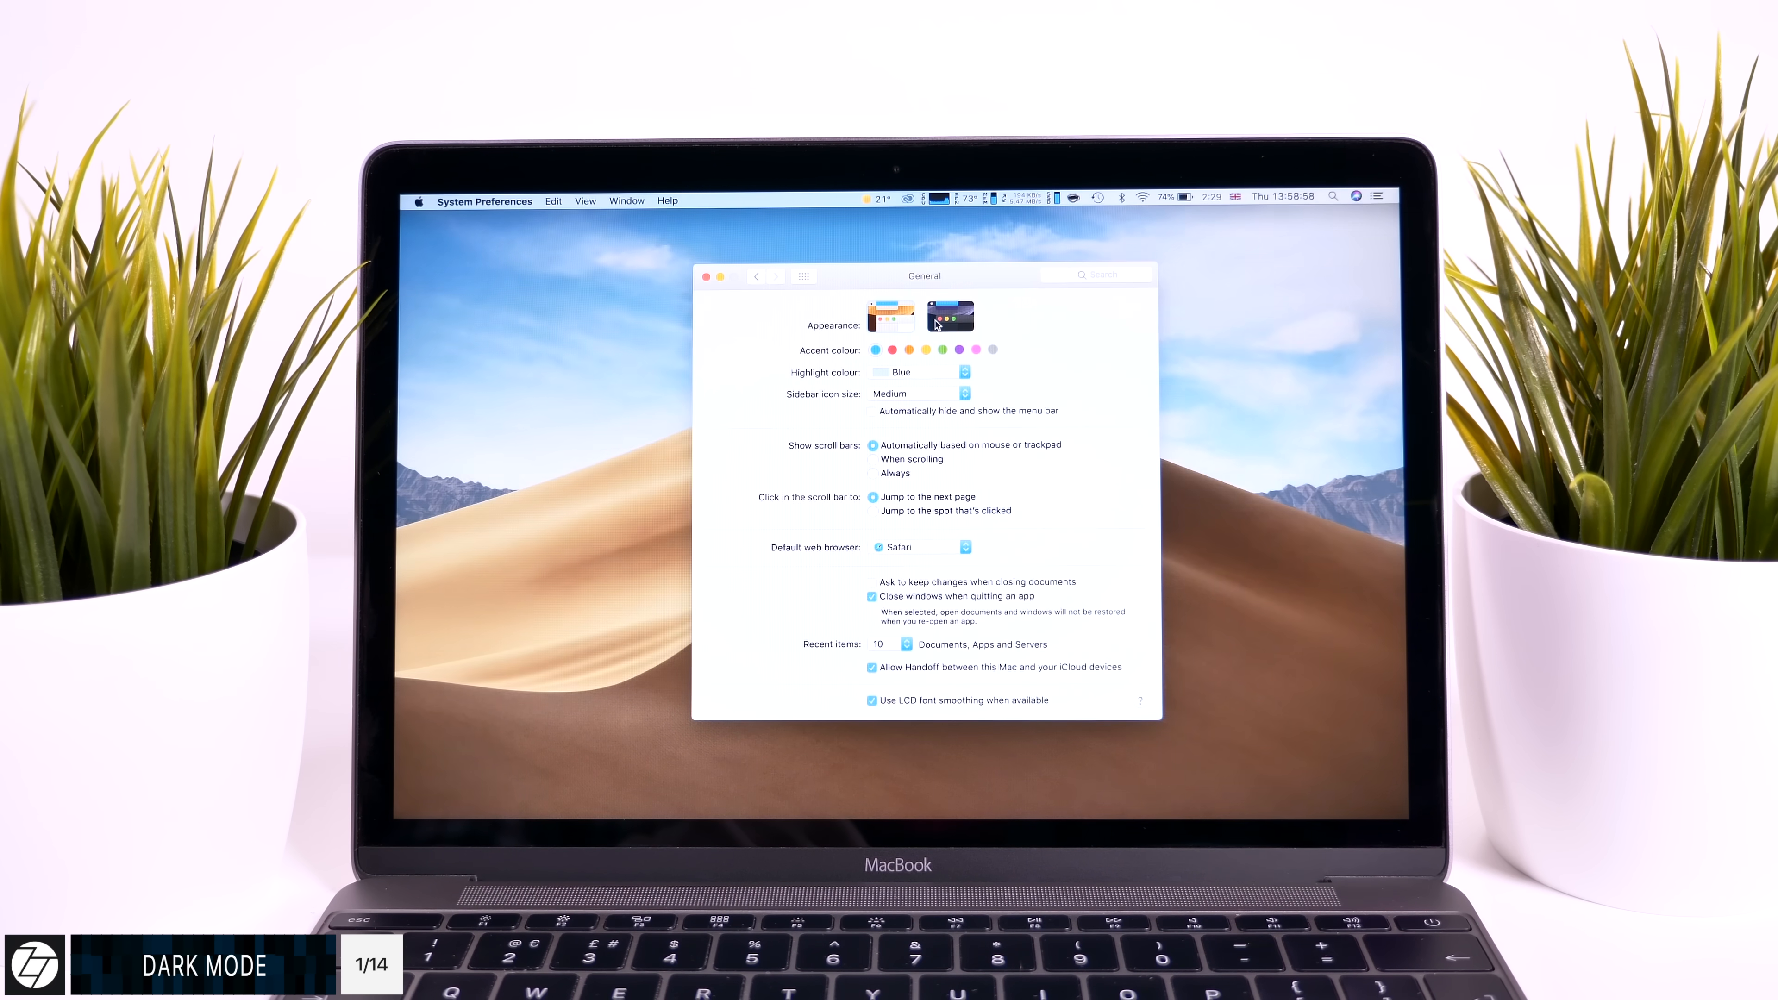
click(951, 314)
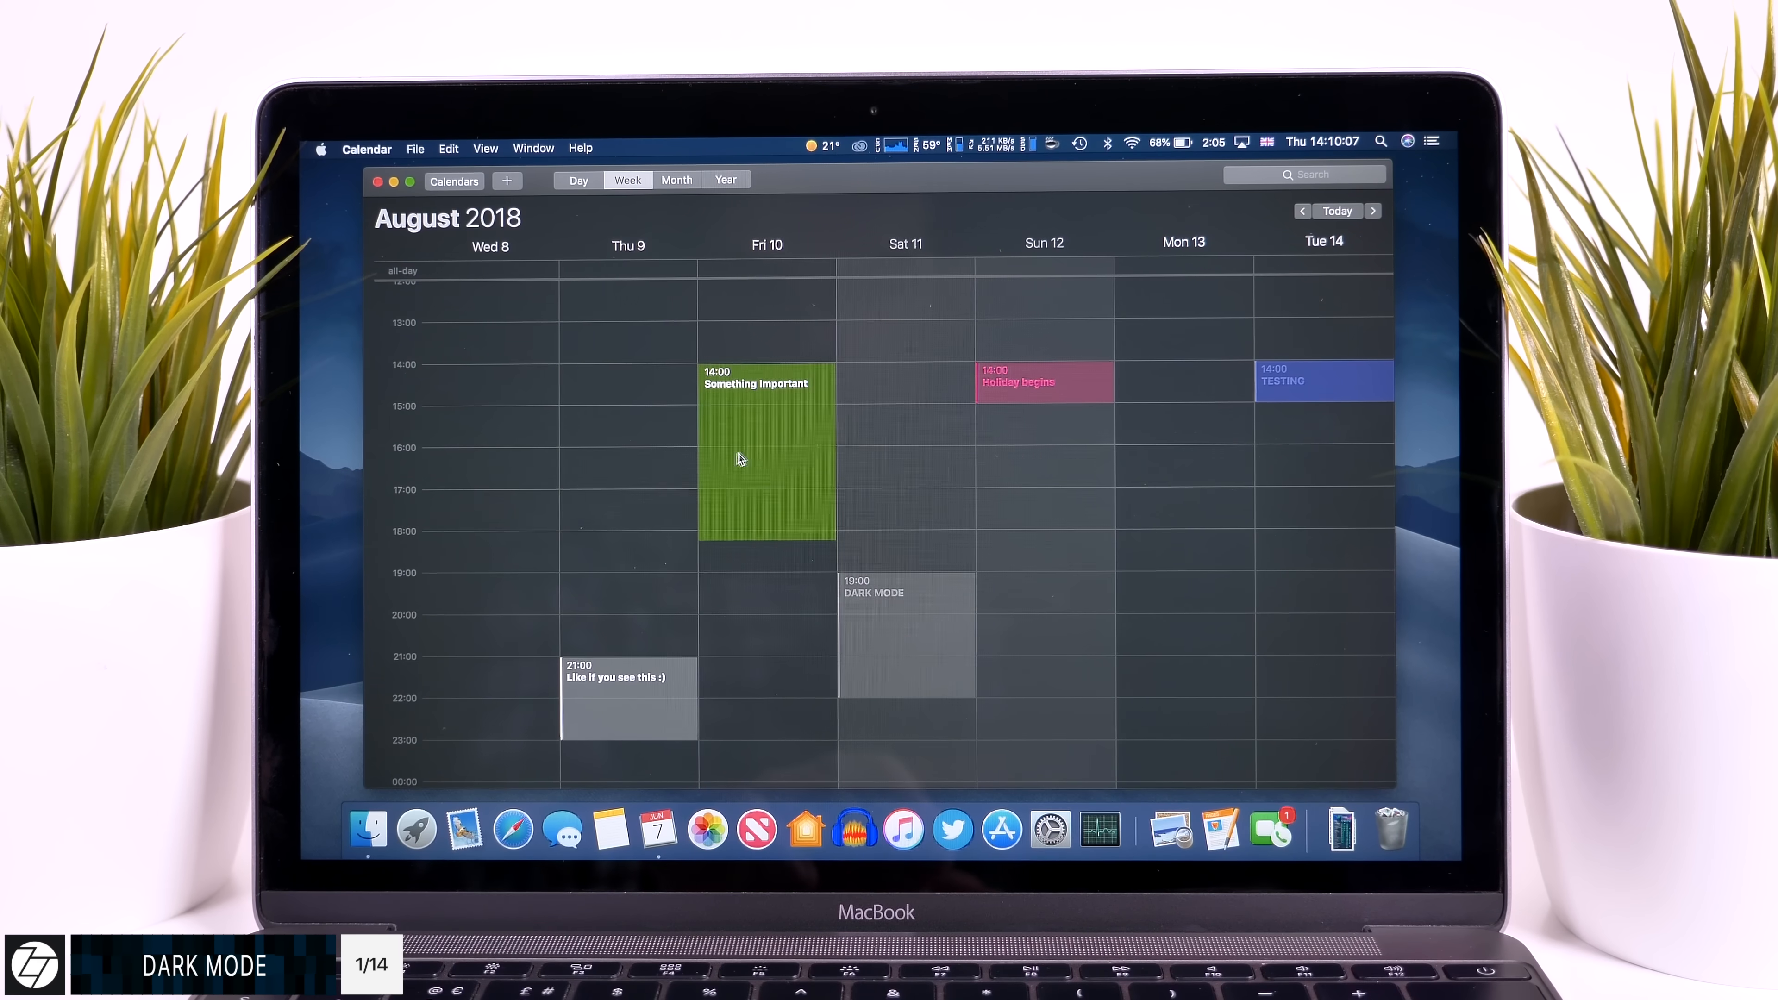
Move the Something Important event to Thursday 9 at 14:00 and set the accent colour to green.
click(456, 826)
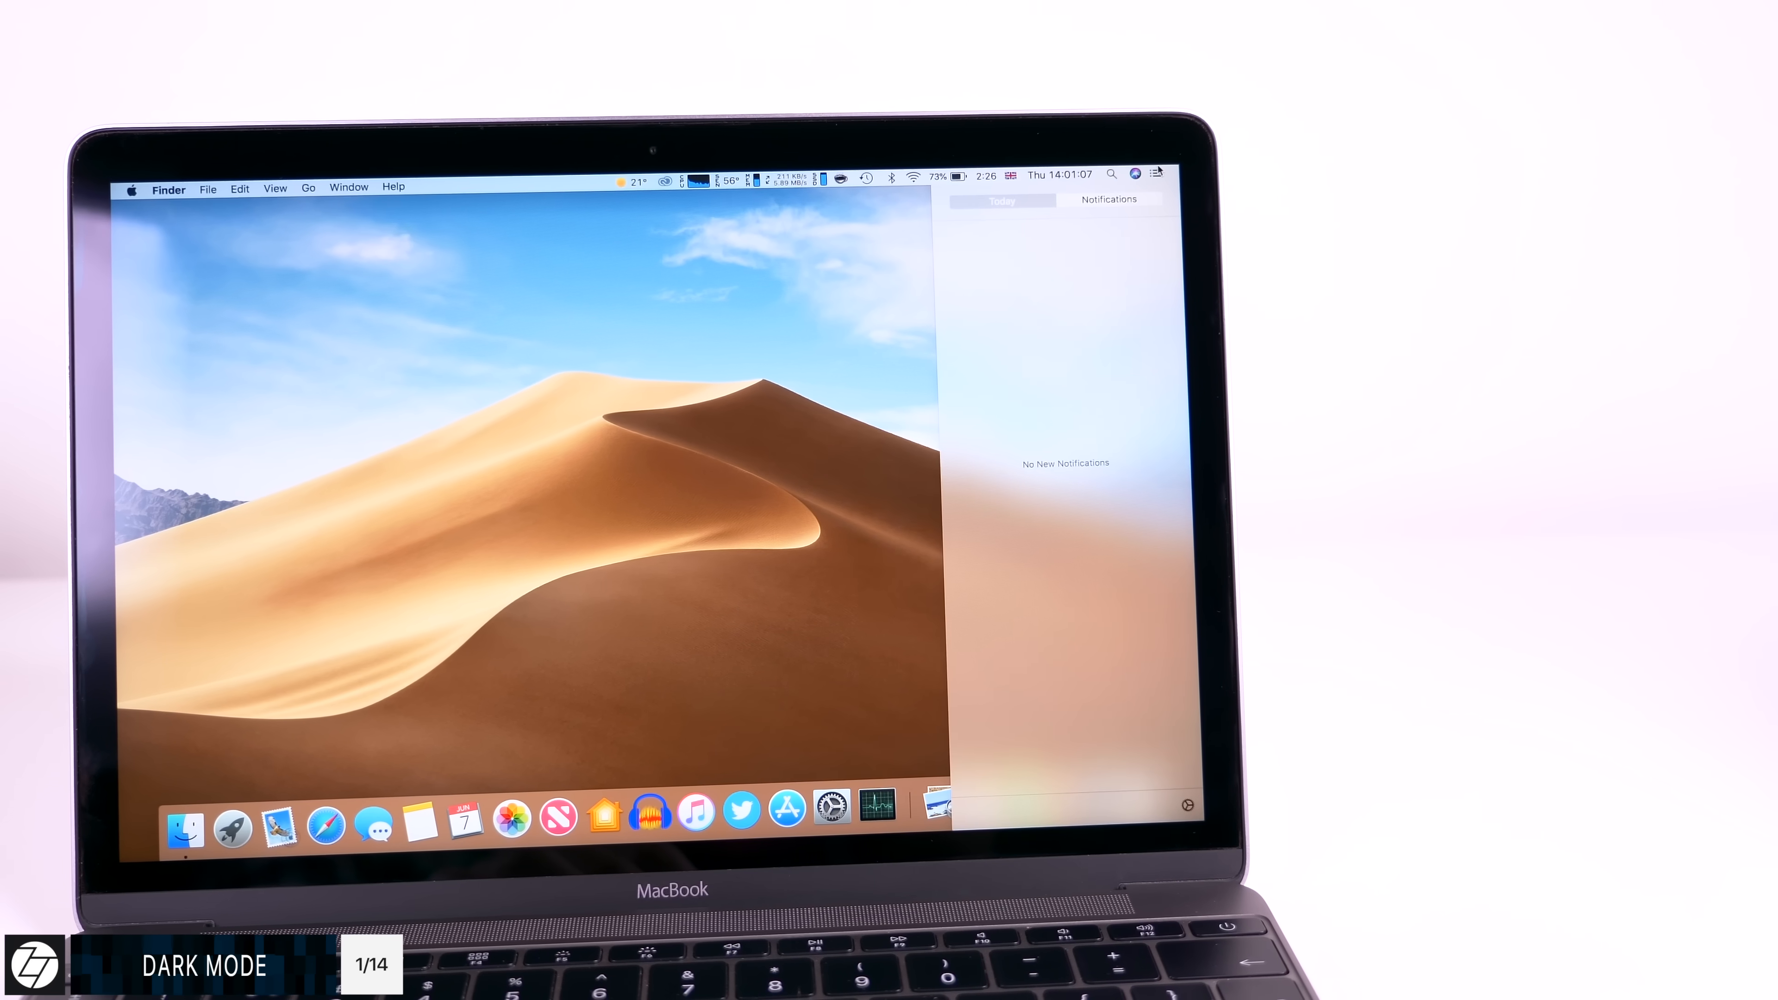
click(1156, 173)
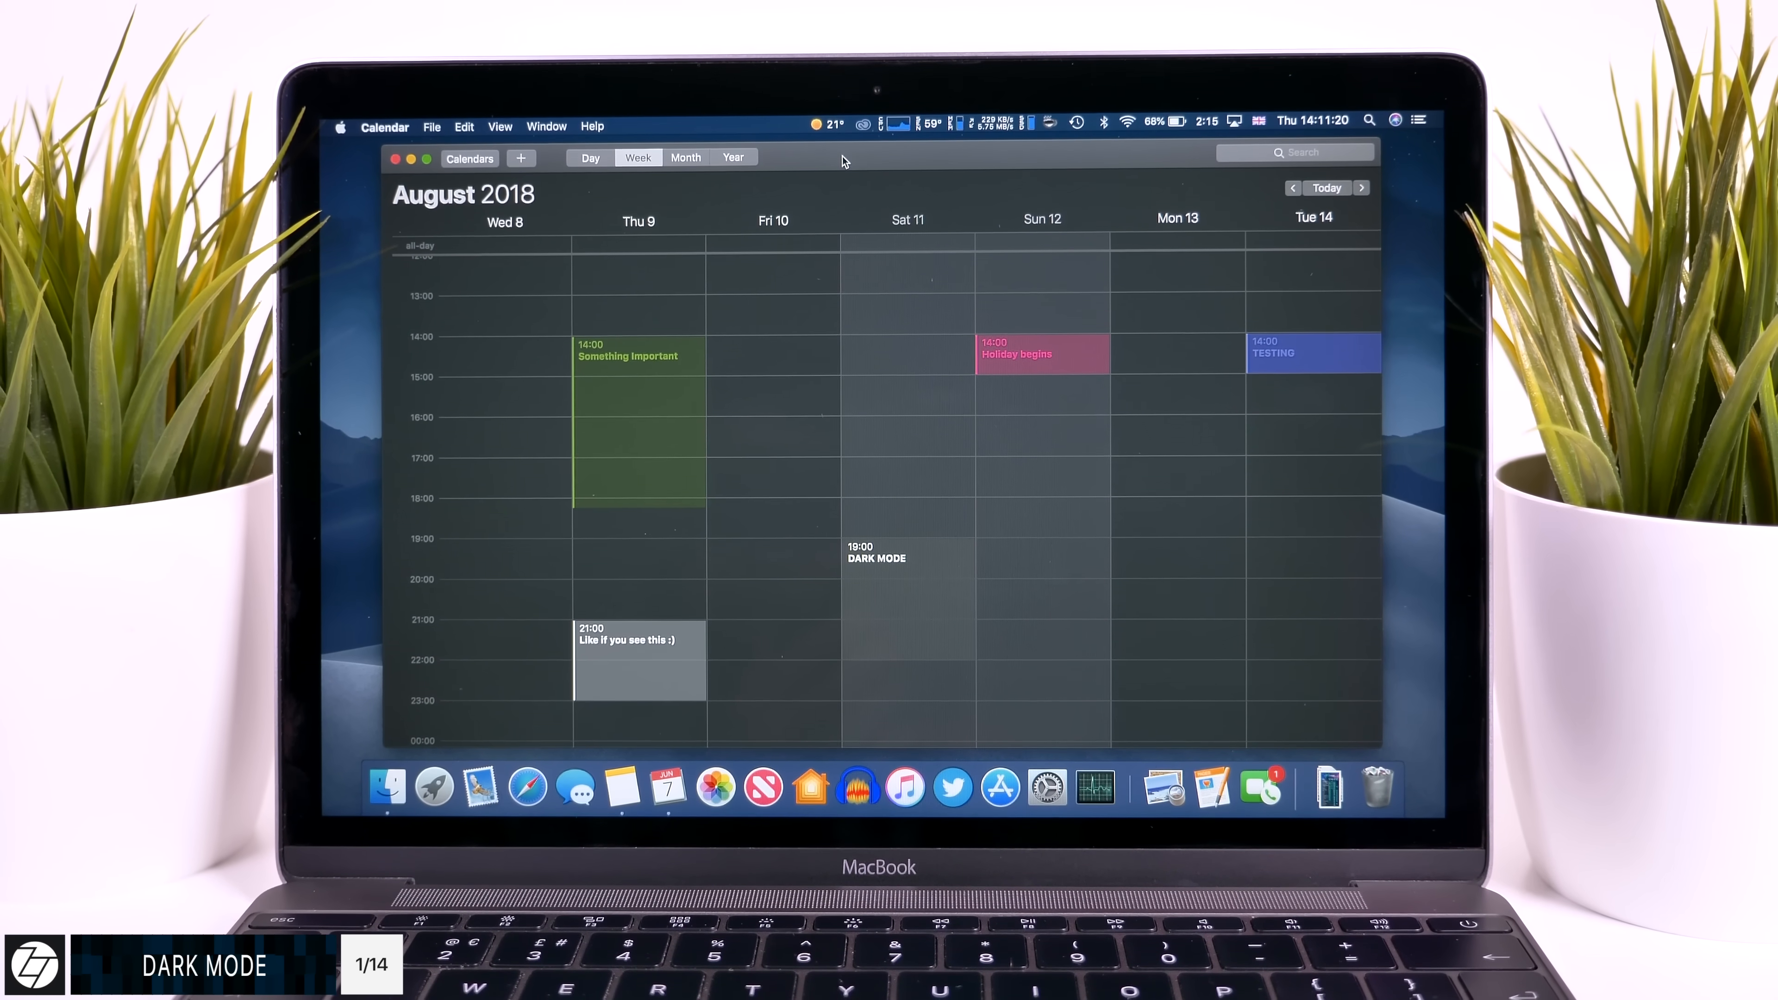
click(224, 824)
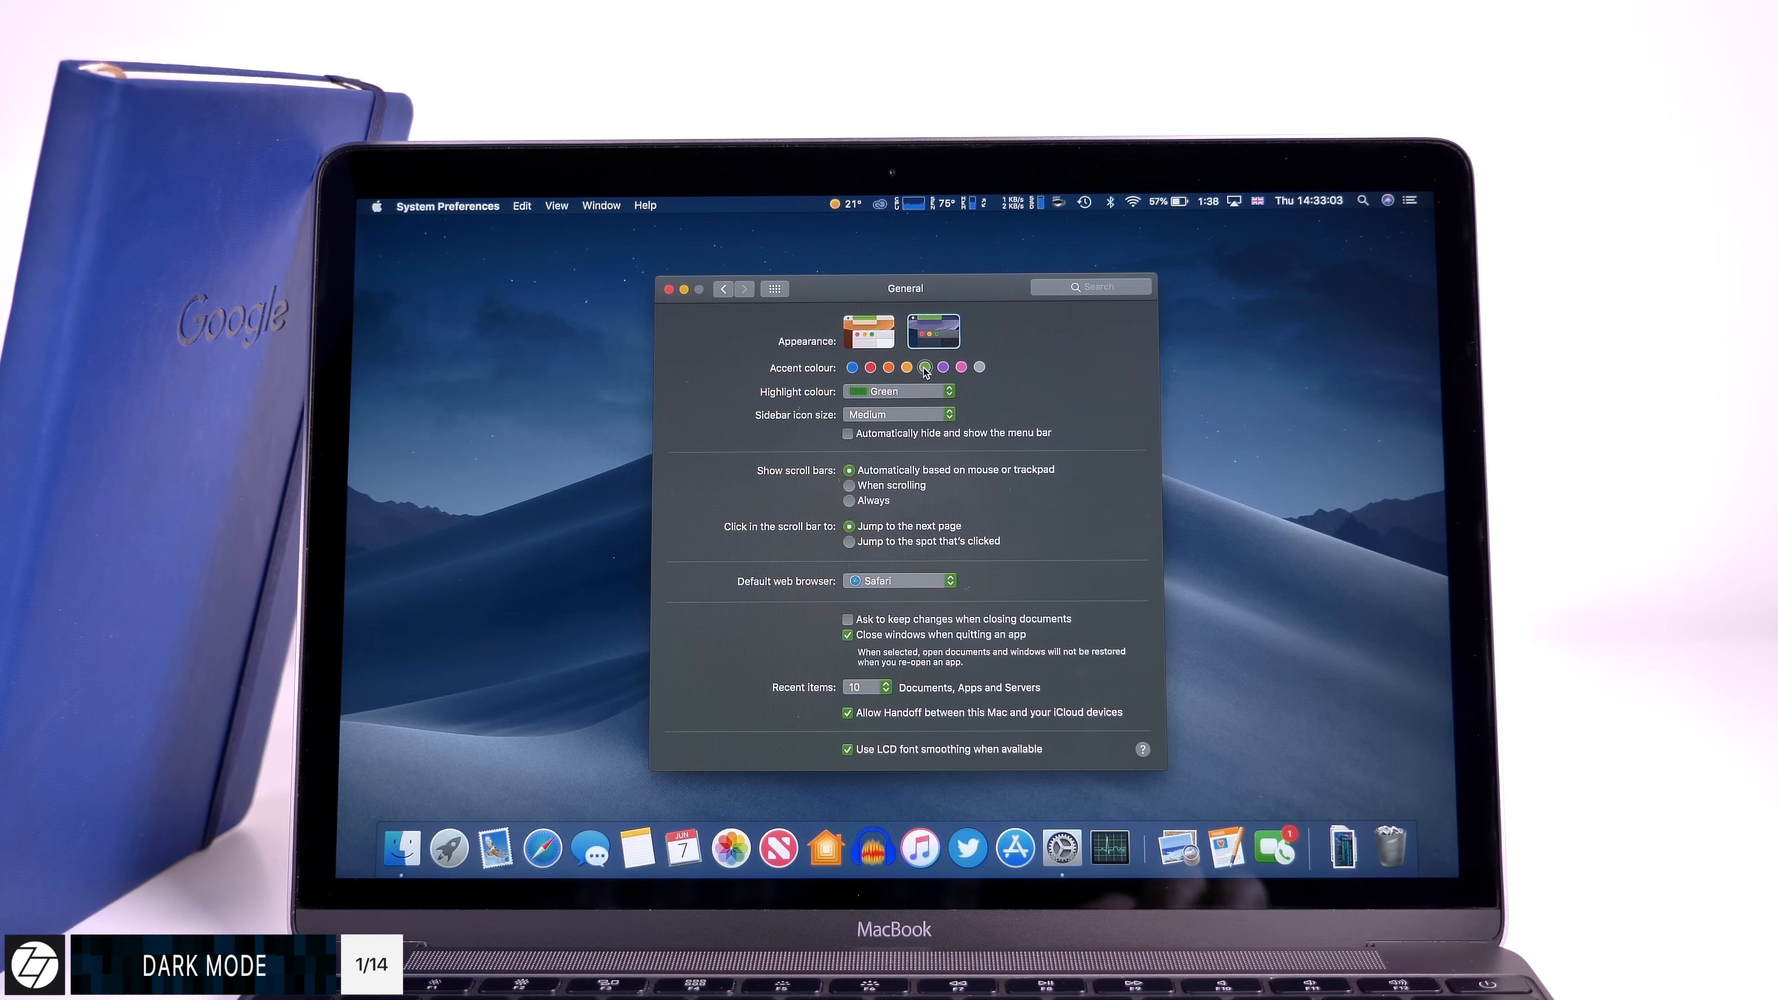
Set the accent colour back to blue and show the Date & Time settings.
click(852, 366)
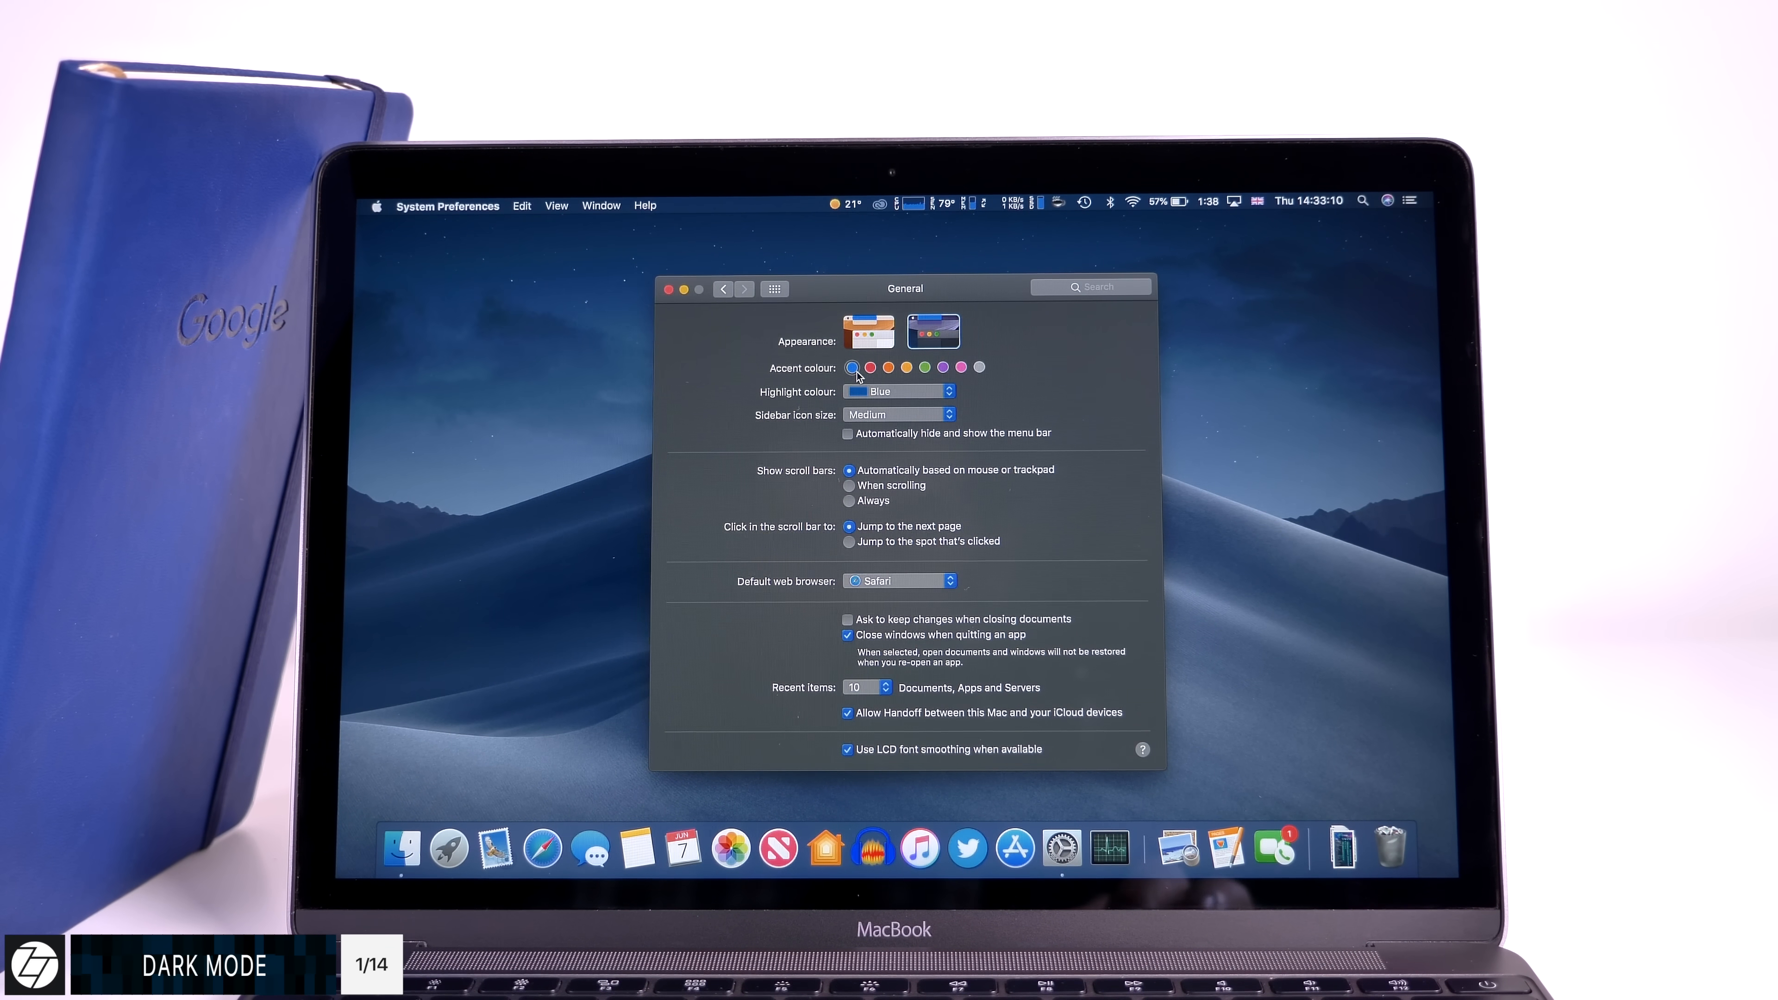
click(522, 205)
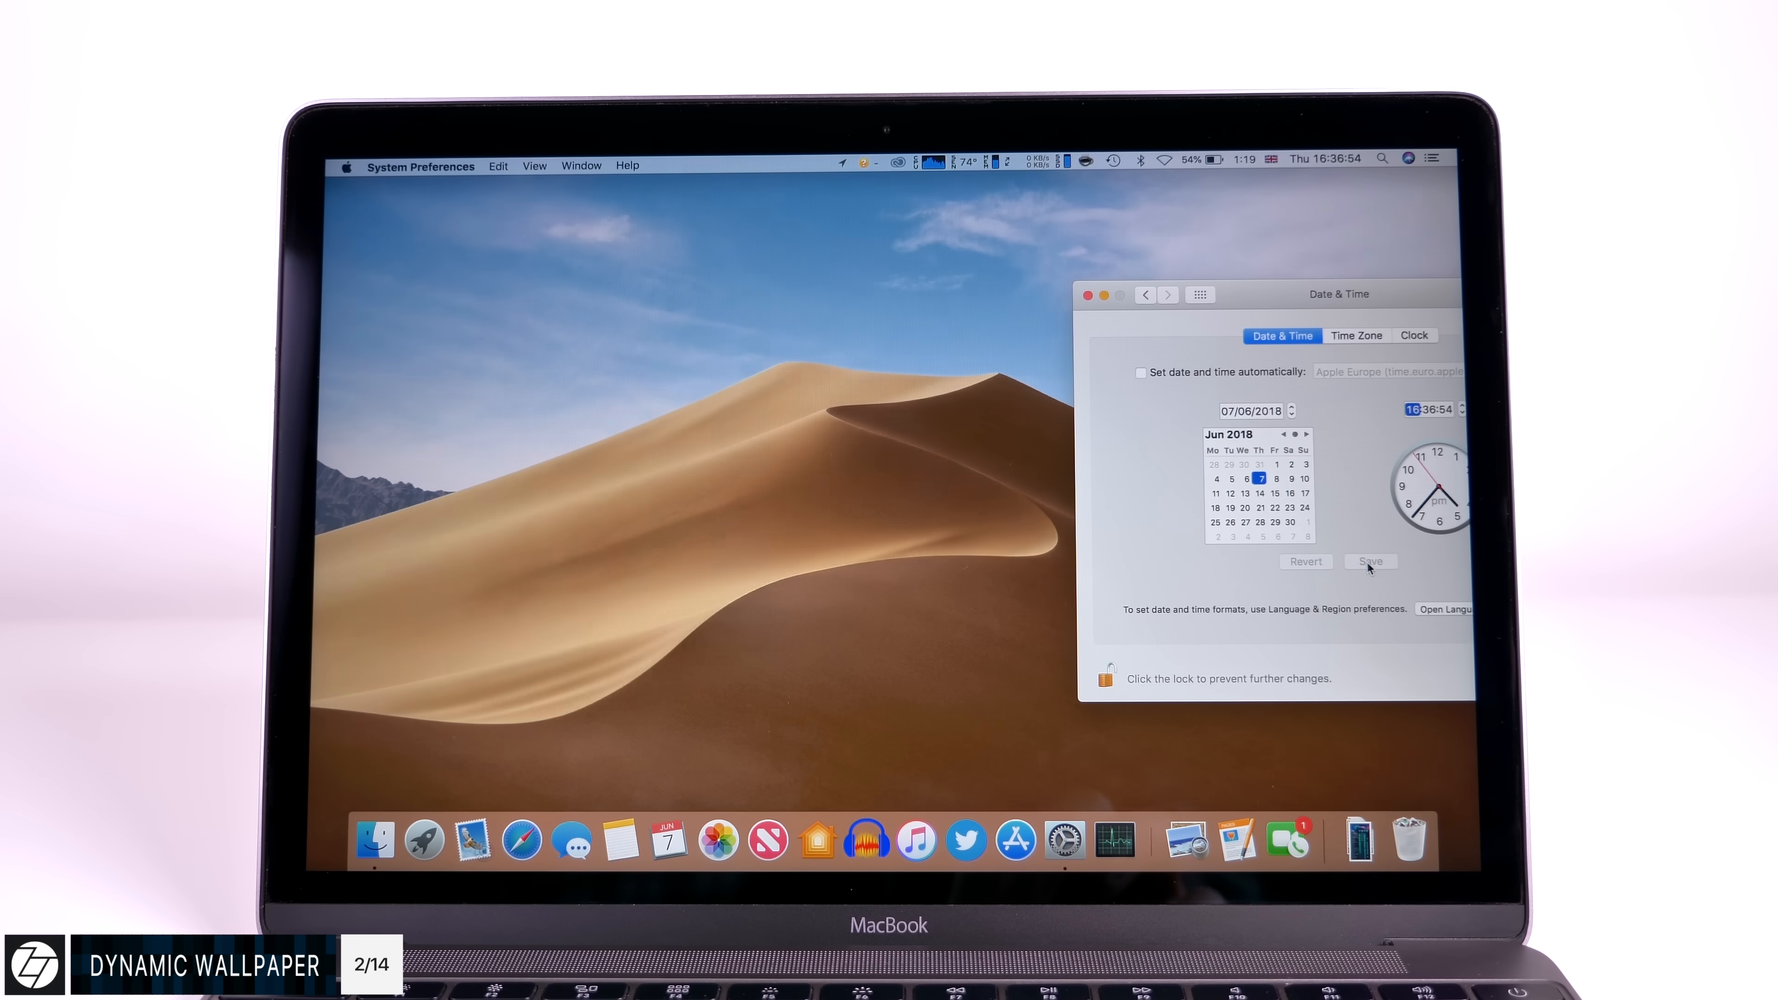
Re-select the Dark appearance so the desktop shows the night dunes wallpaper.
click(1369, 562)
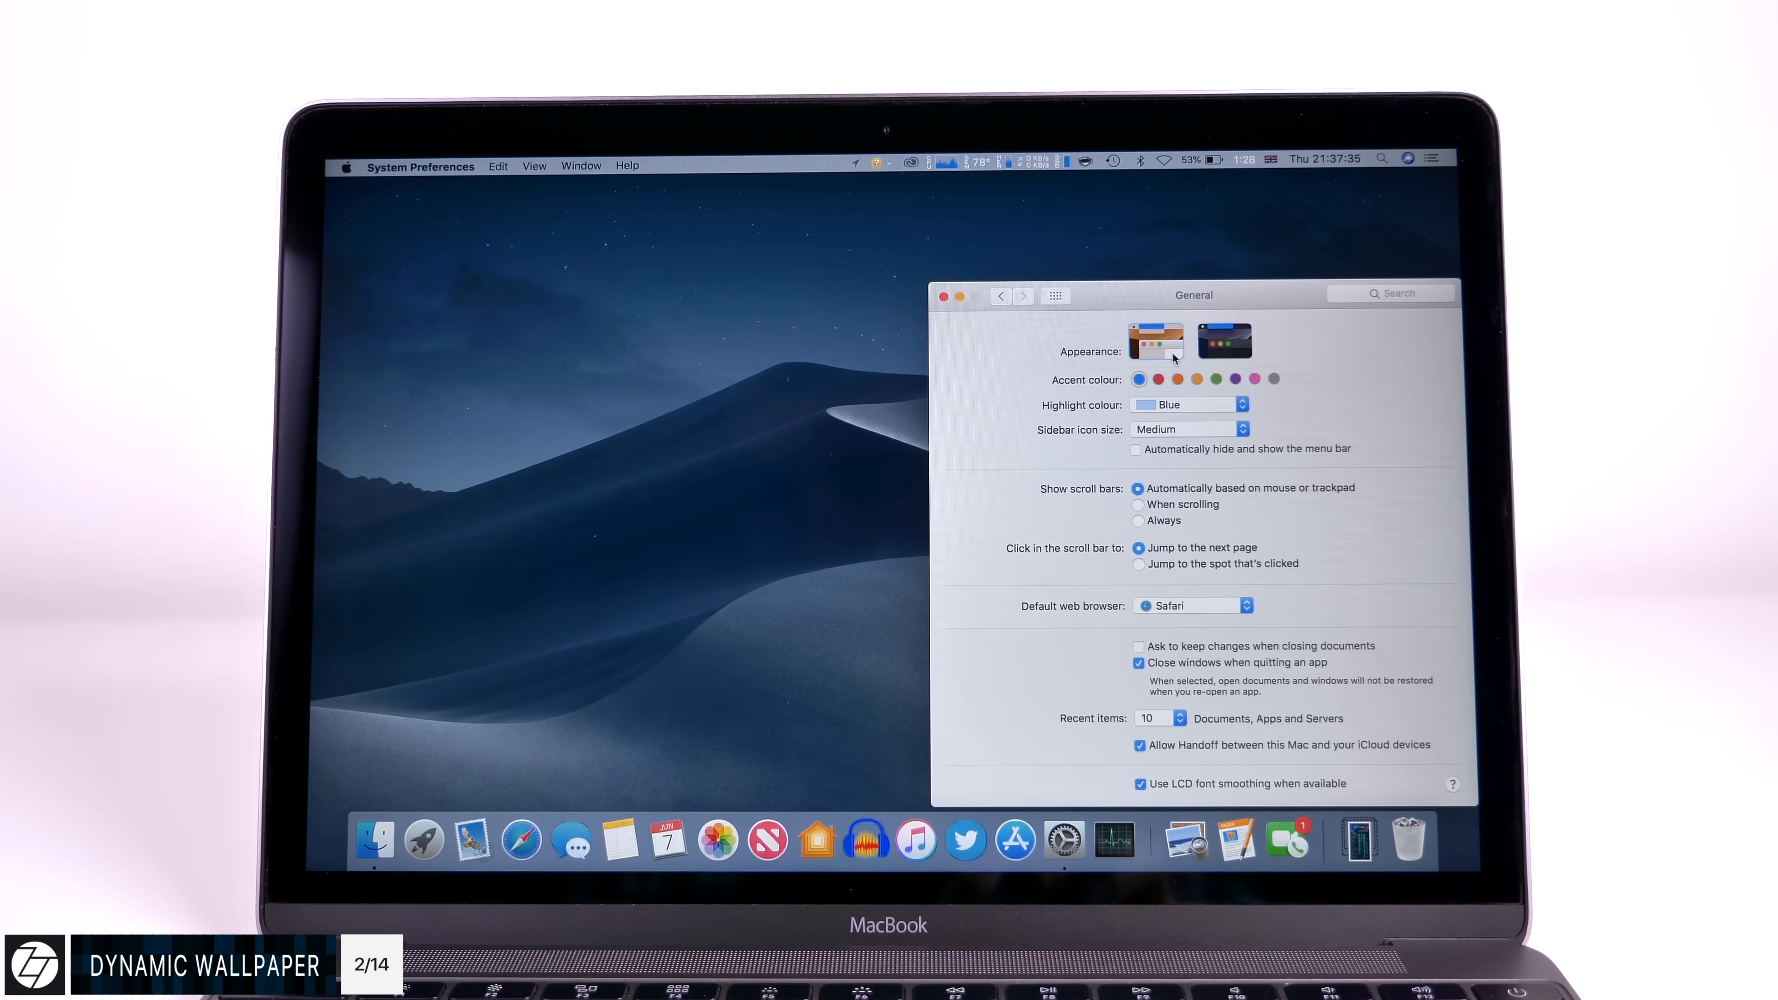
click(1224, 340)
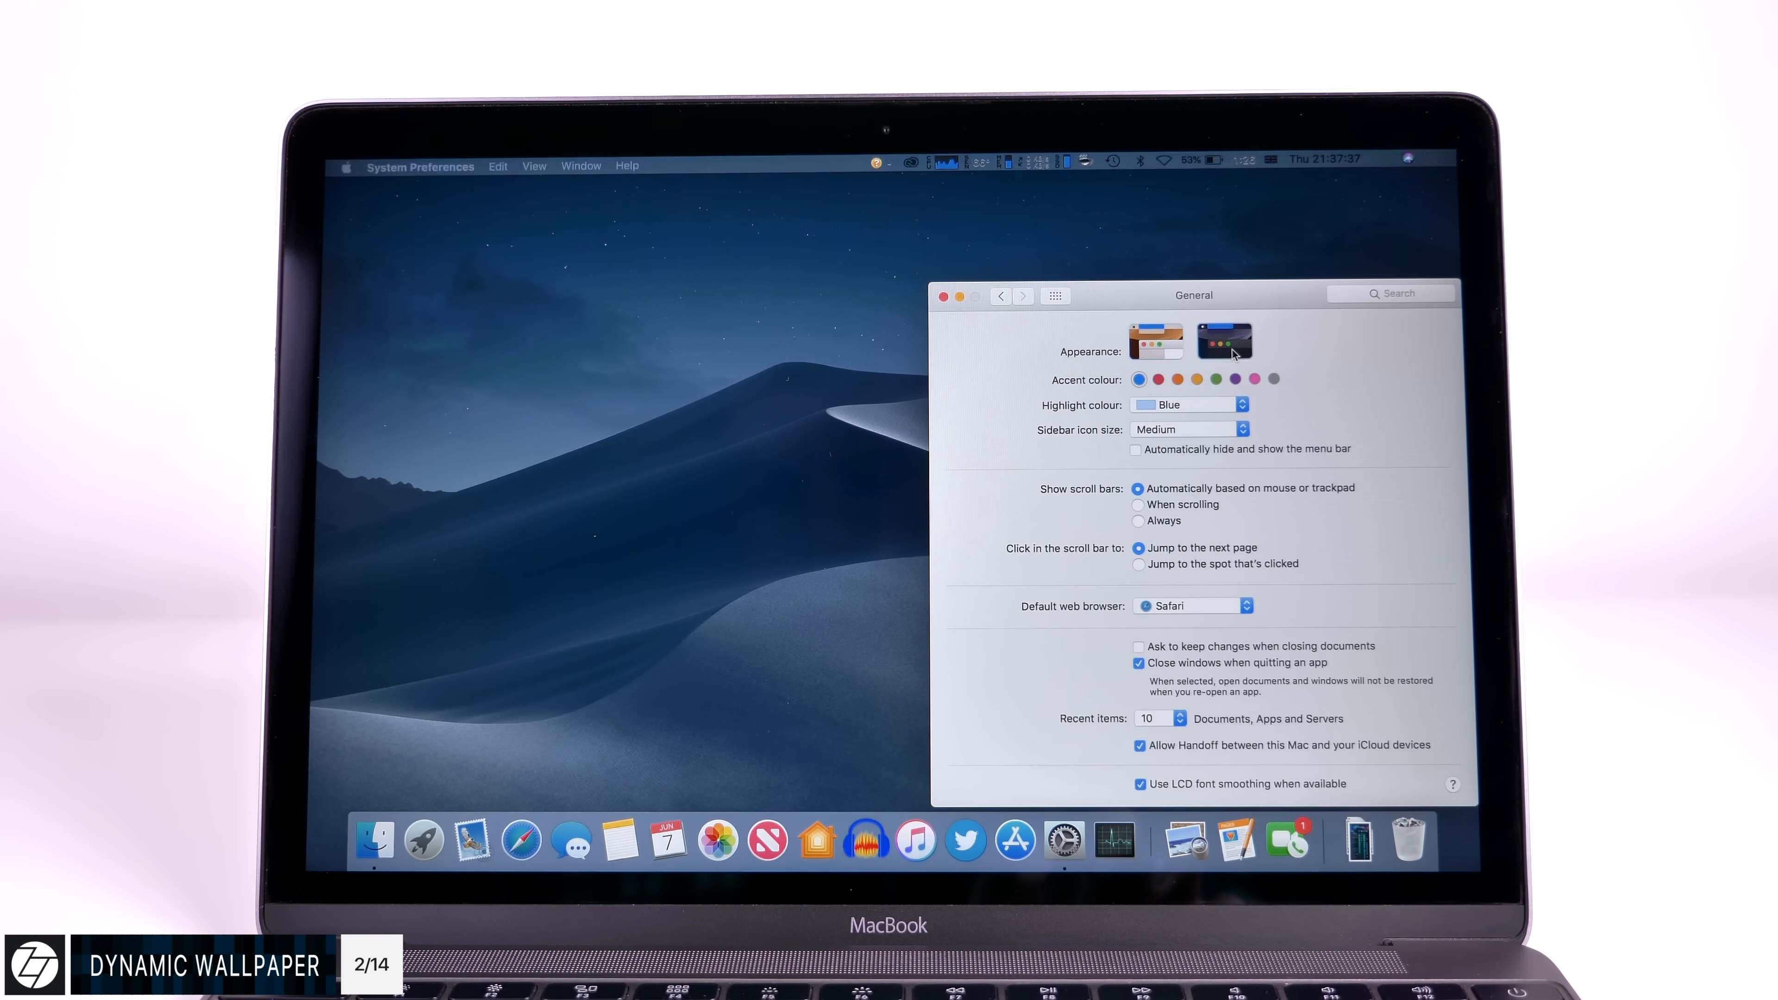
click(1155, 340)
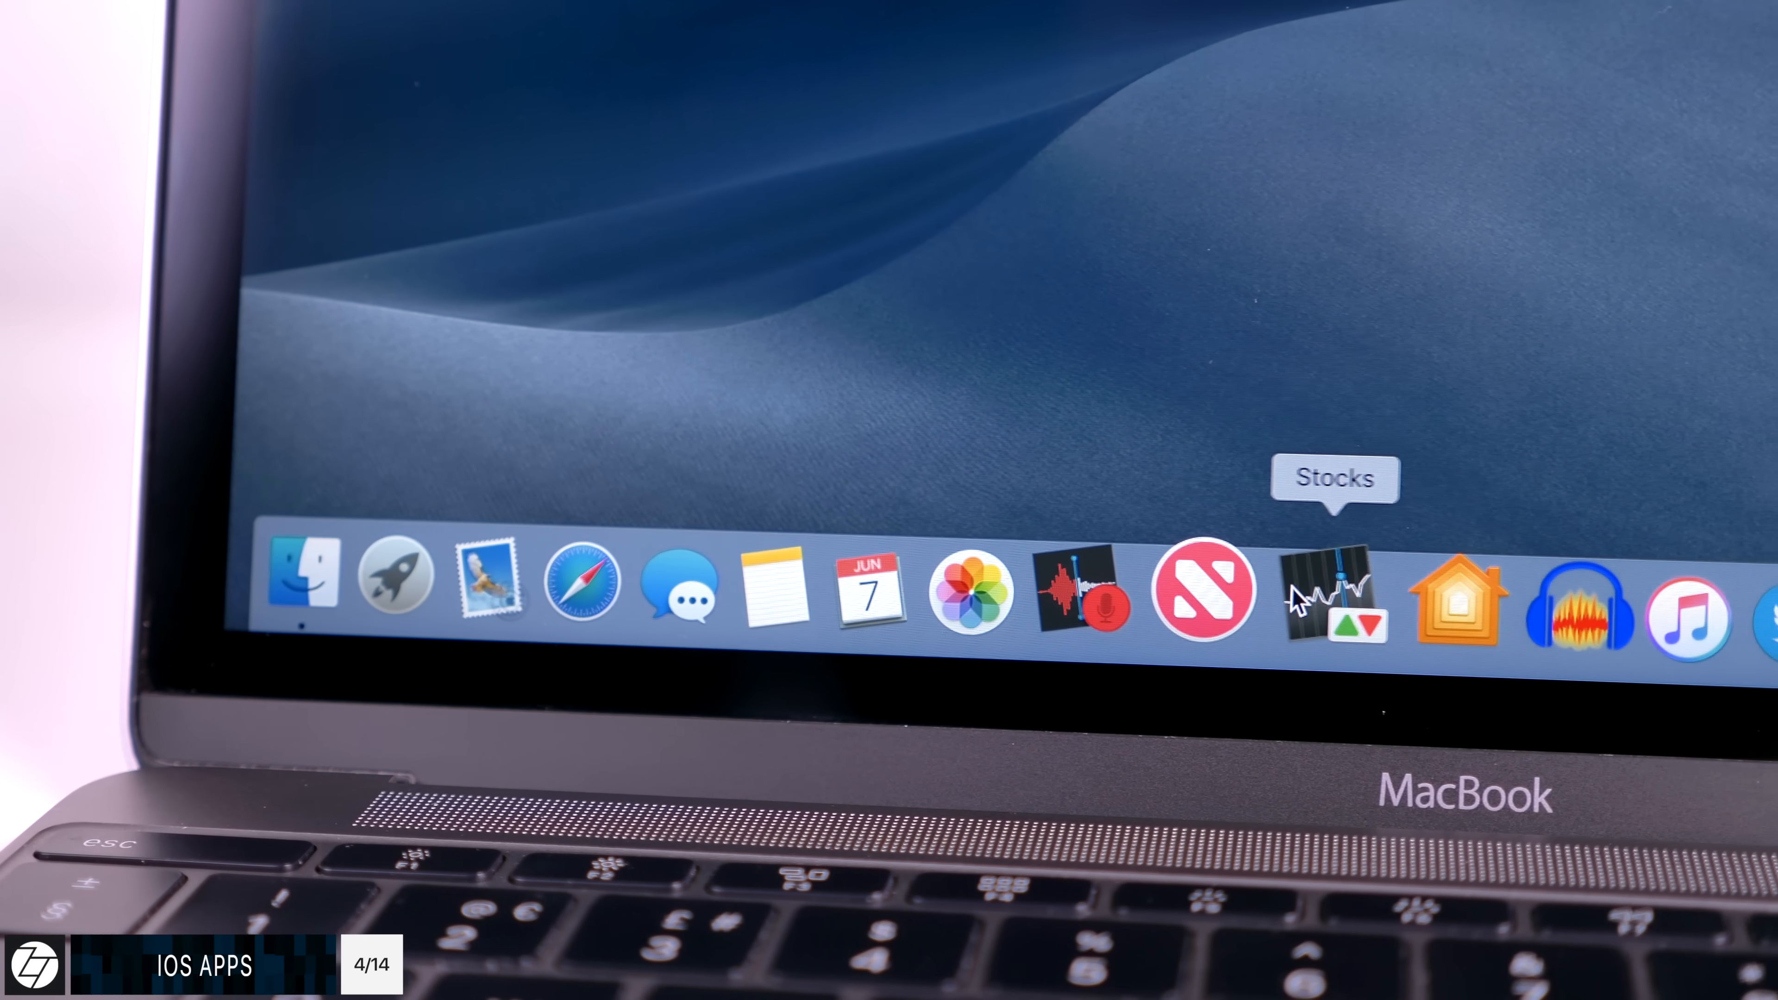
Launch the Home app from the Dock to show favourite scenes and accessories.
click(1086, 593)
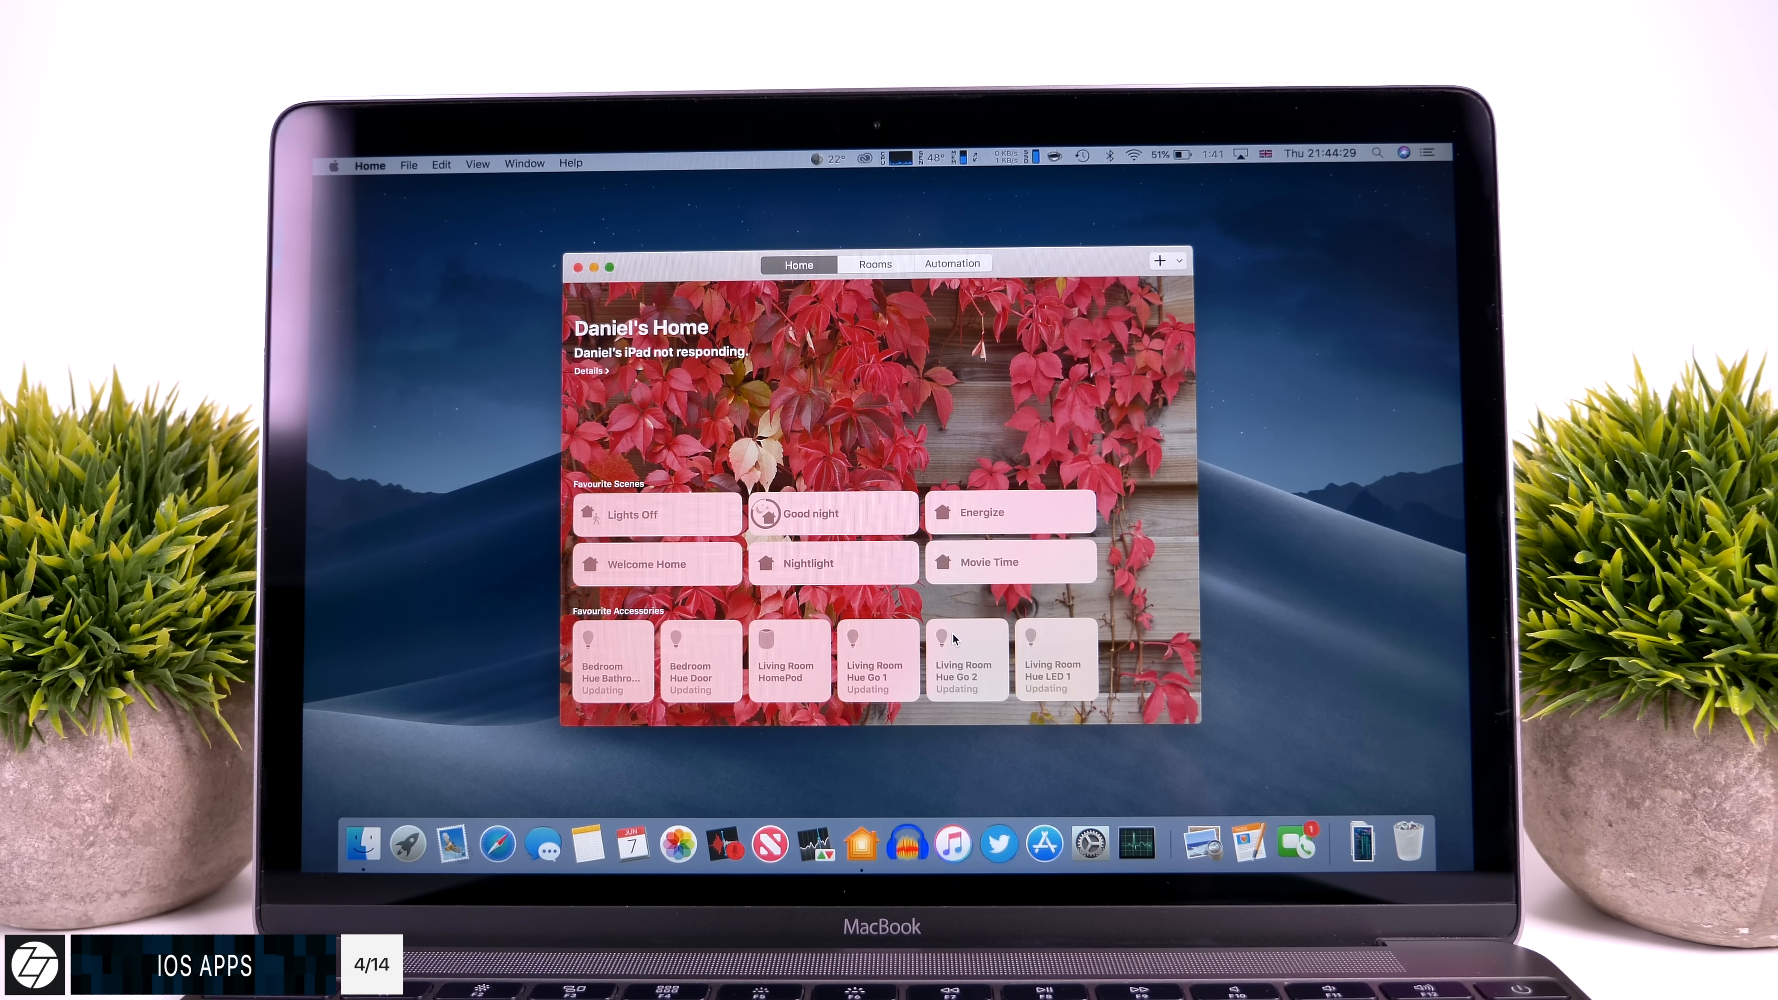
Bring up the desktop context menu with the Group Stacks By options.
right_click(965, 664)
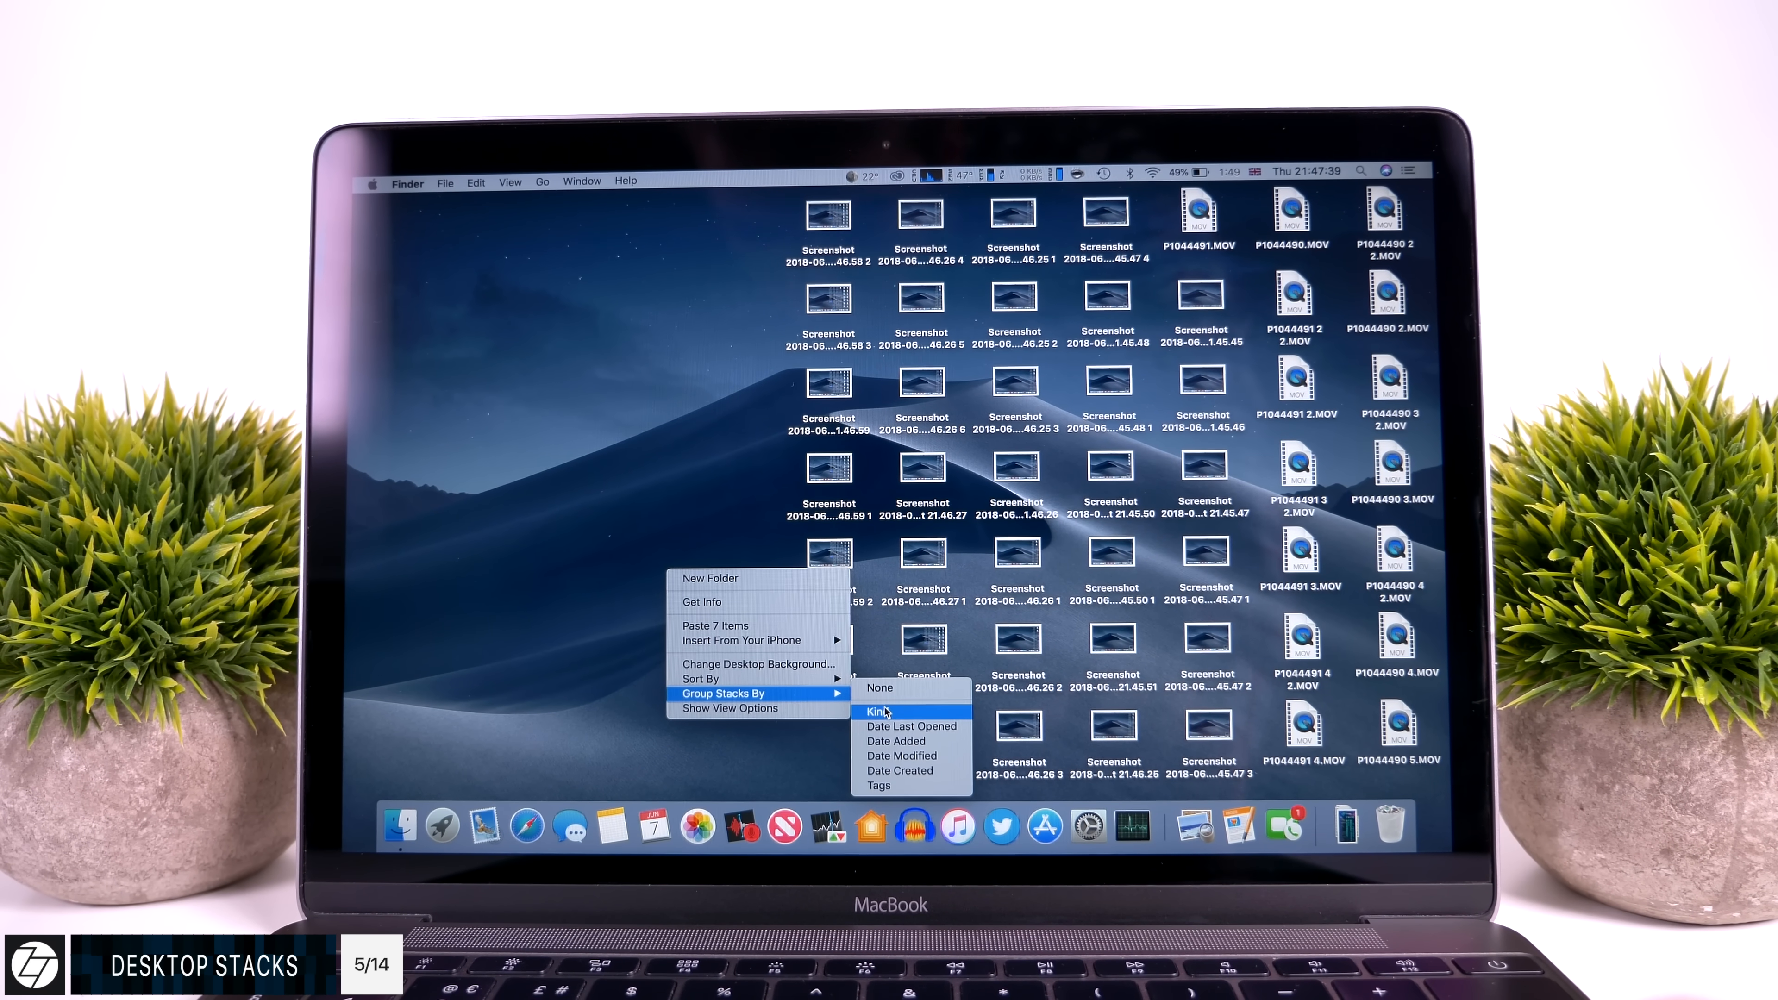
Group the desktop files into stacks by kind.
click(878, 711)
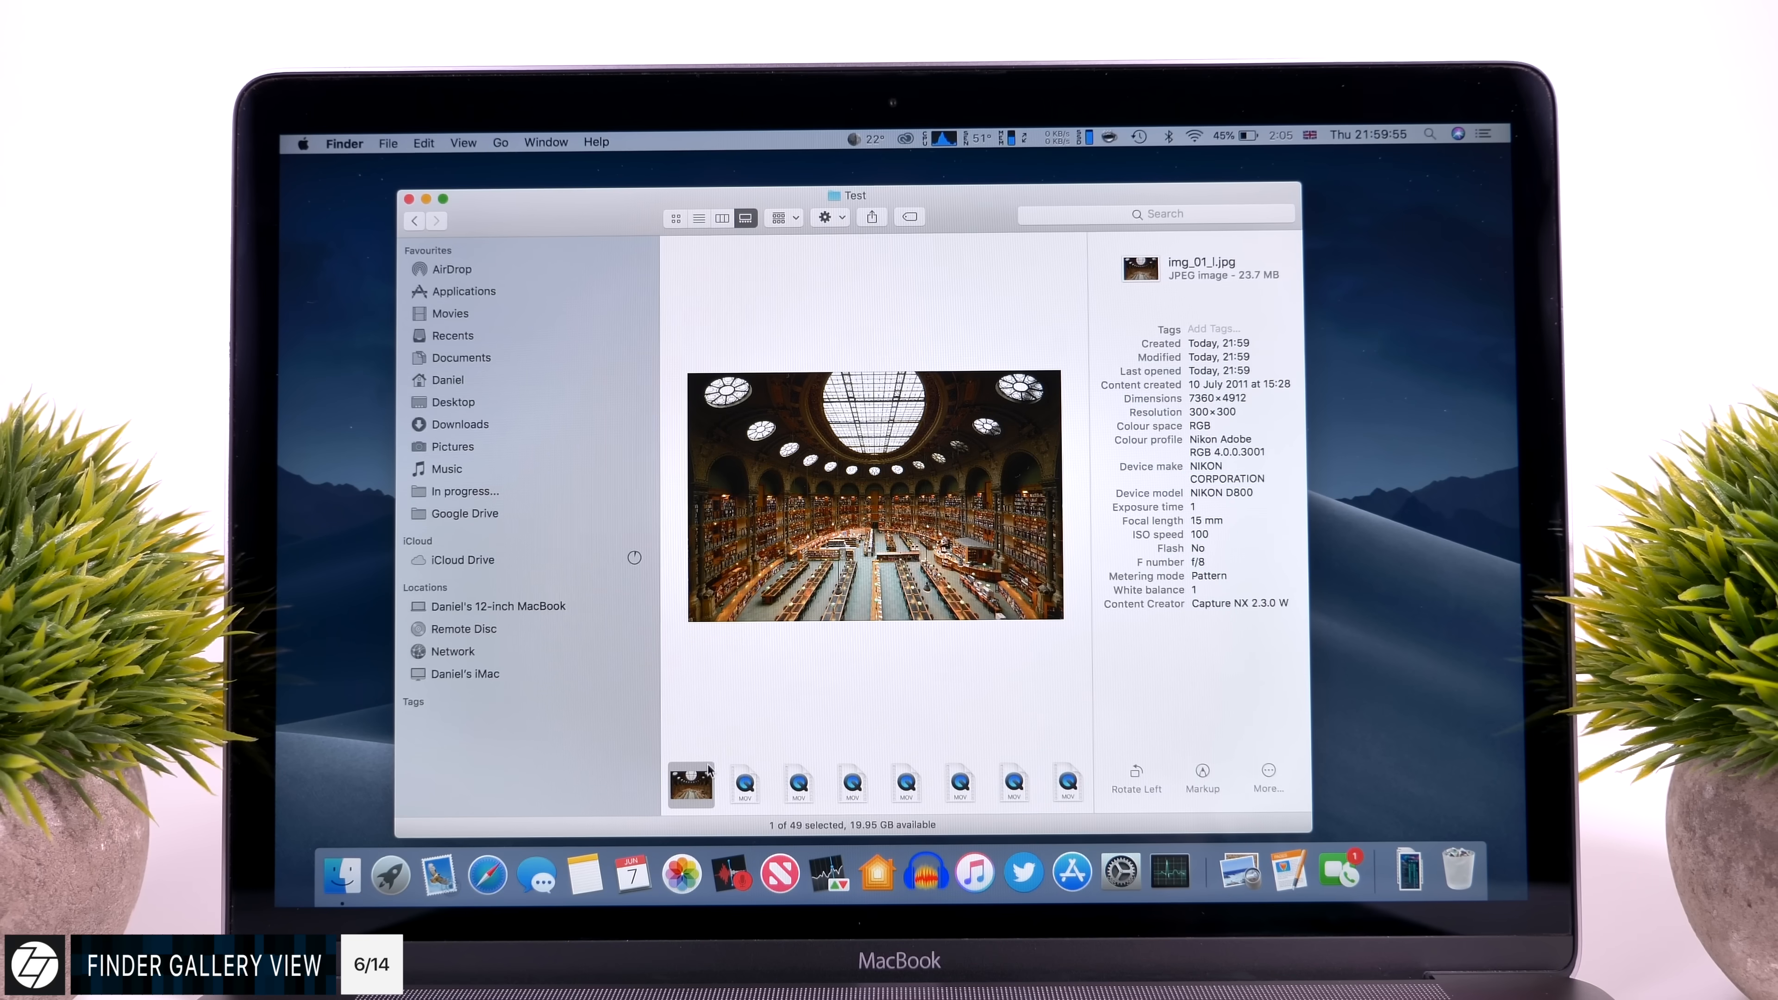
mouse_move(689, 782)
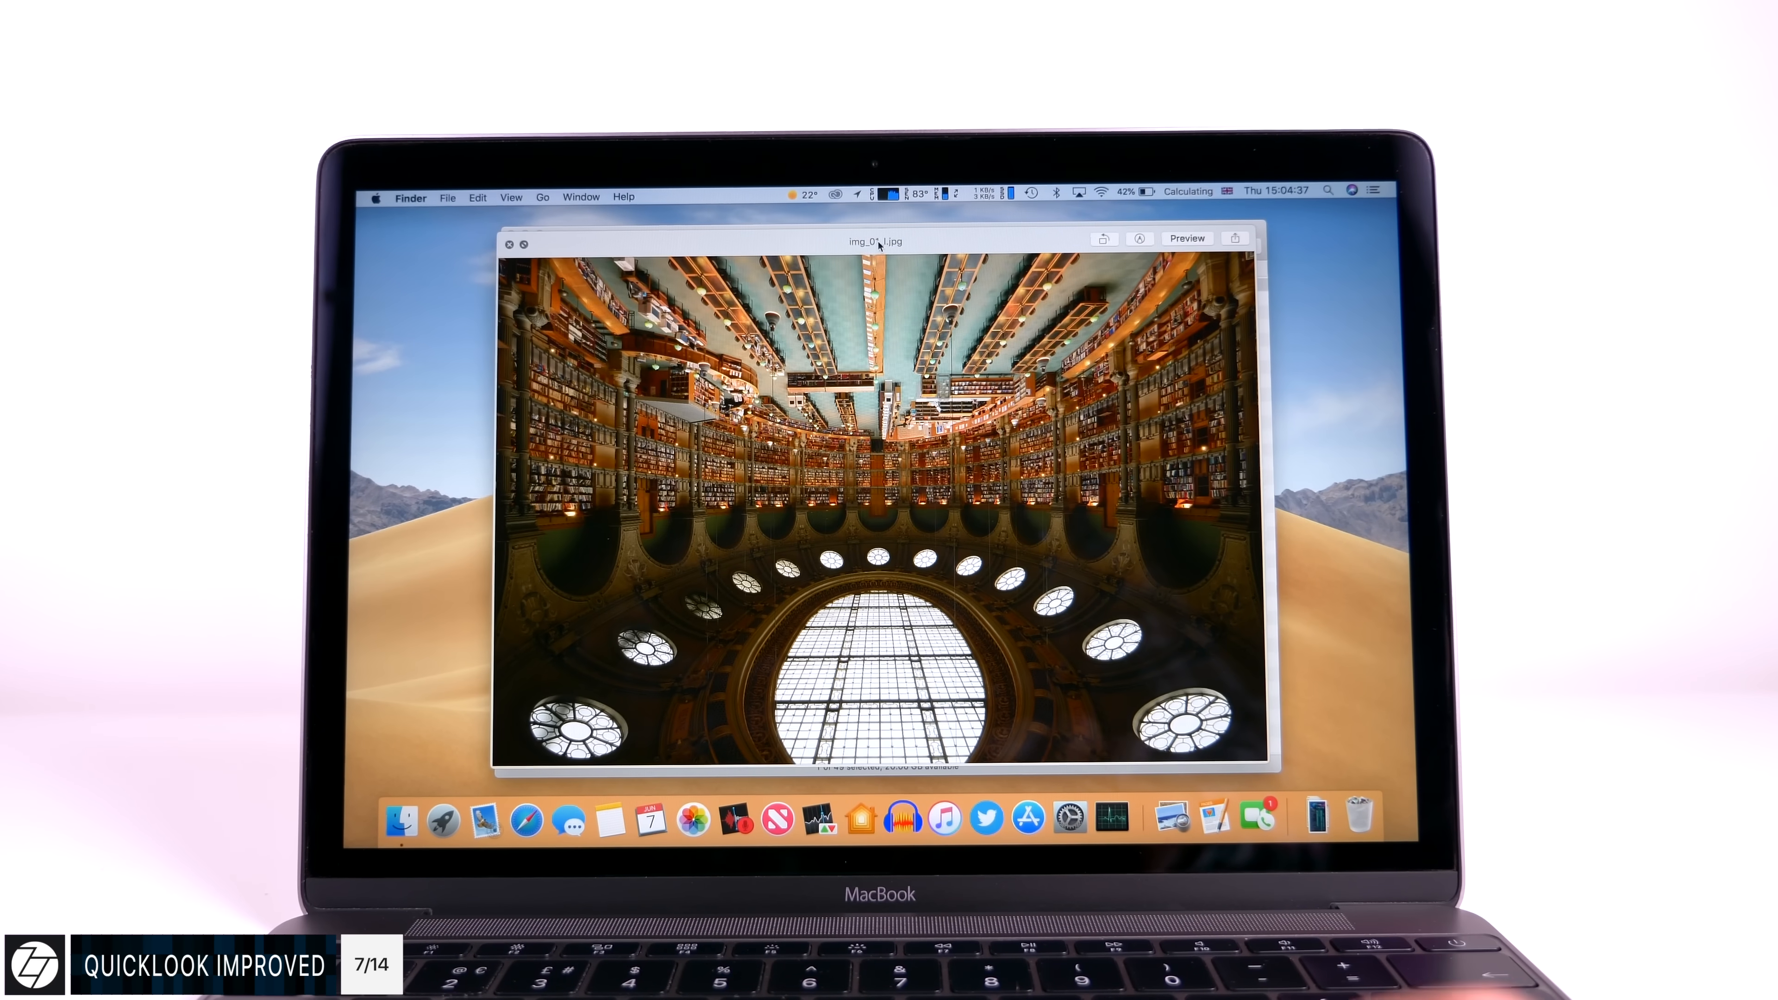
Rotate the library photo upright in Quick Look and apply the video trim with Done.
click(1102, 238)
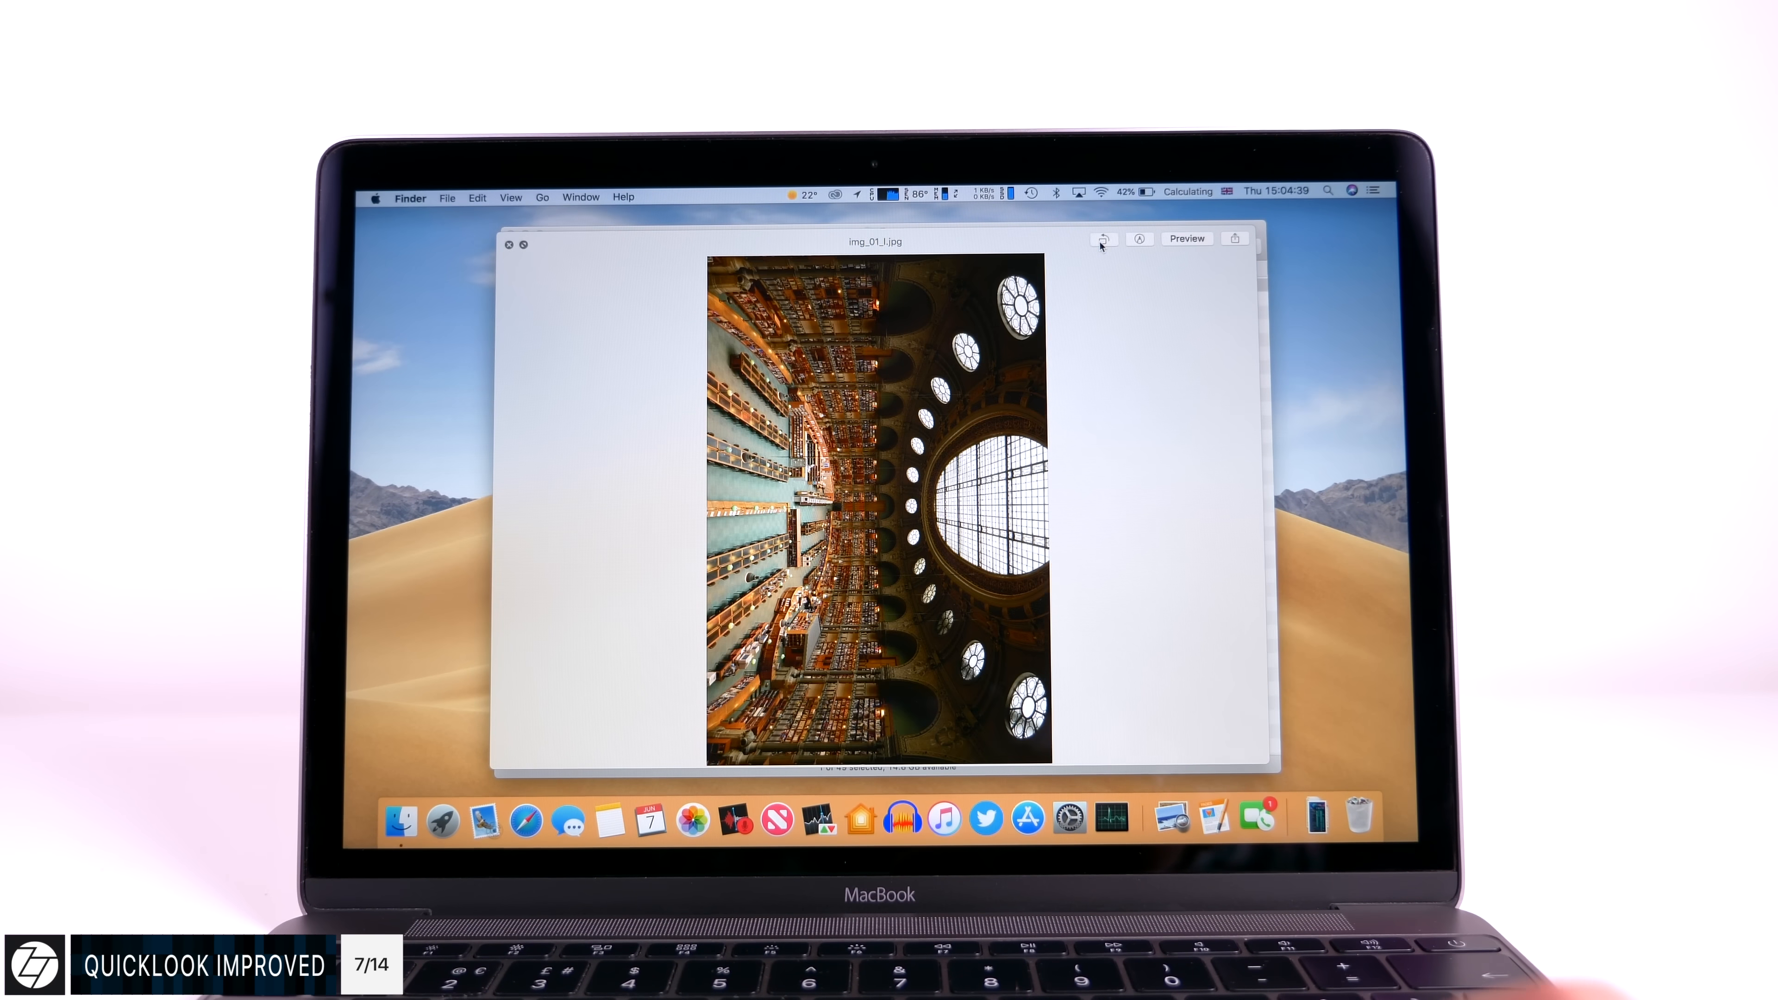
click(1100, 238)
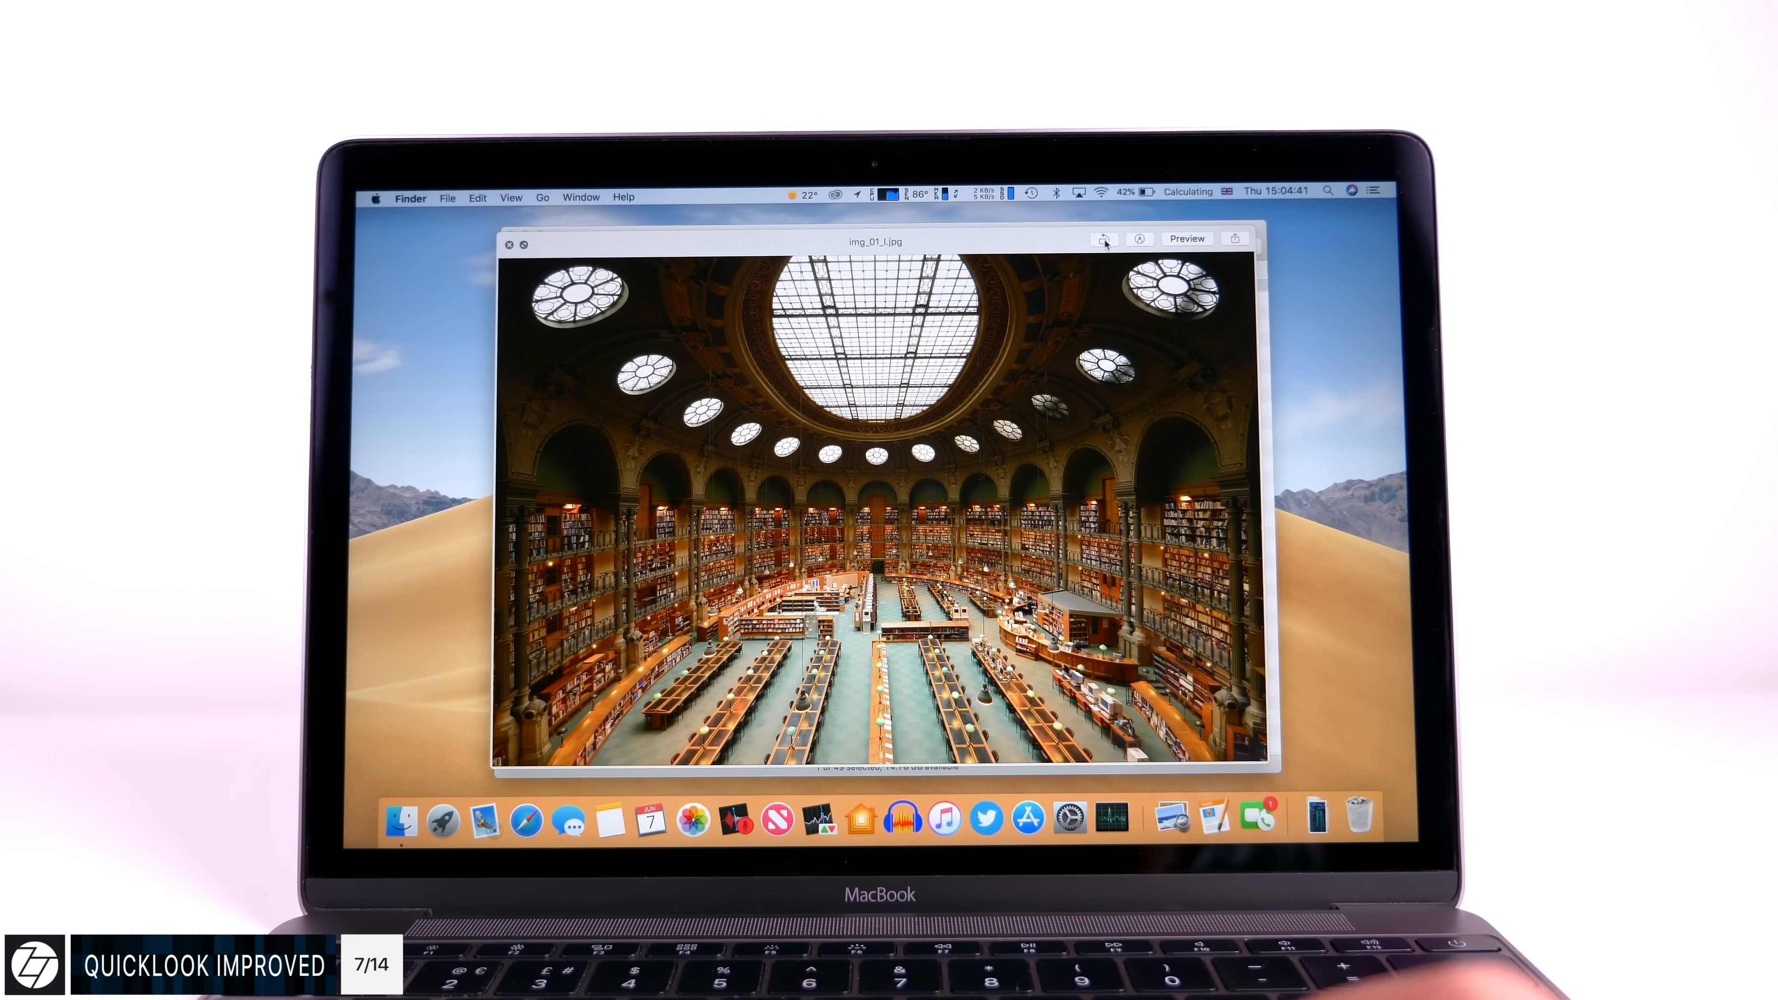
click(1138, 238)
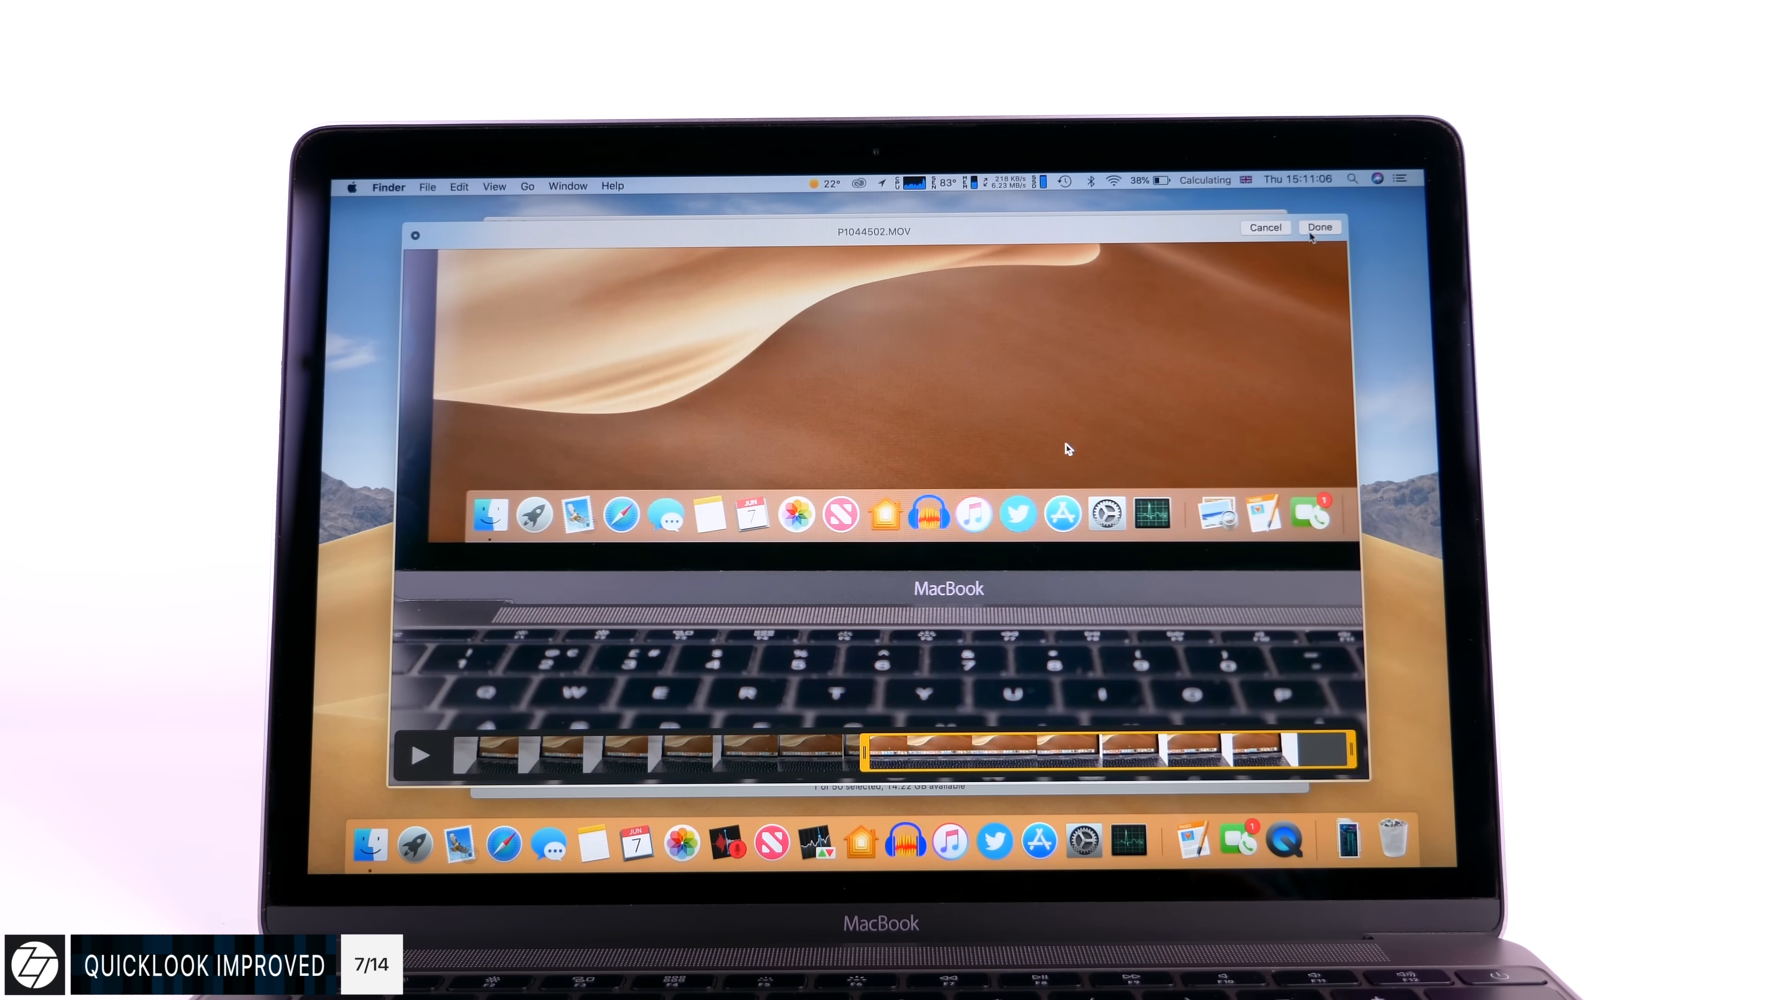
click(1318, 227)
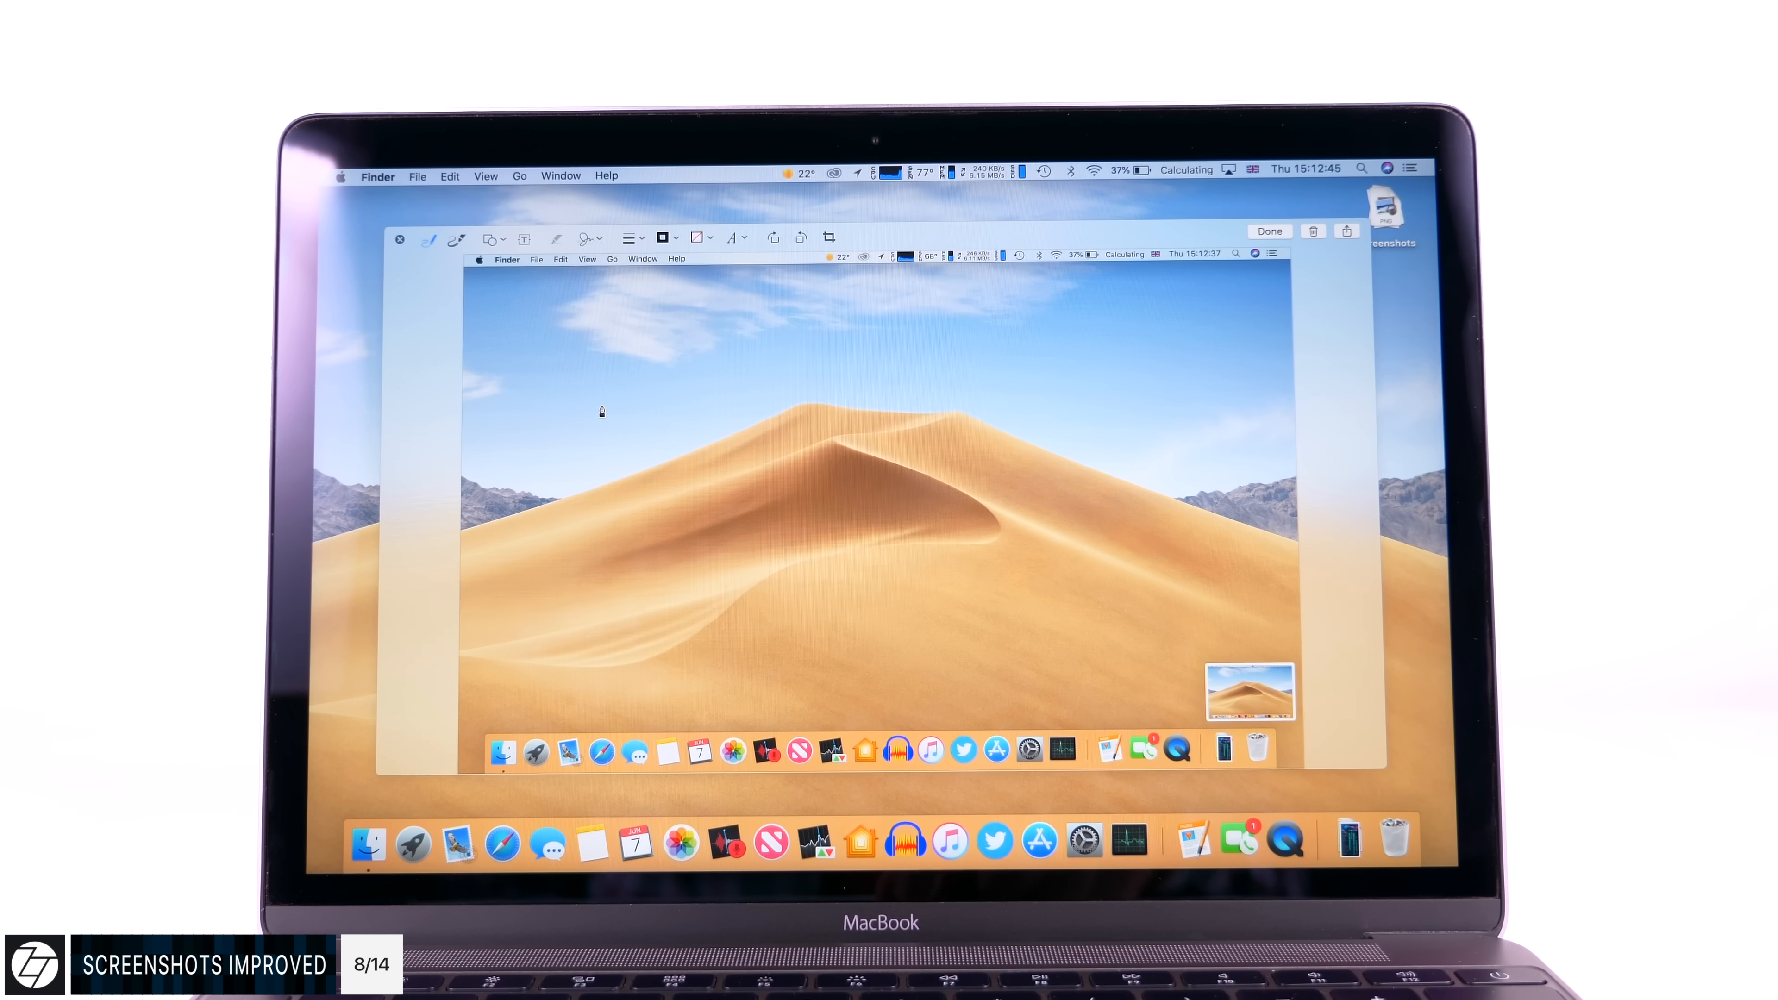
Mark up the screenshot, then bring up the Shift-Command-5 capture toolbar.
drag(601, 410, 896, 612)
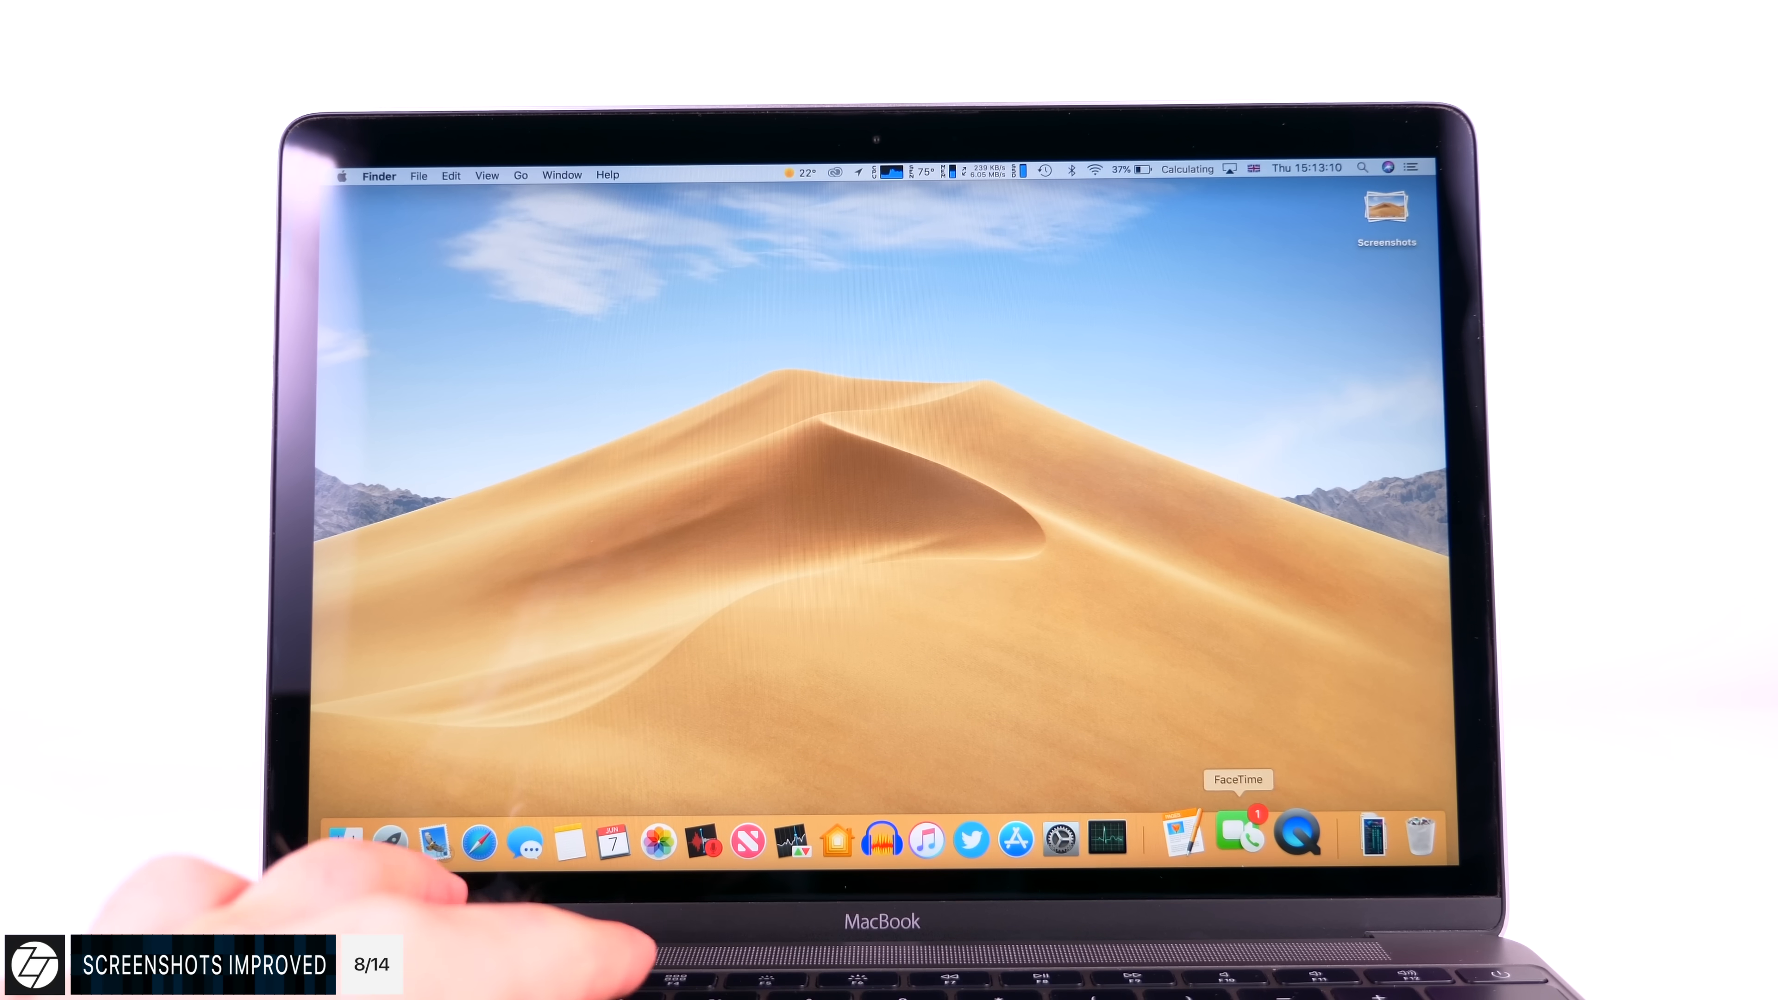
key(cmd+shift+5)
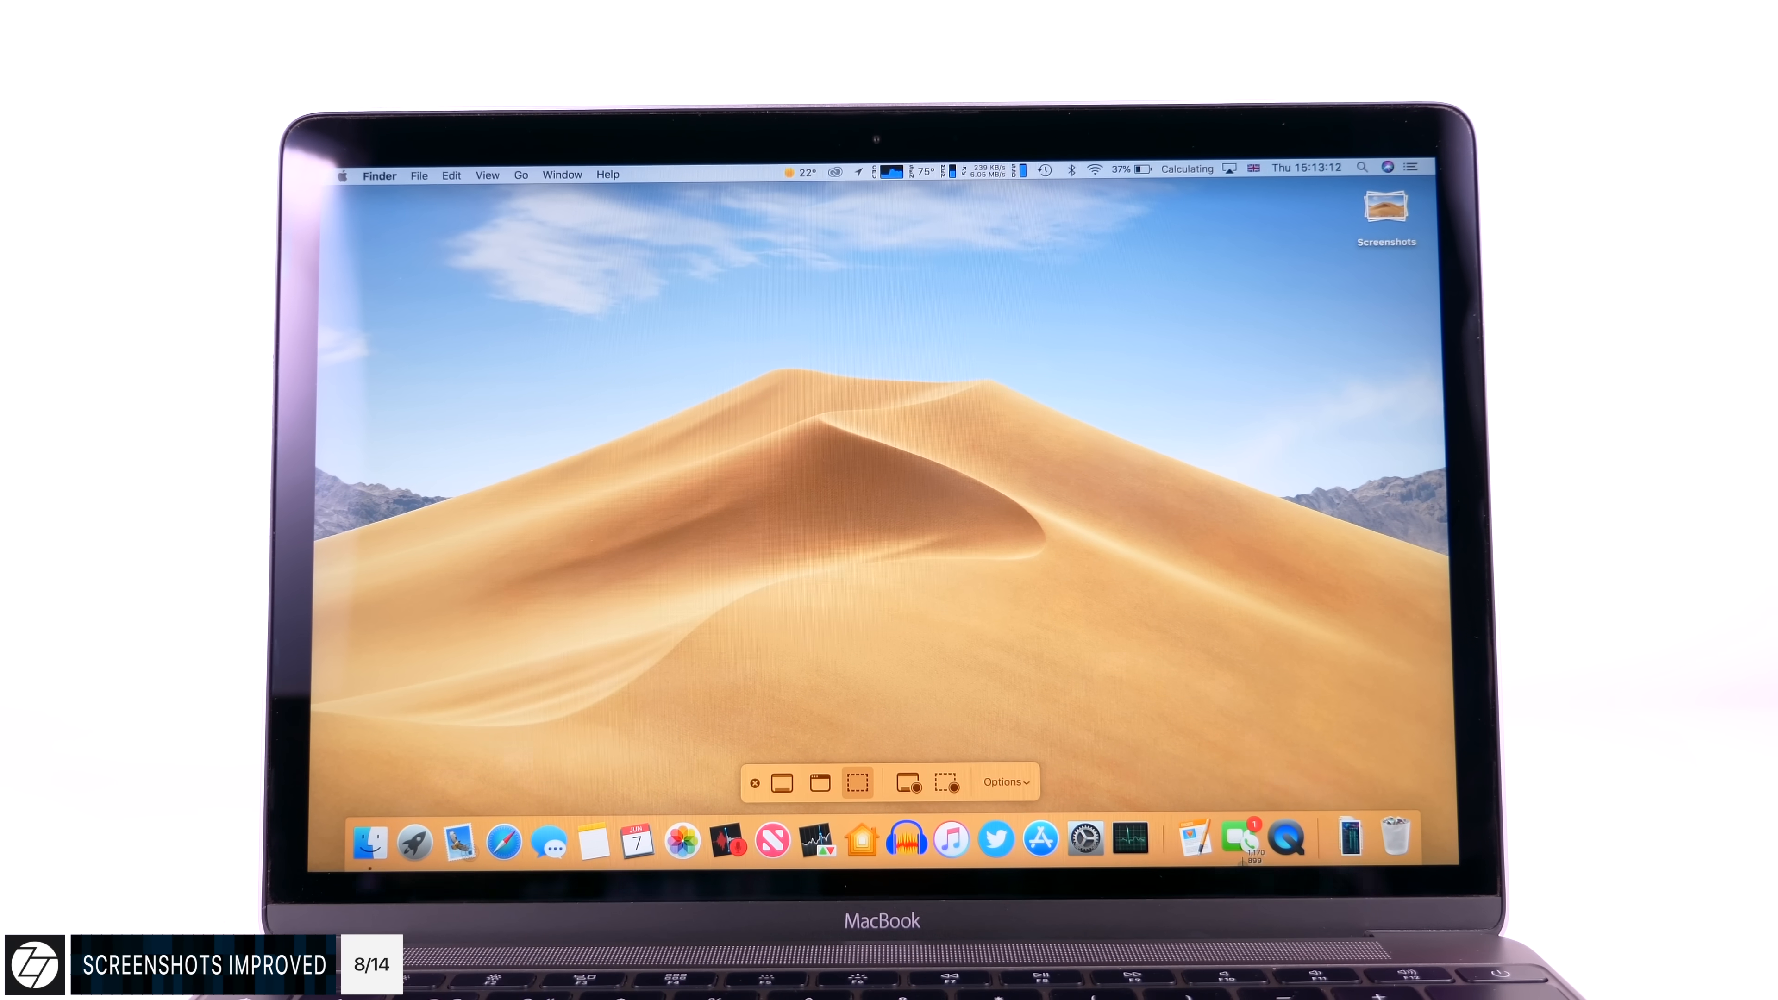
mouse_move(780, 783)
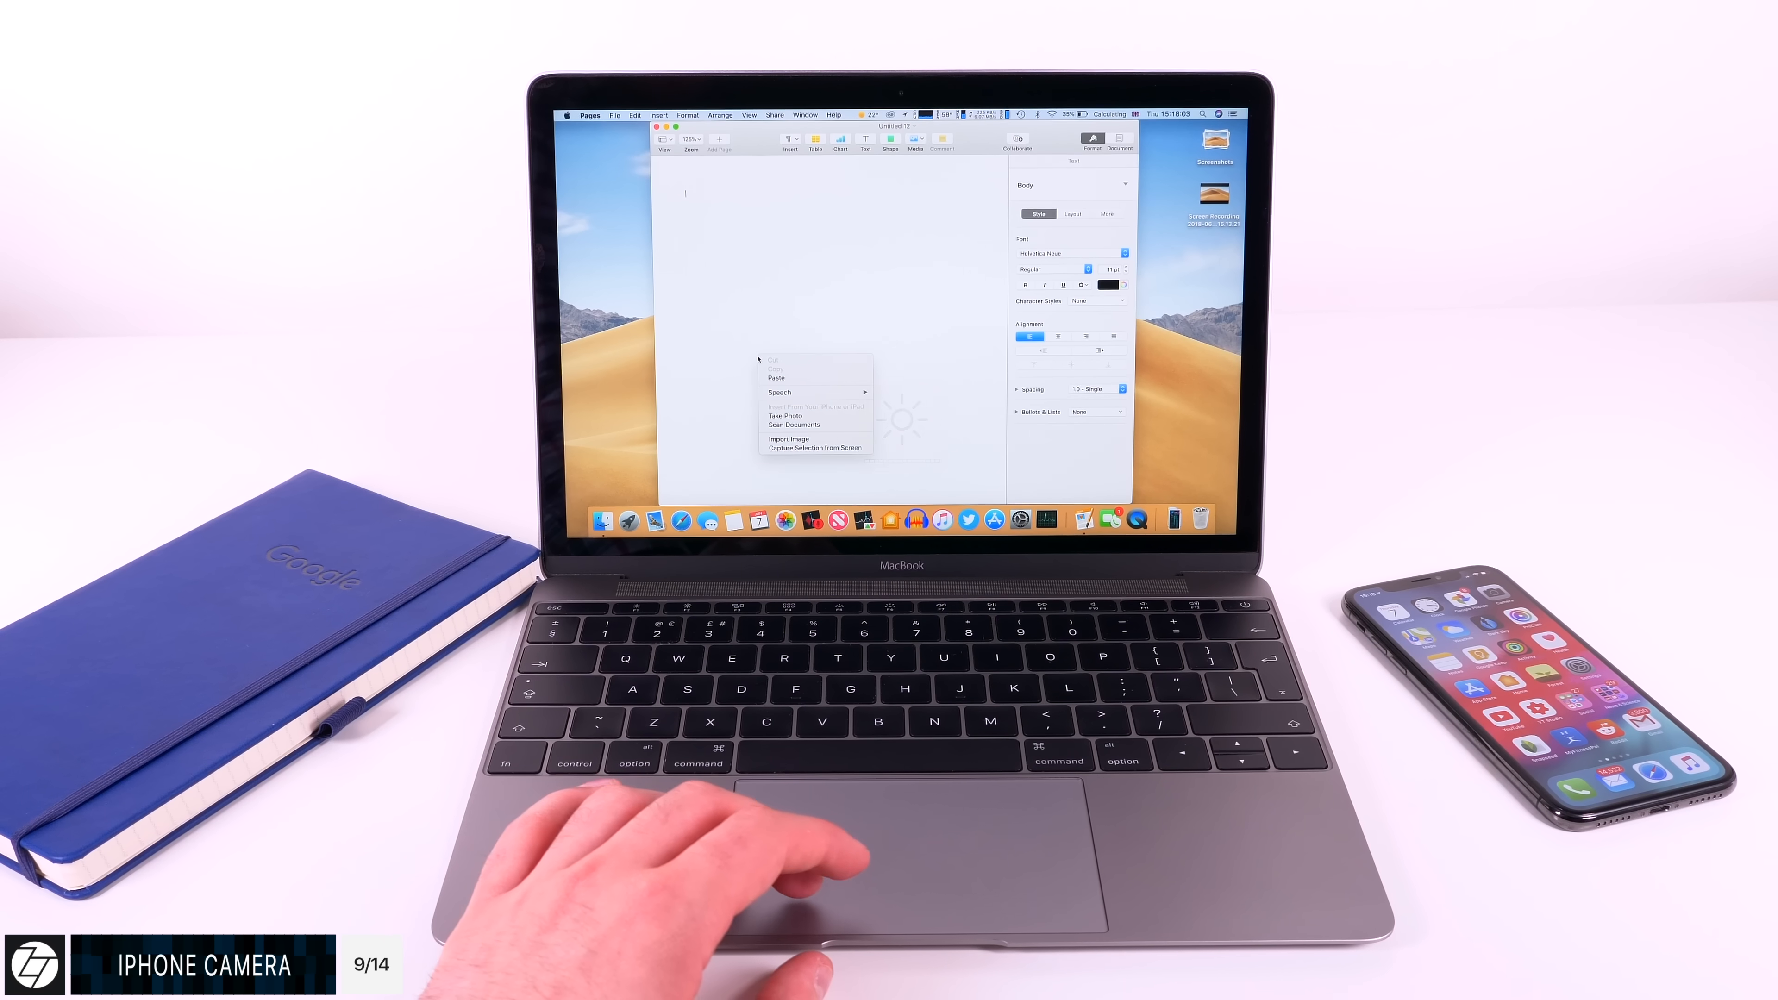
Start Take Photo from the iPhone to insert into the blank Pages document.
click(784, 415)
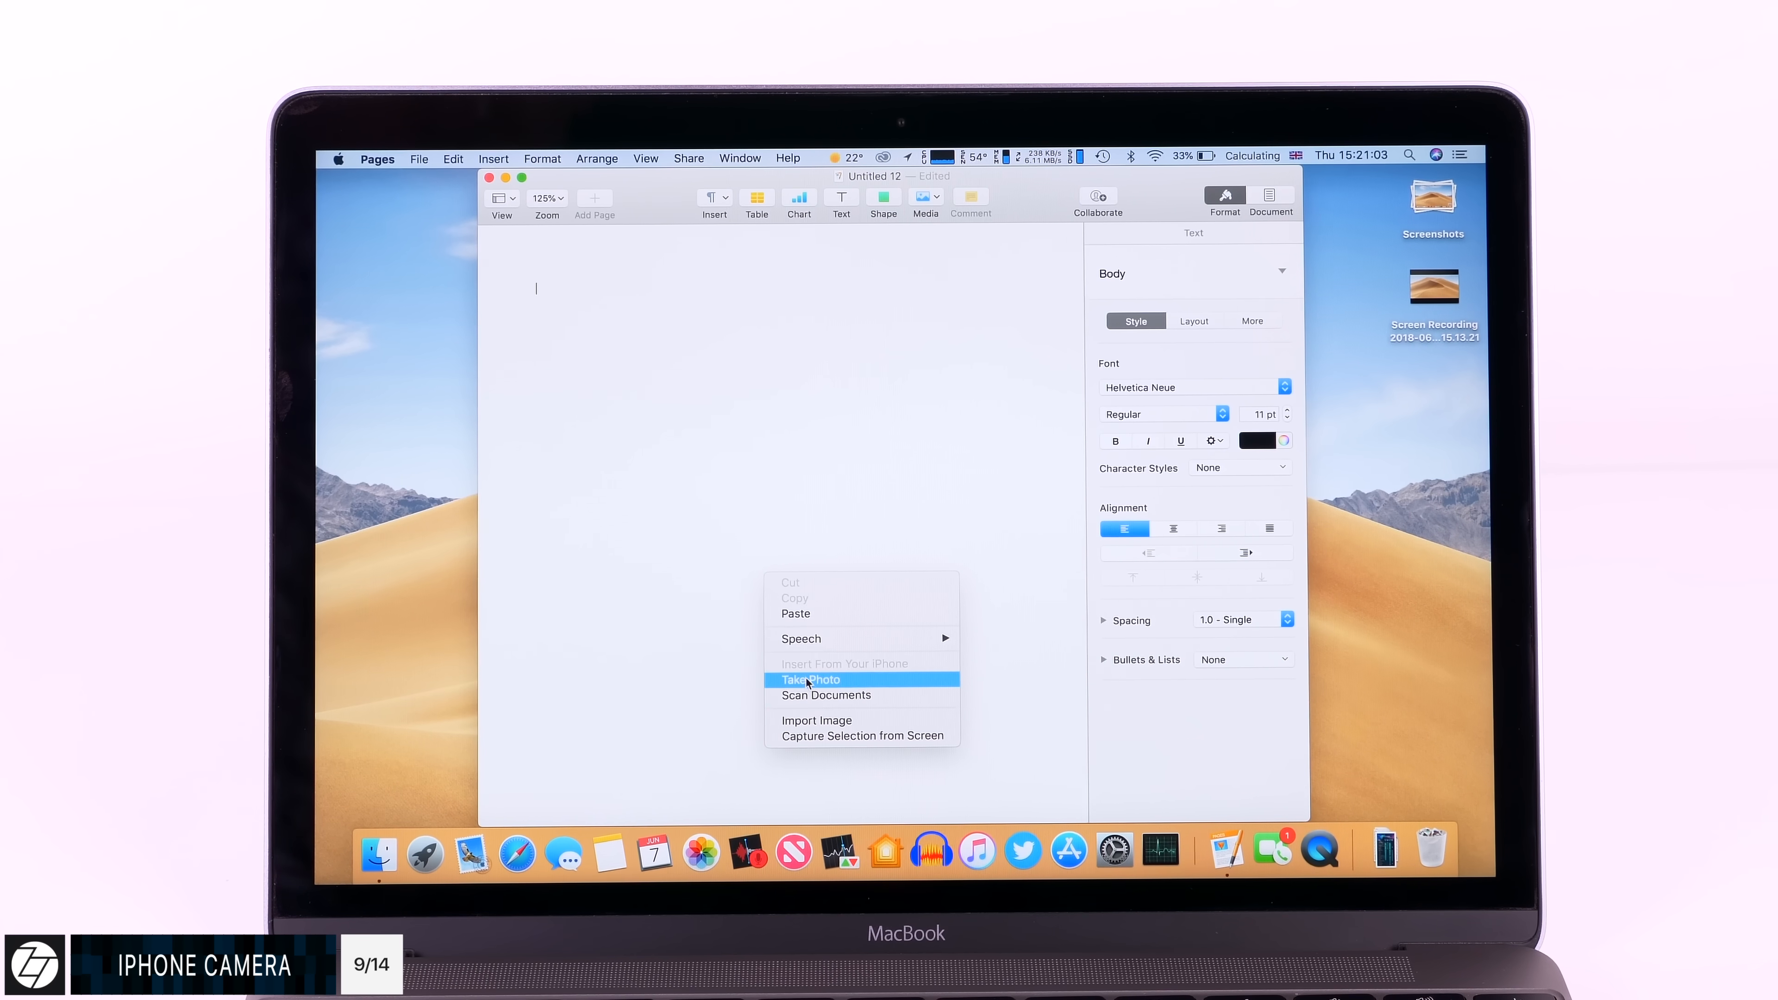
click(810, 679)
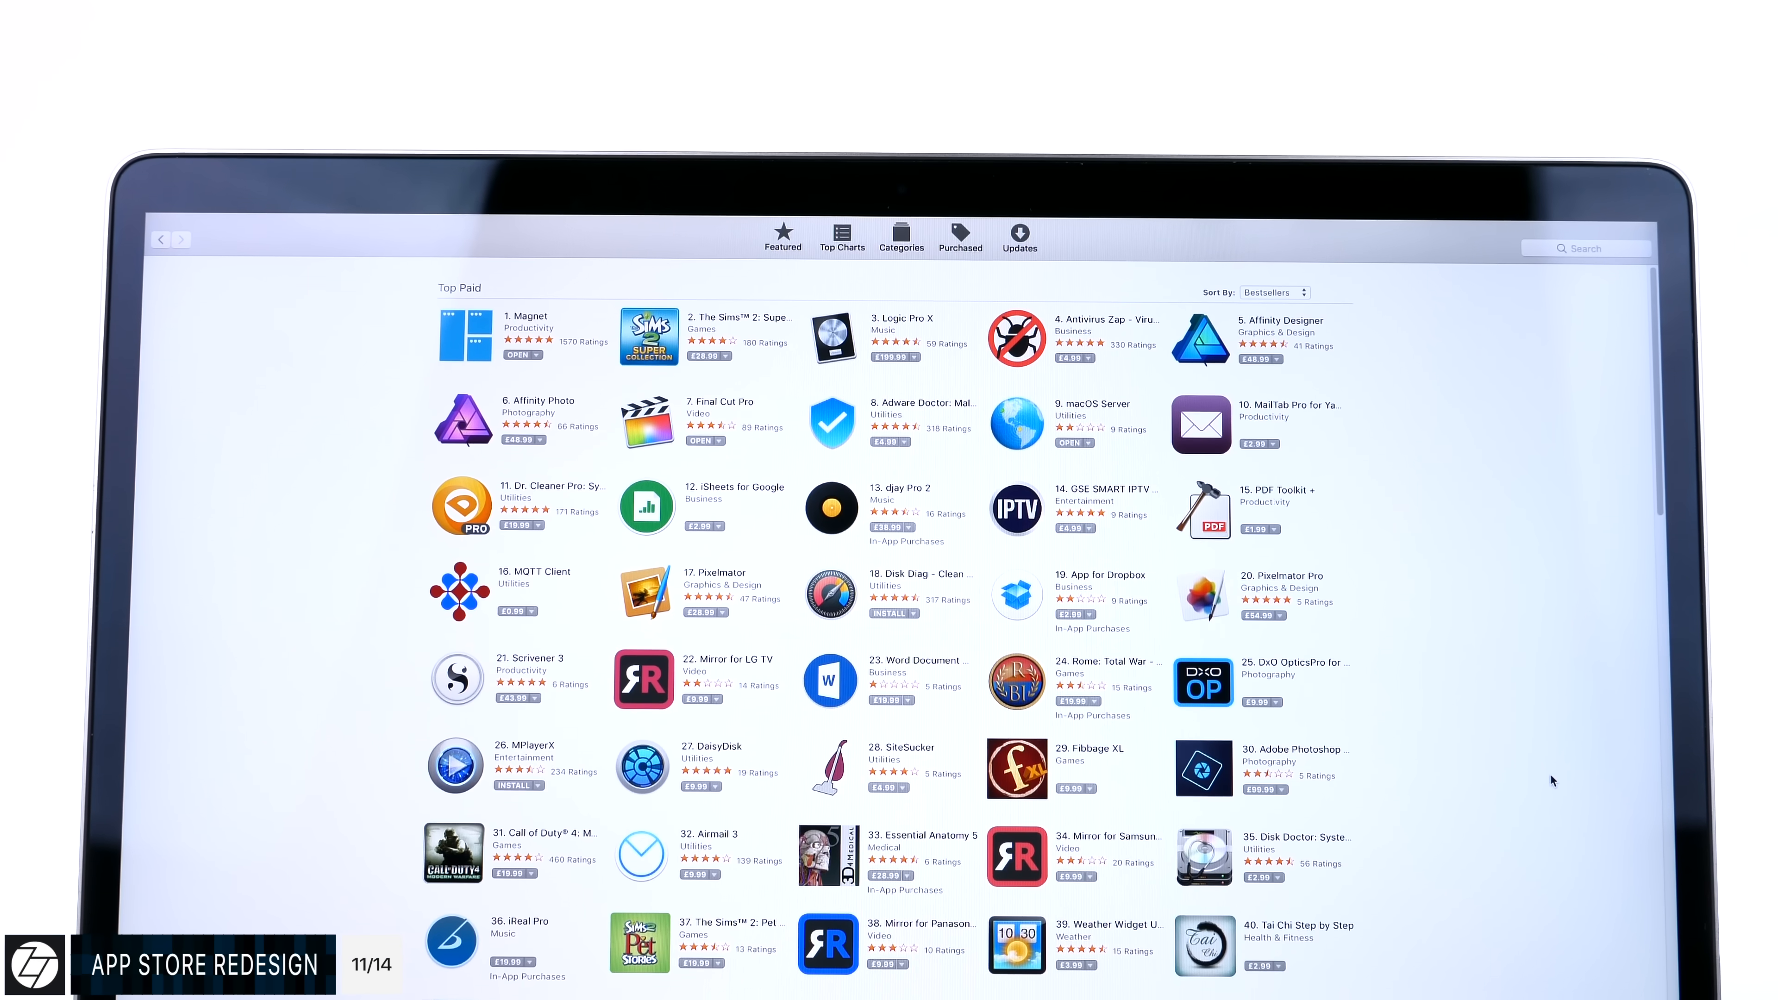
Scroll down through the old Top Charts page before the redesigned Discover tab appears.
scroll(down, 3)
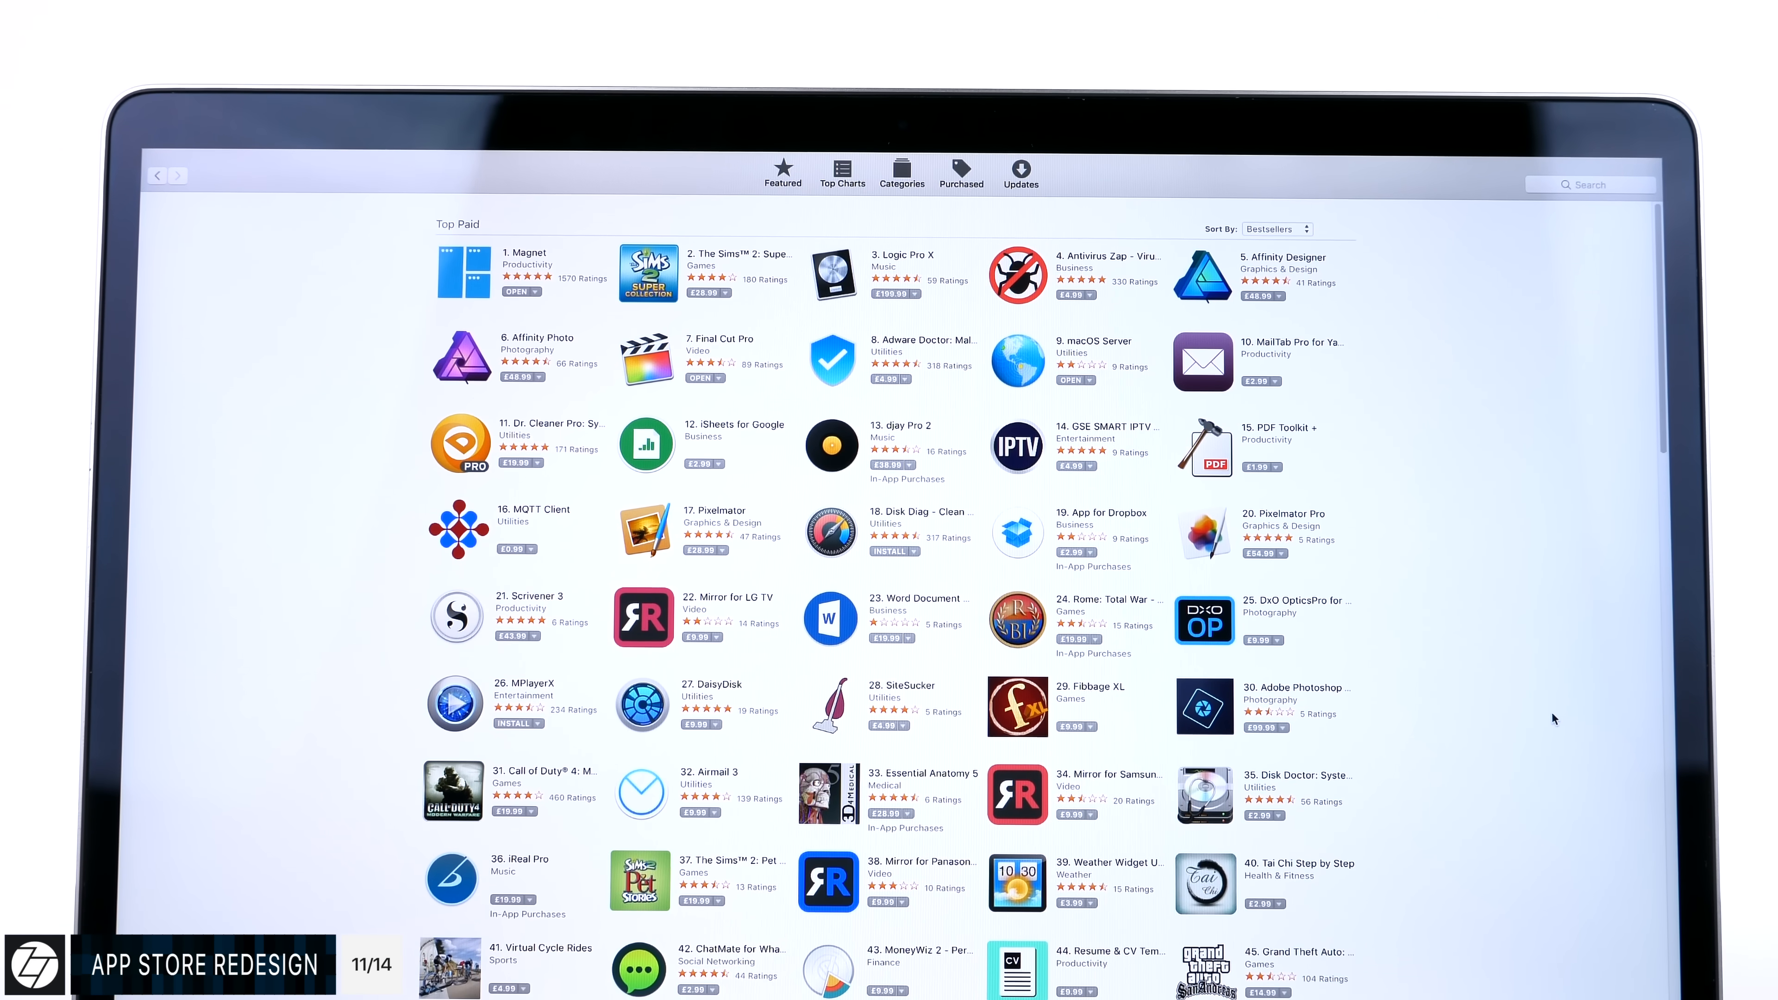
scroll(down, 3)
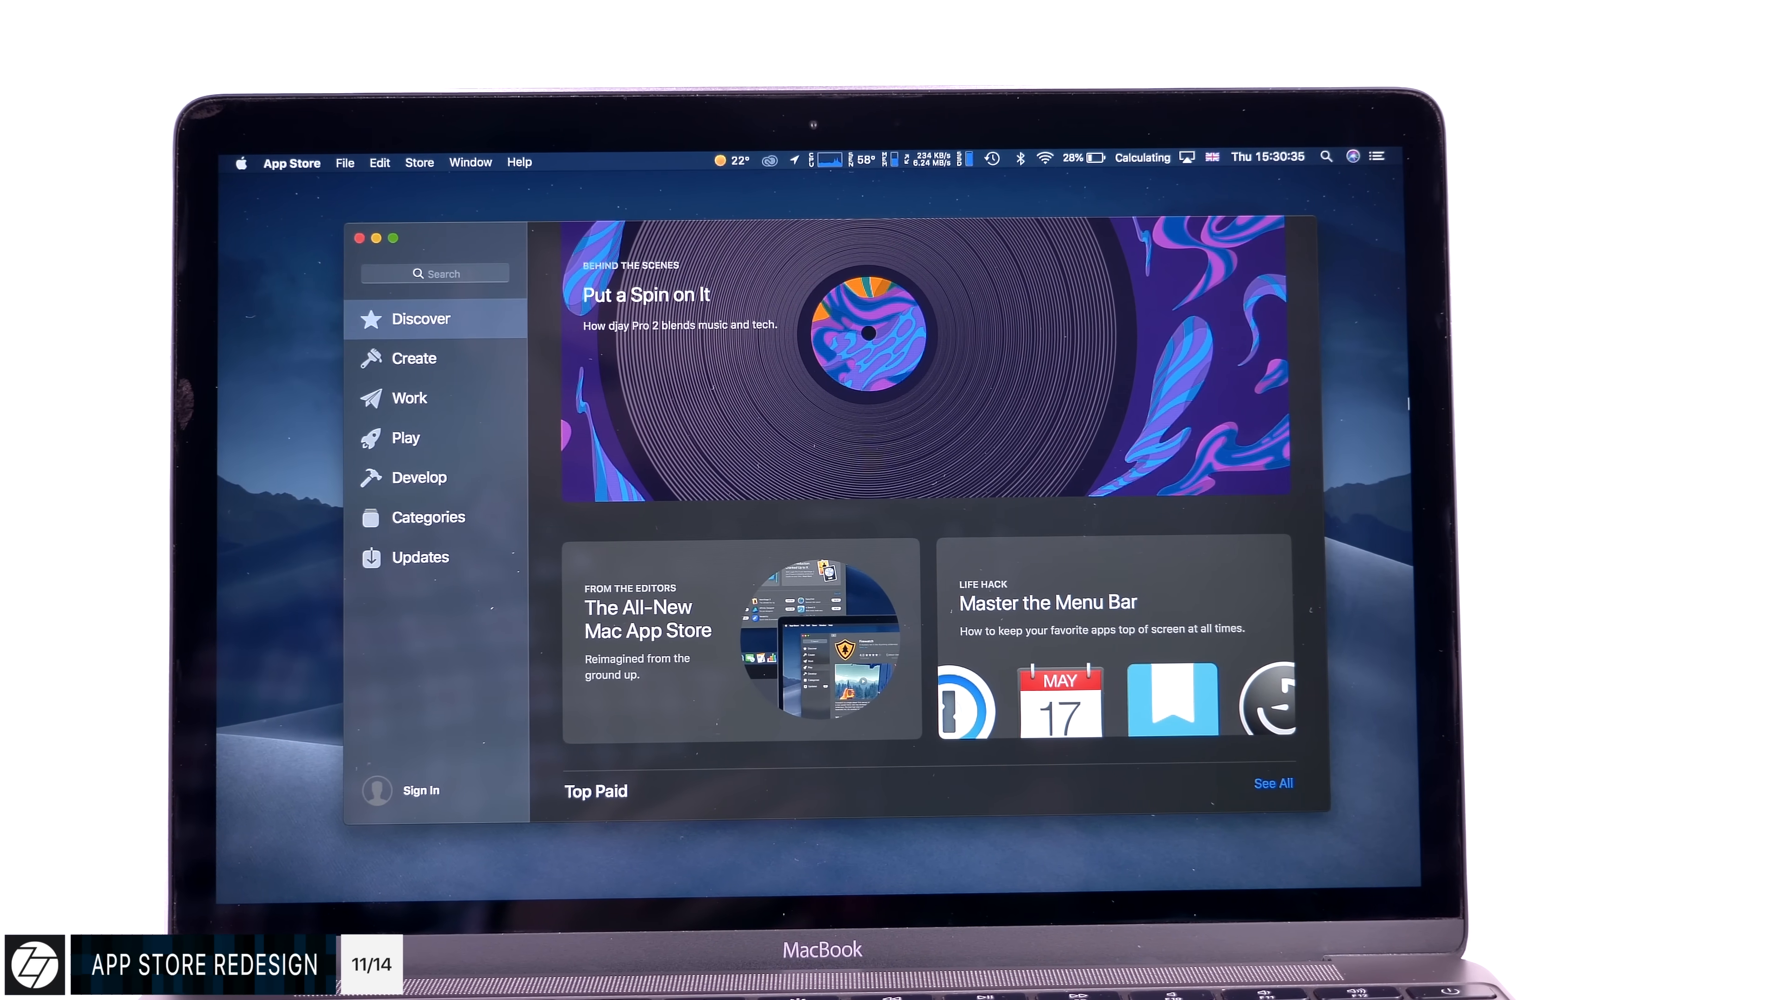
Browse the Create, Work, Play and Develop sections from the App Store sidebar.
click(414, 358)
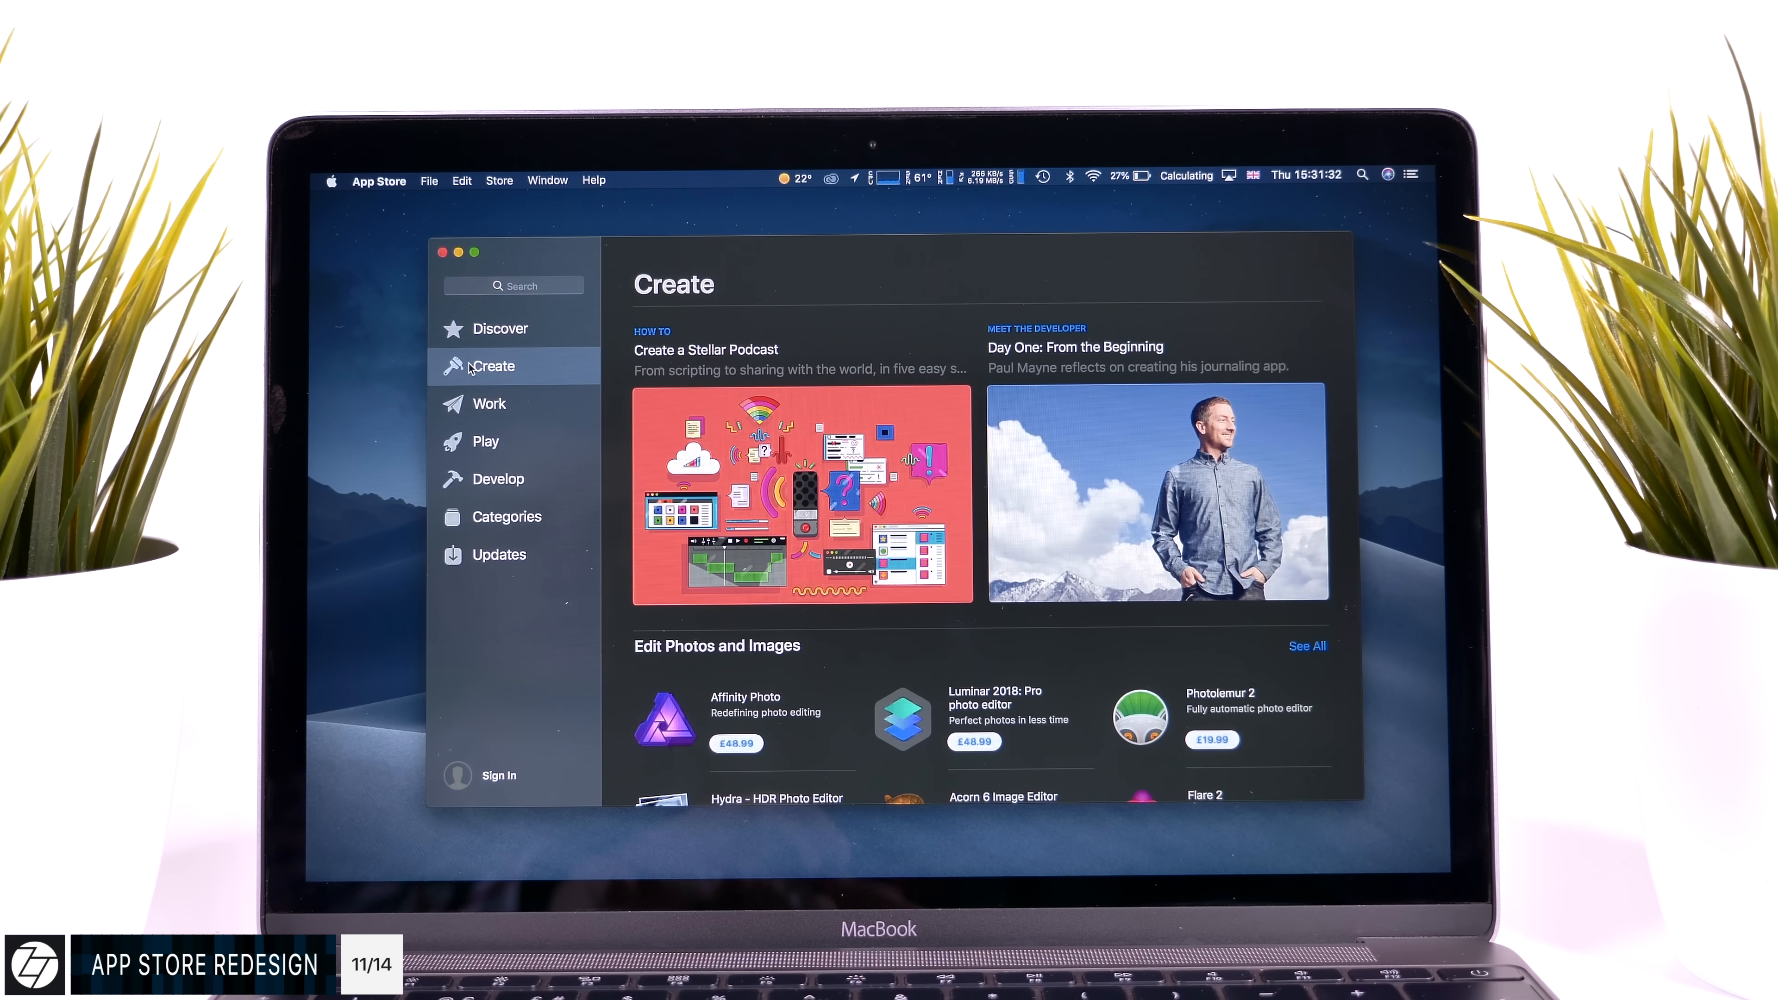
click(490, 403)
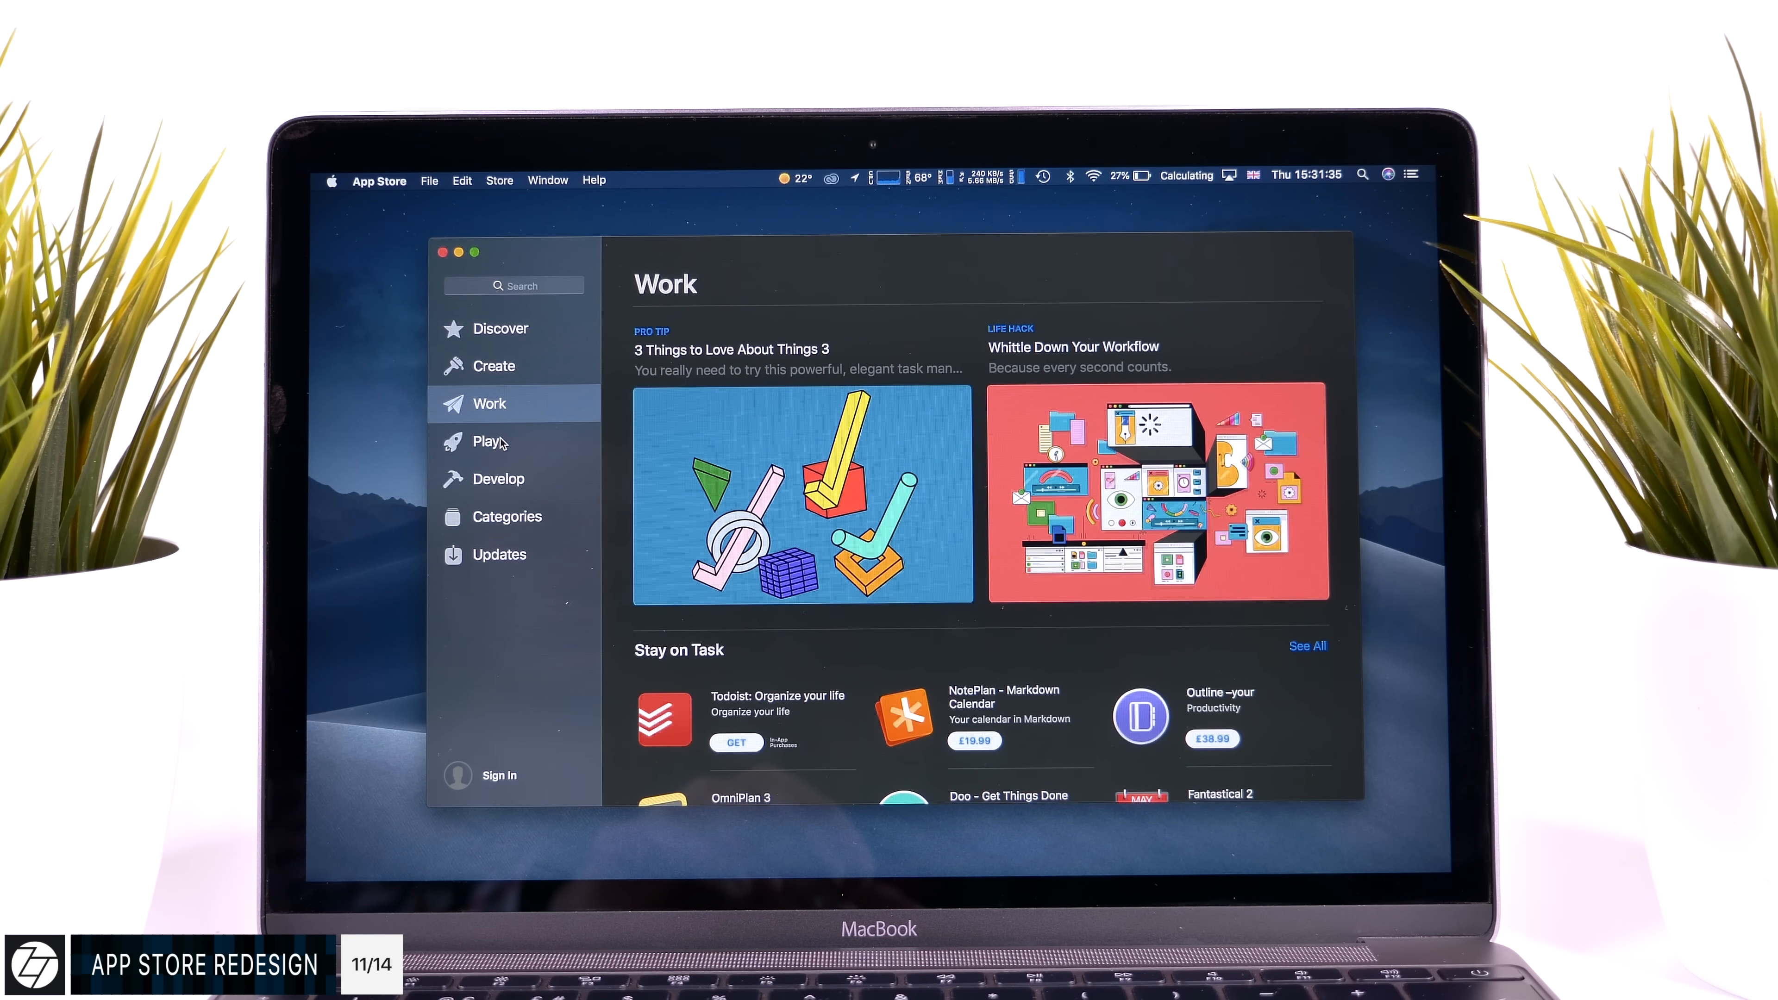
click(489, 440)
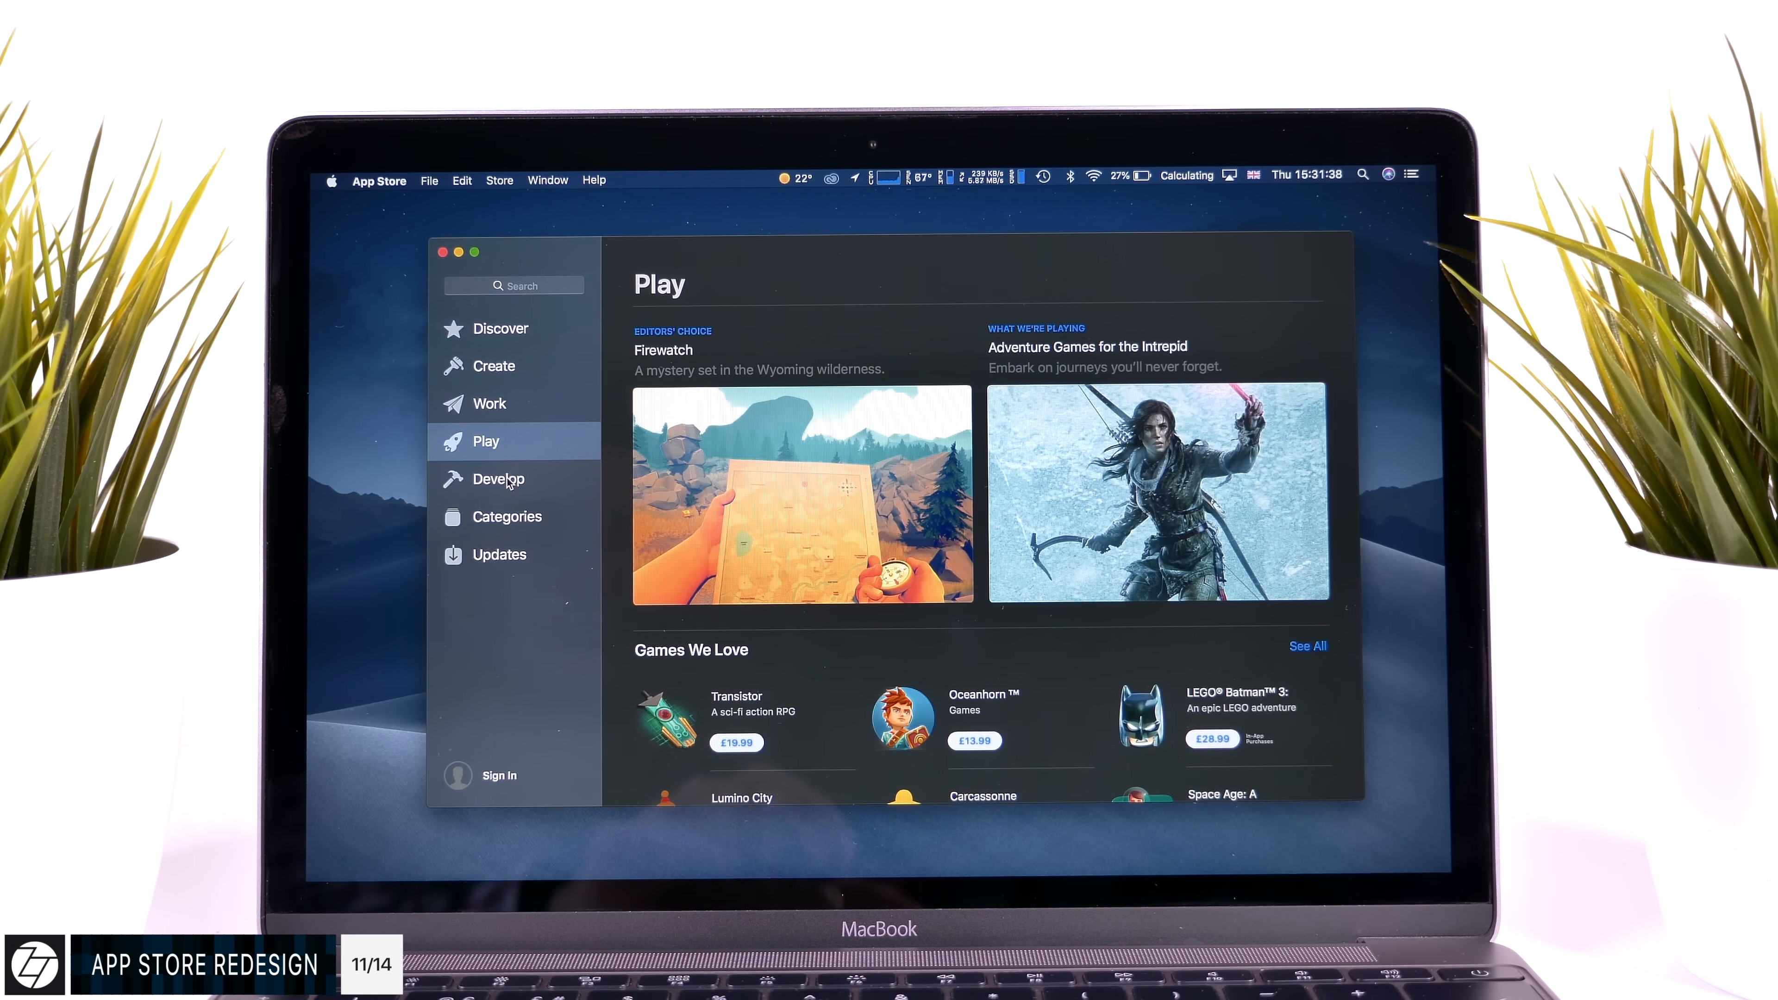
click(507, 516)
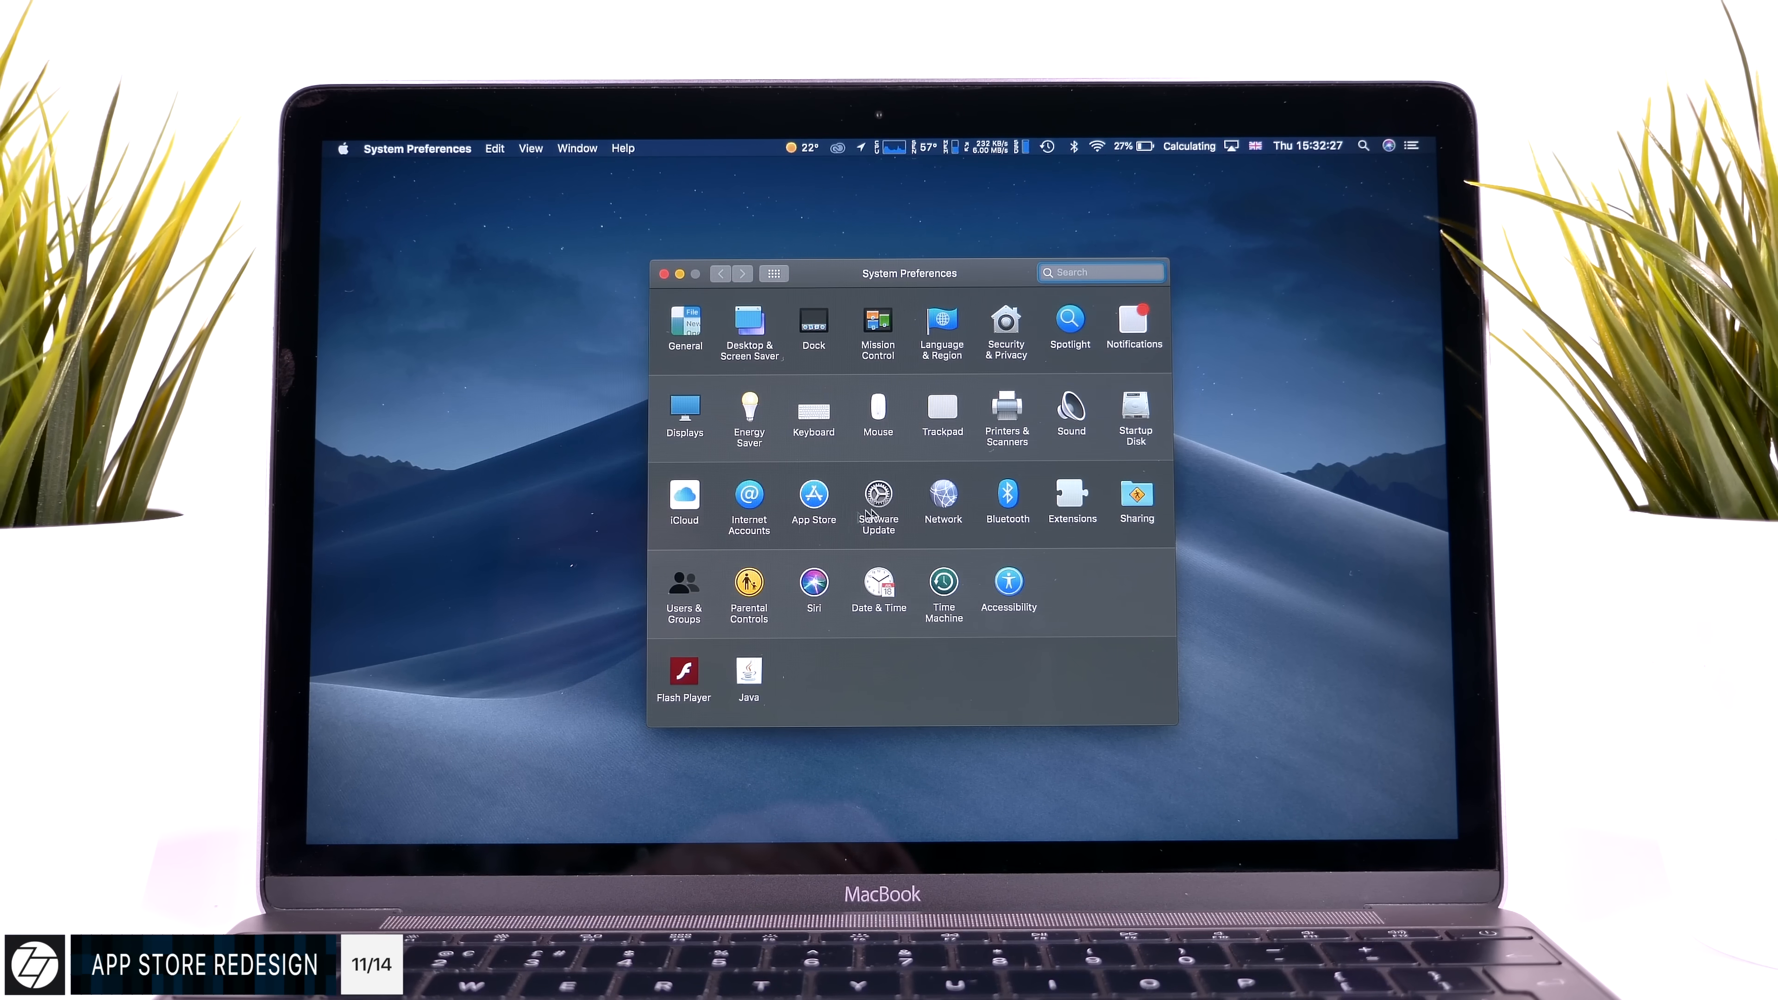
click(877, 496)
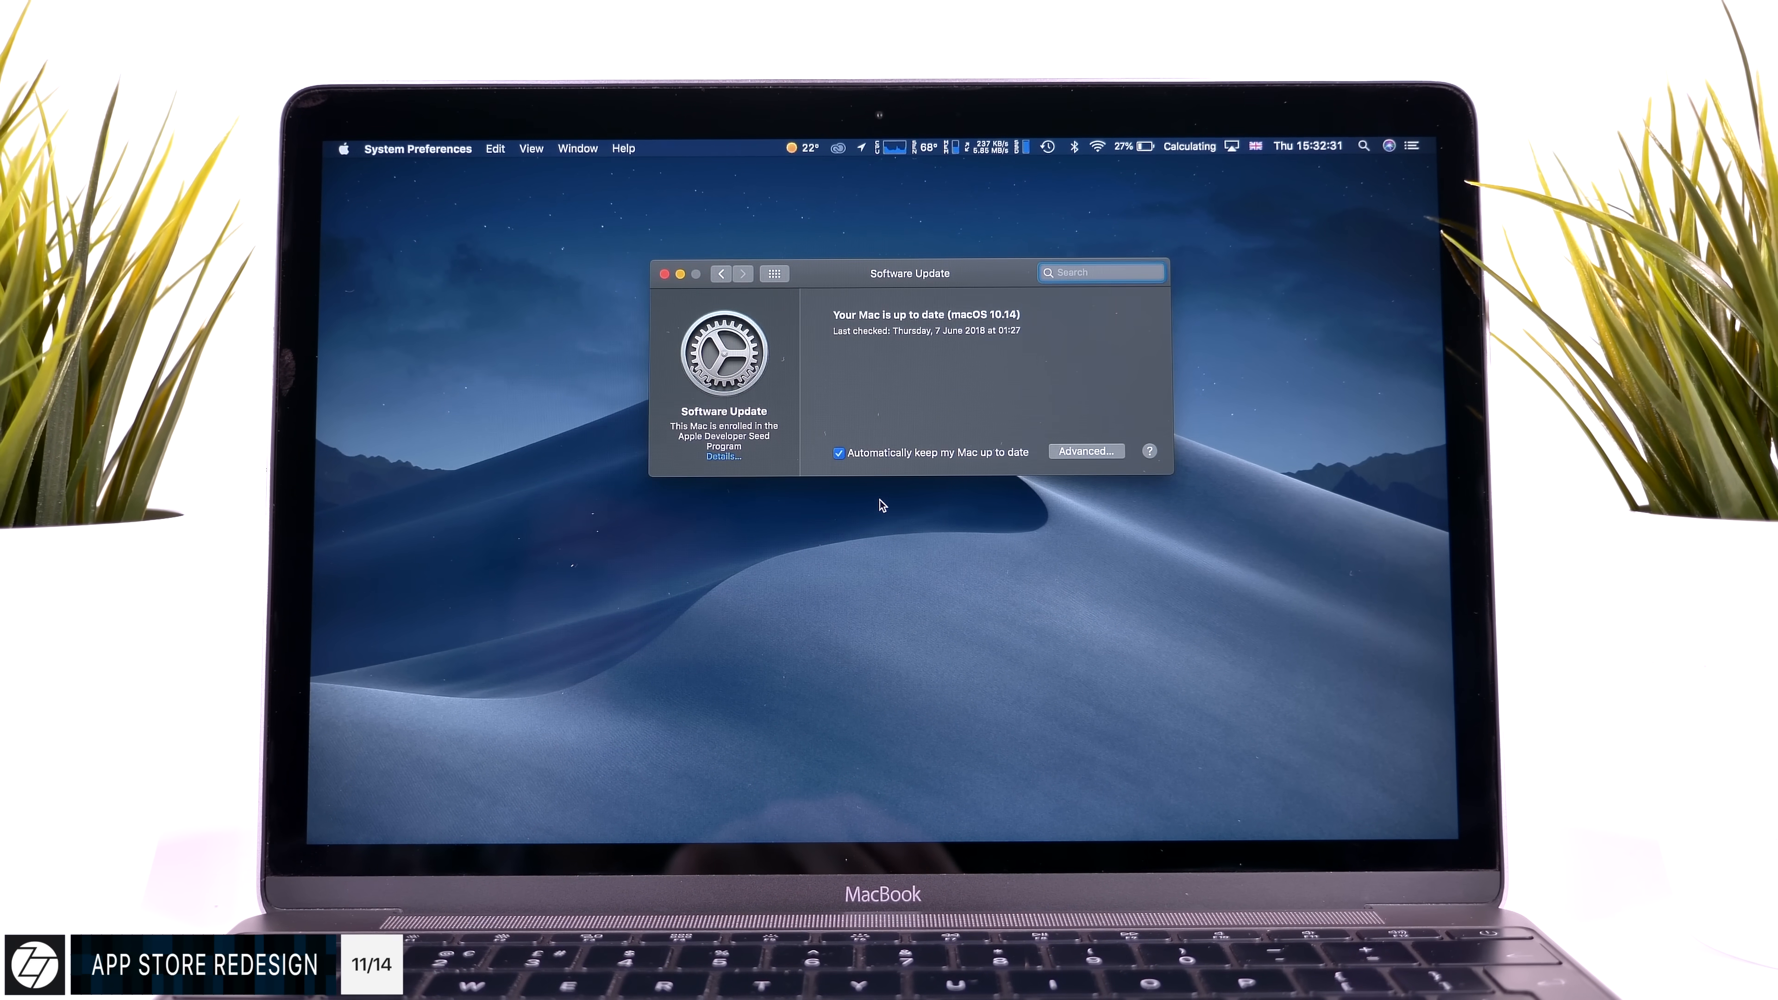
click(775, 273)
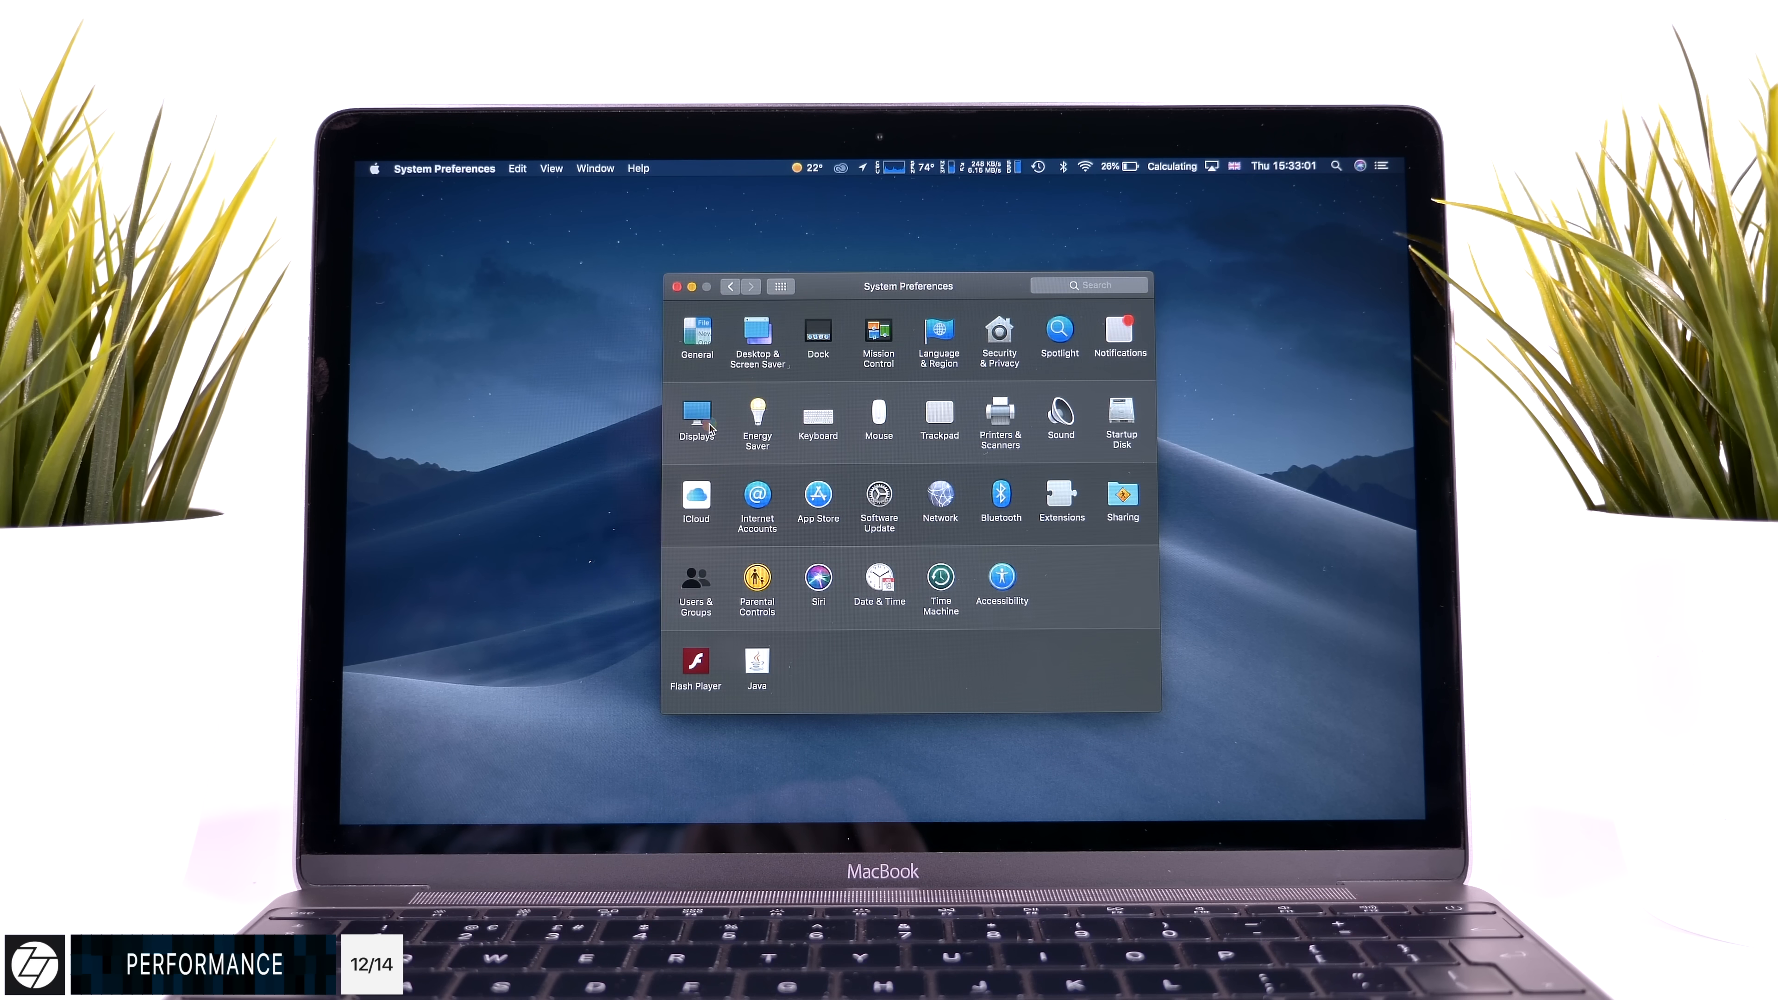
Preview files in the Test folder with Quick Look and switch Finder to icon view.
click(695, 416)
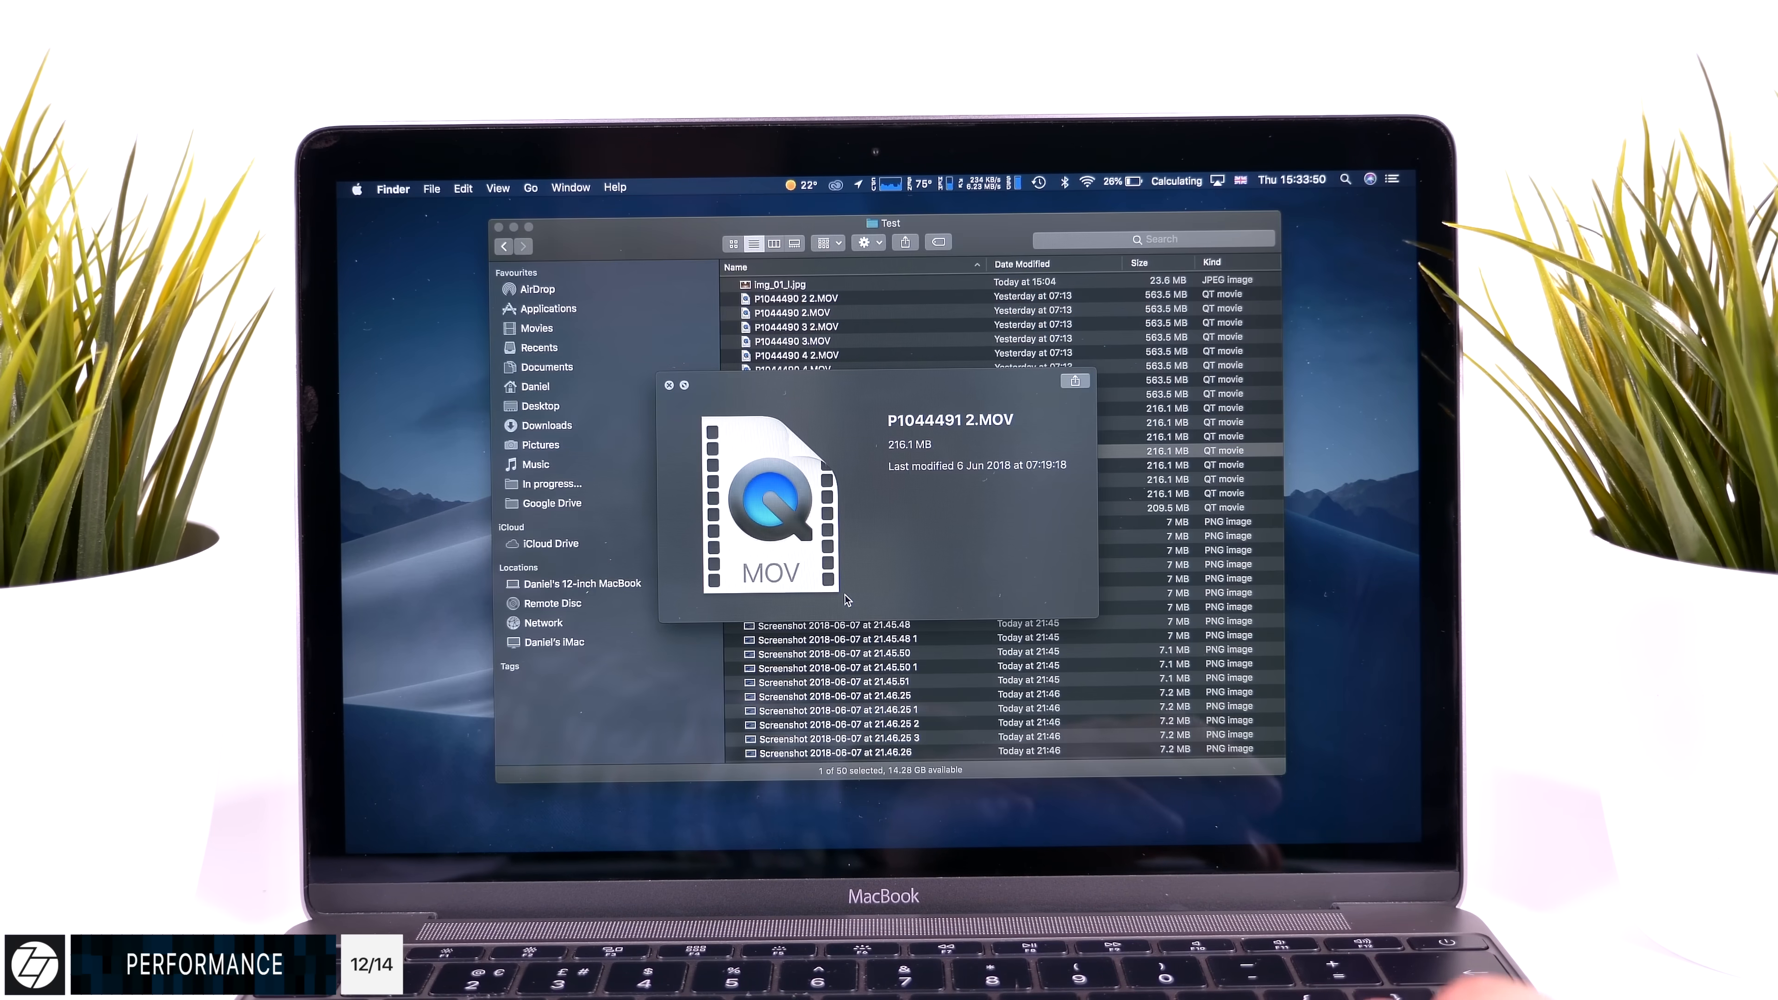
click(792, 365)
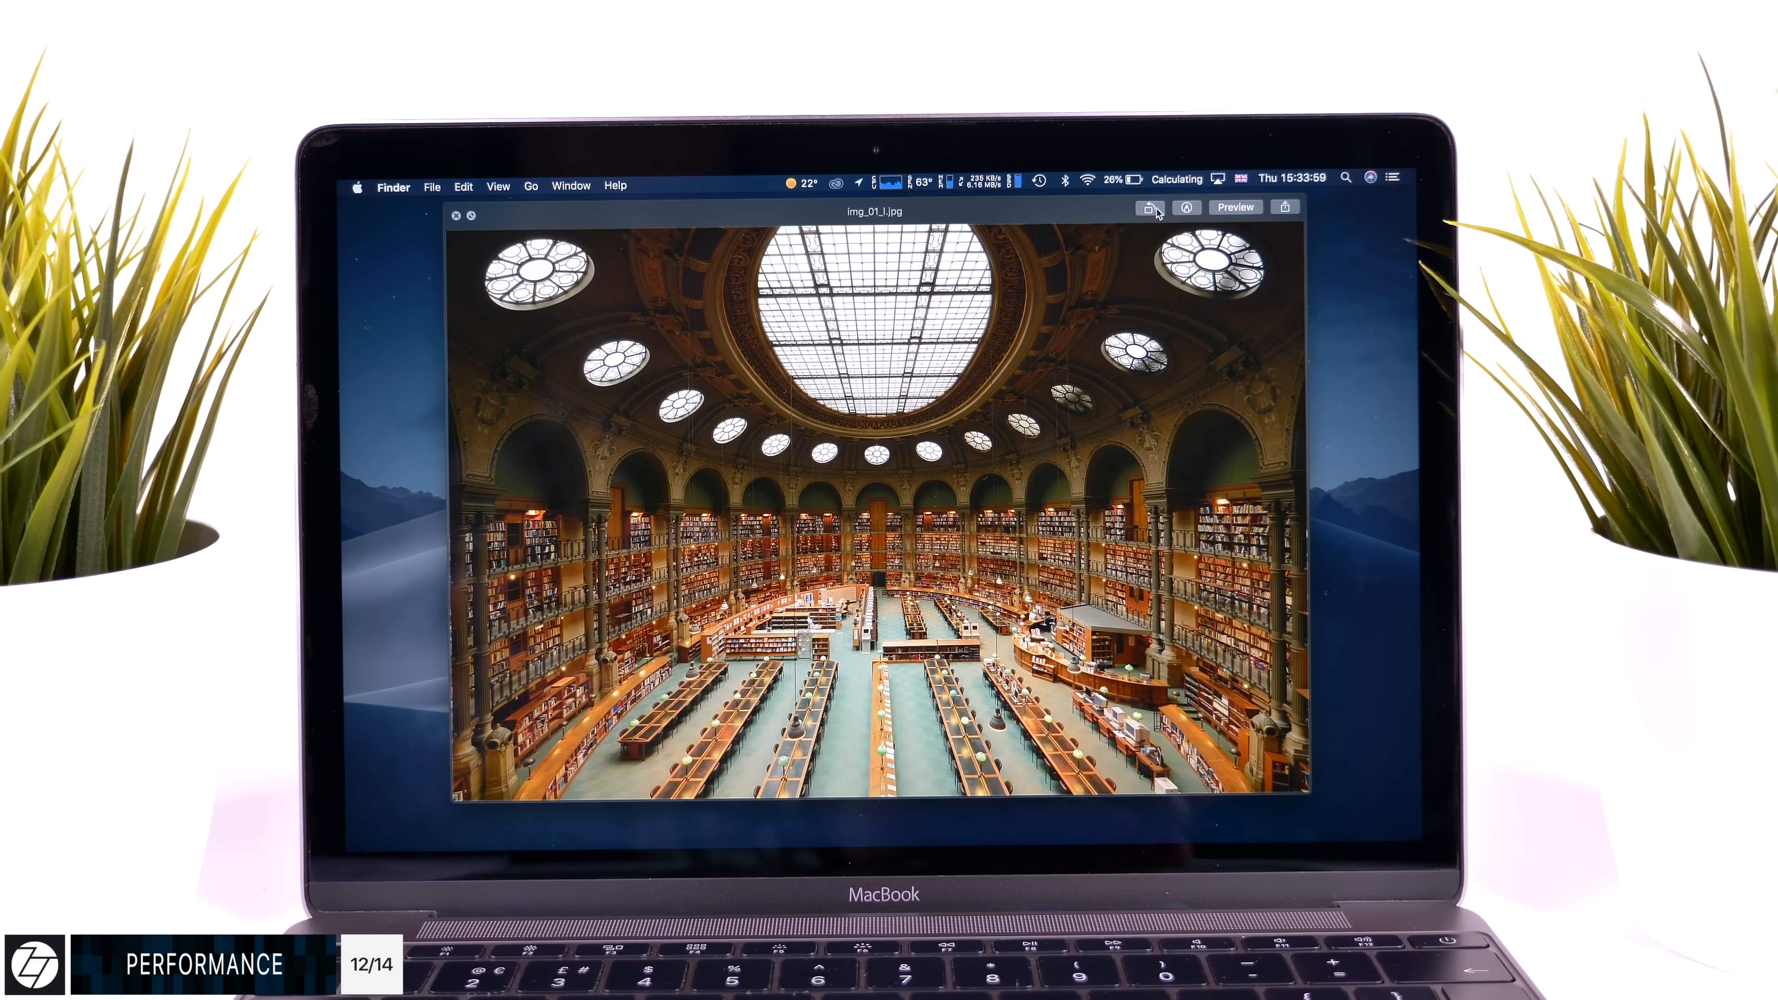
click(1148, 208)
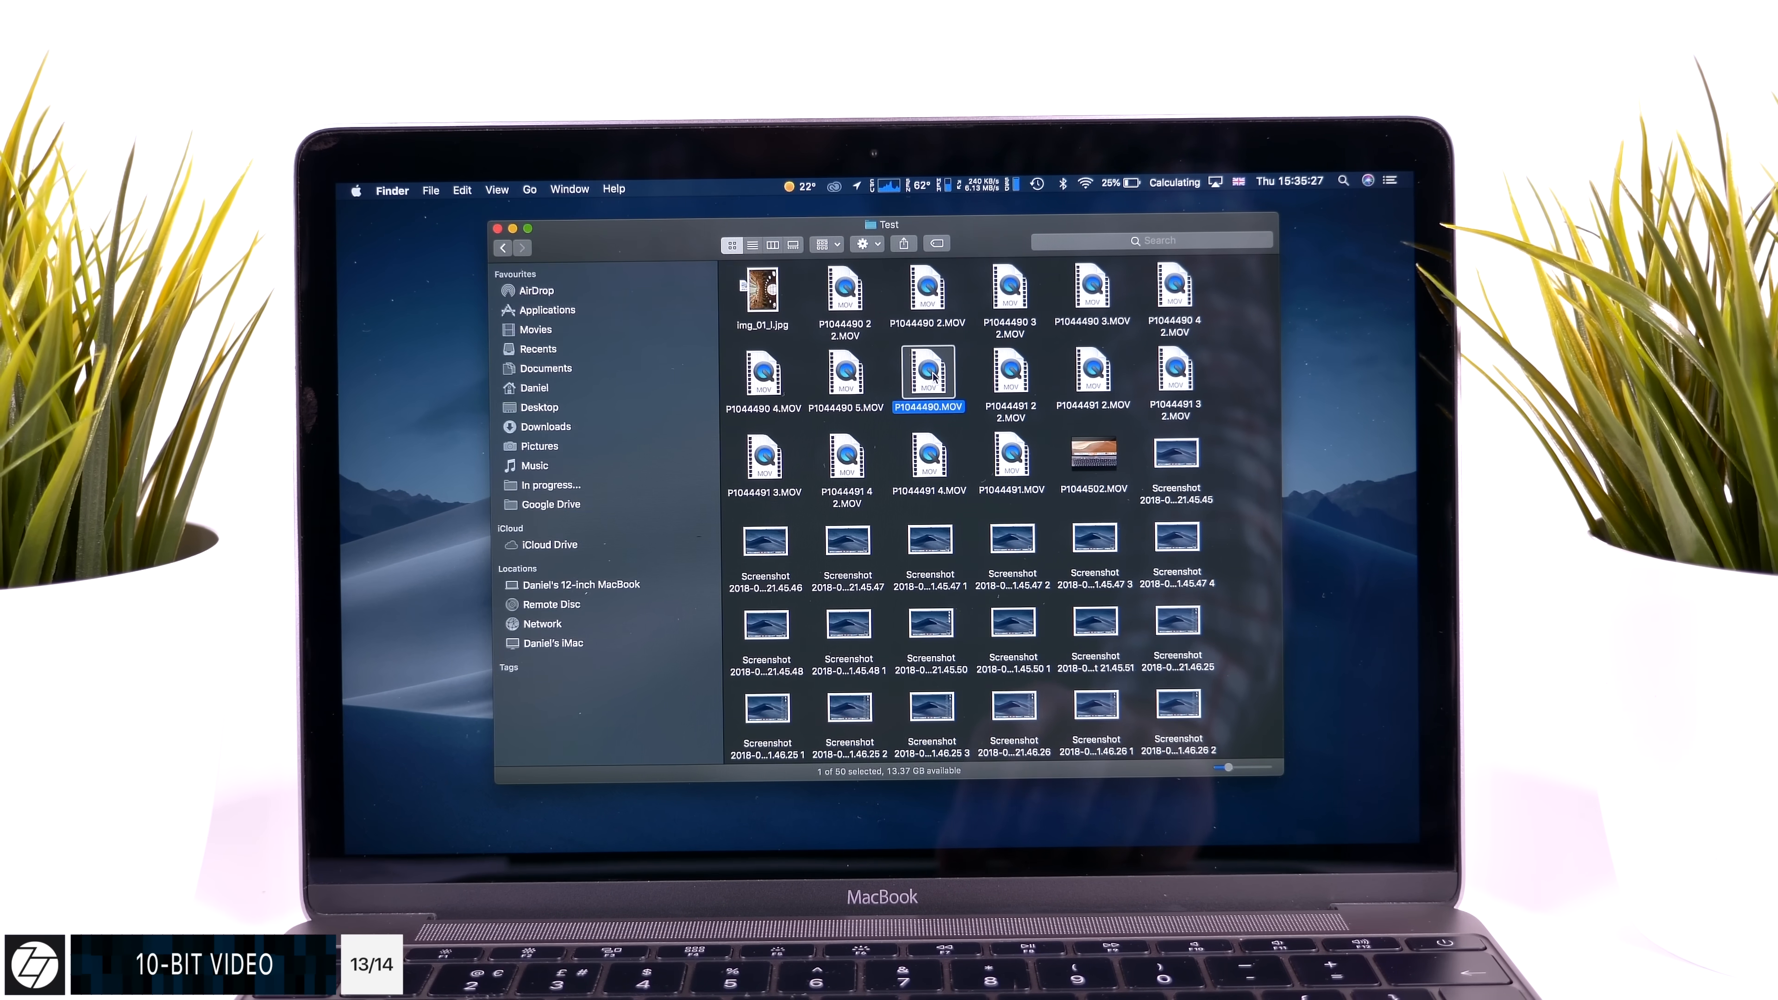
double_click(929, 374)
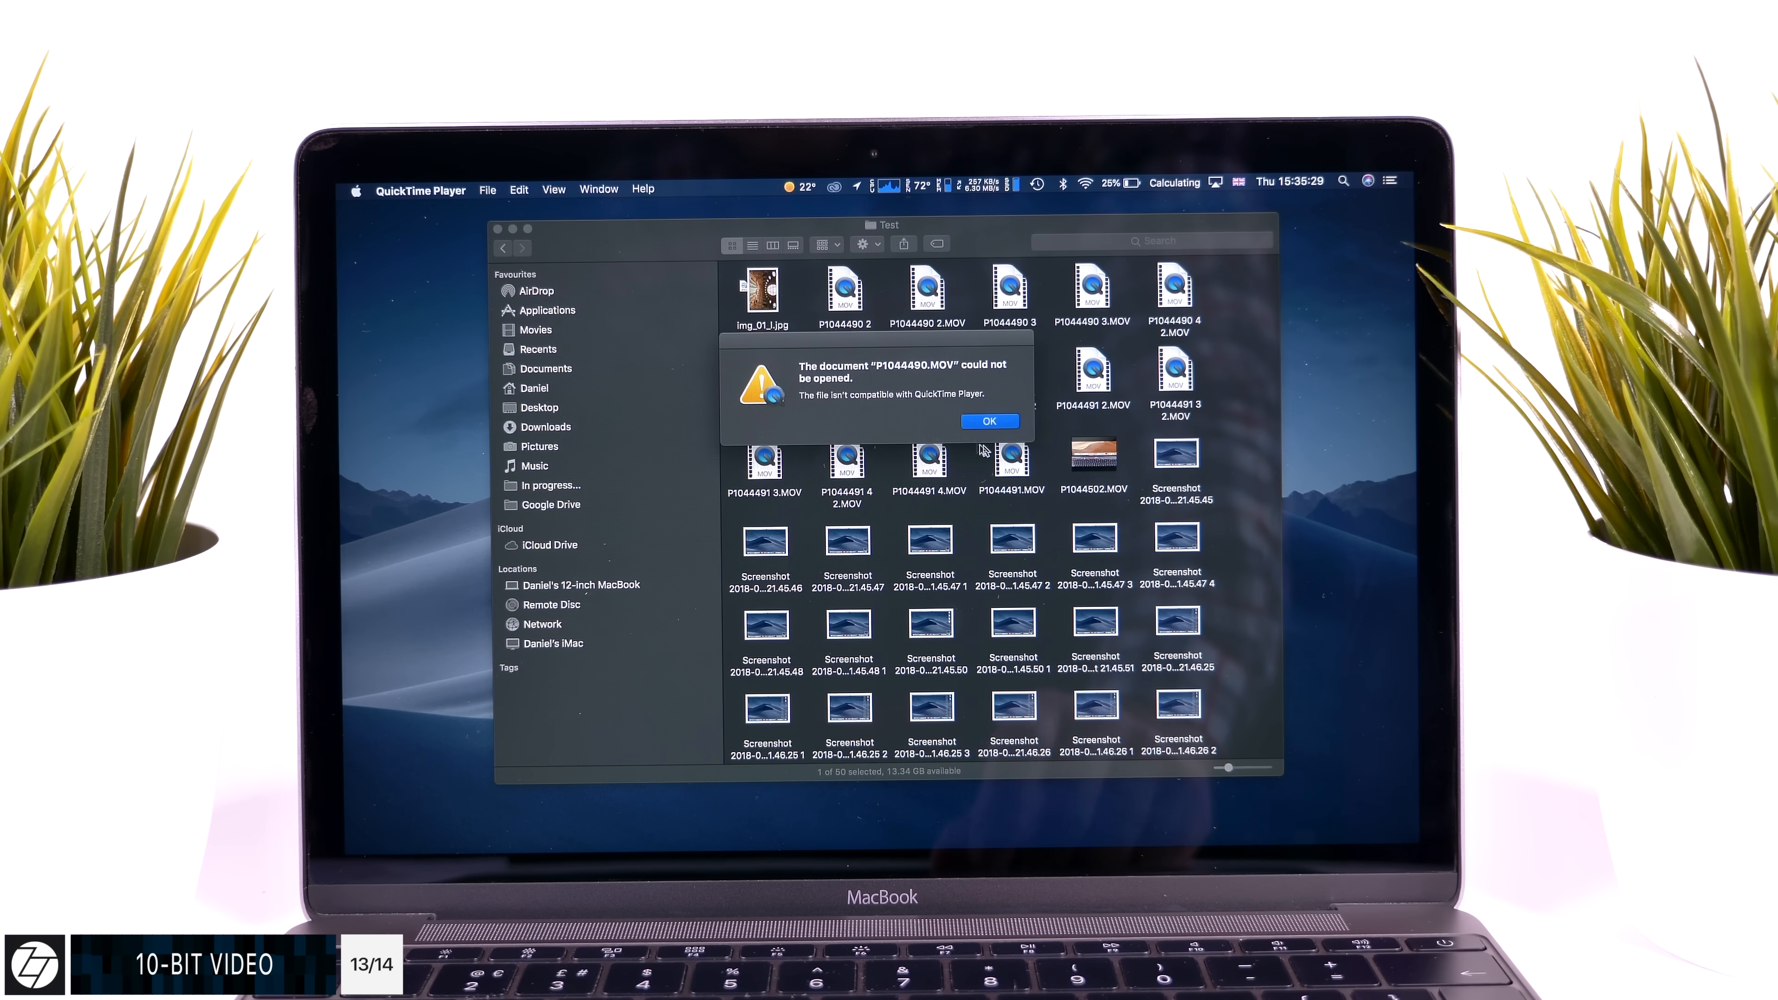
click(988, 421)
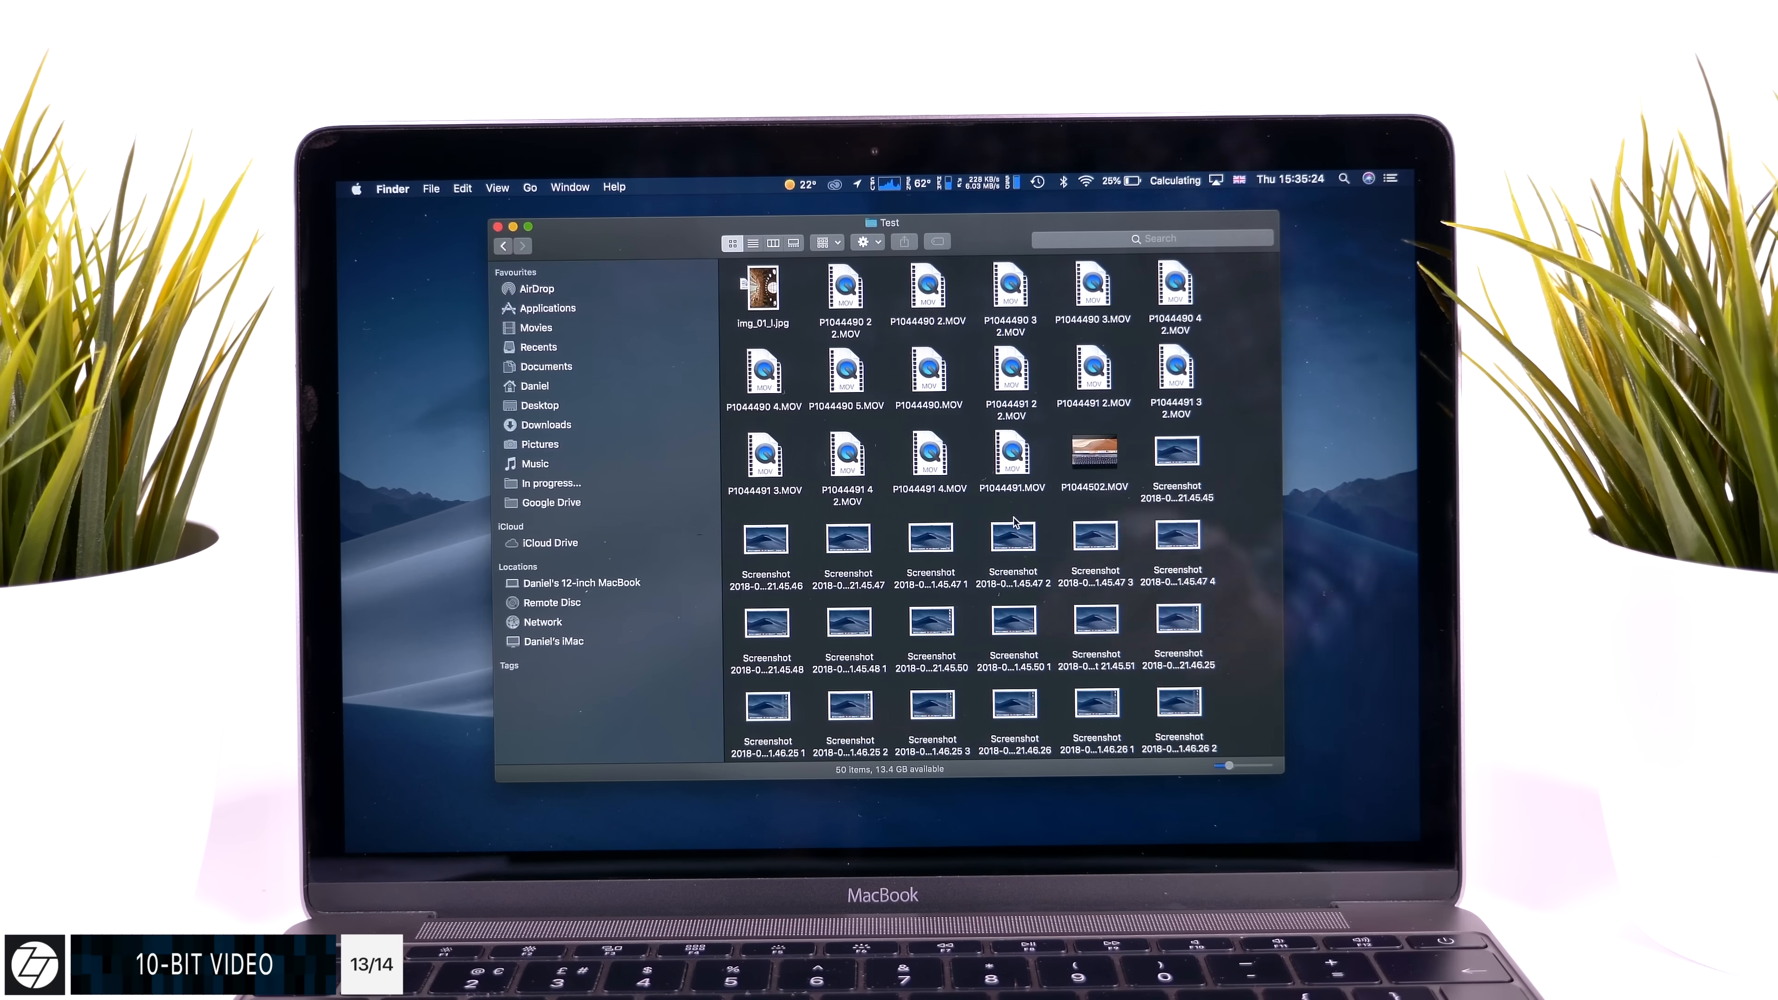
click(929, 370)
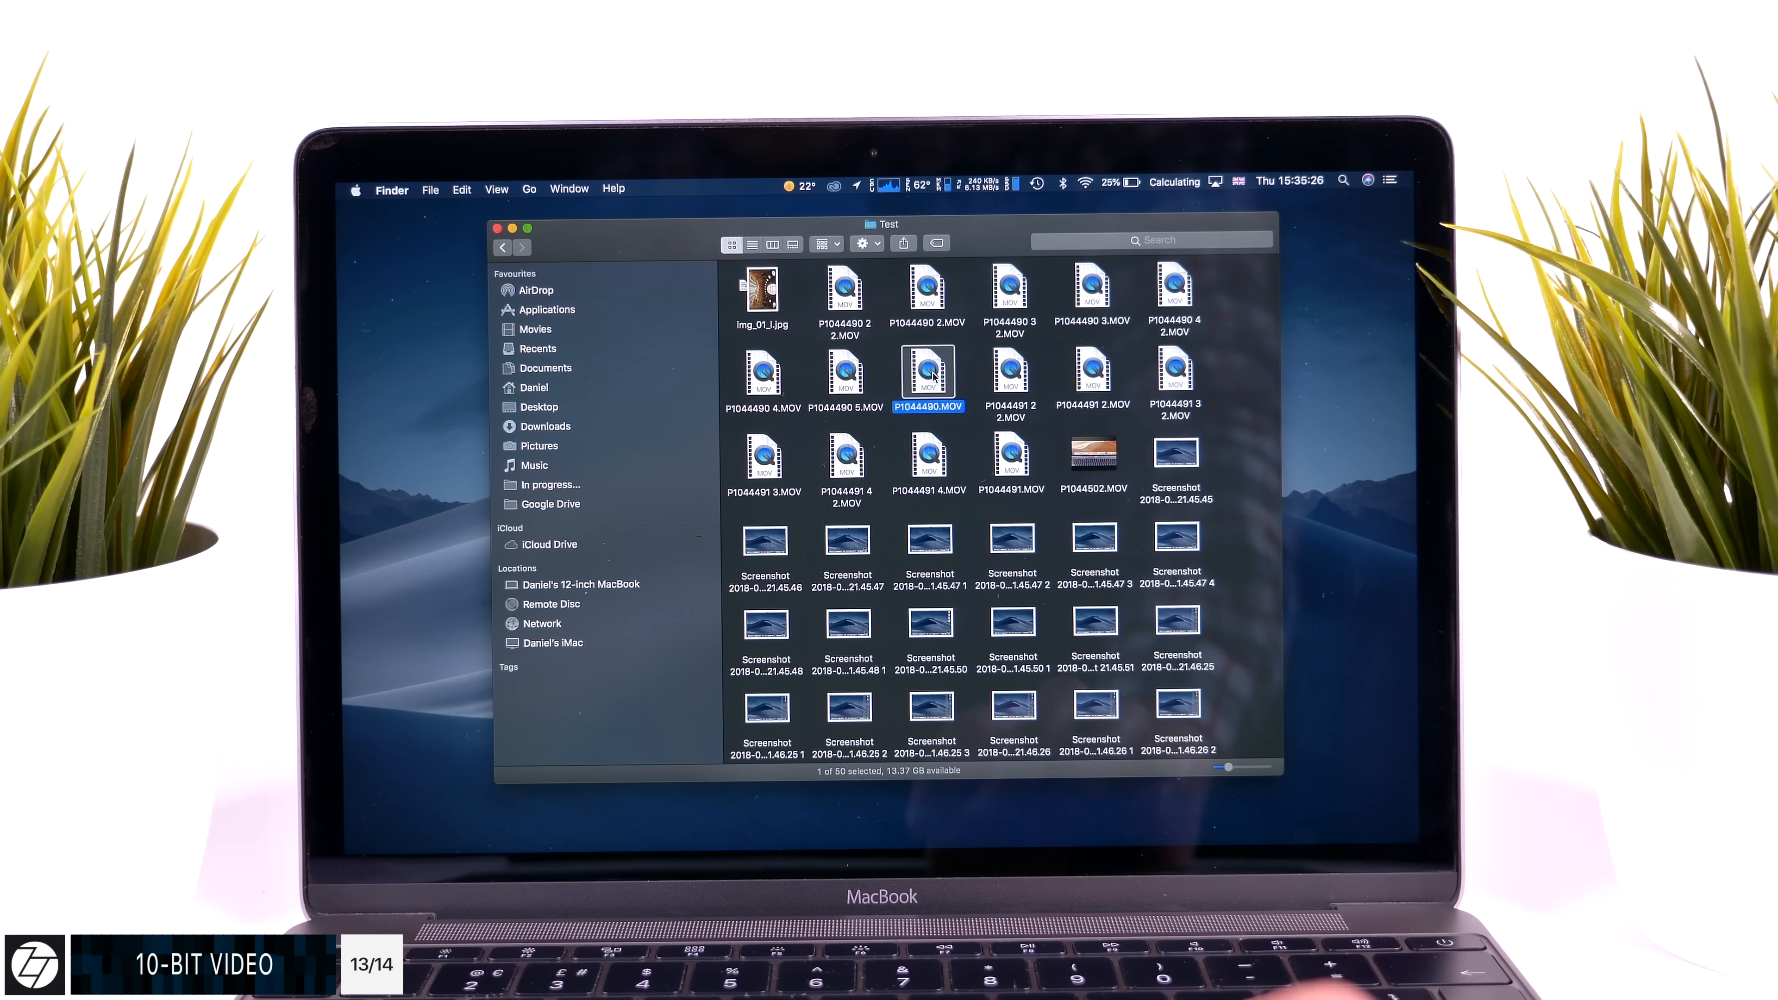
double_click(928, 373)
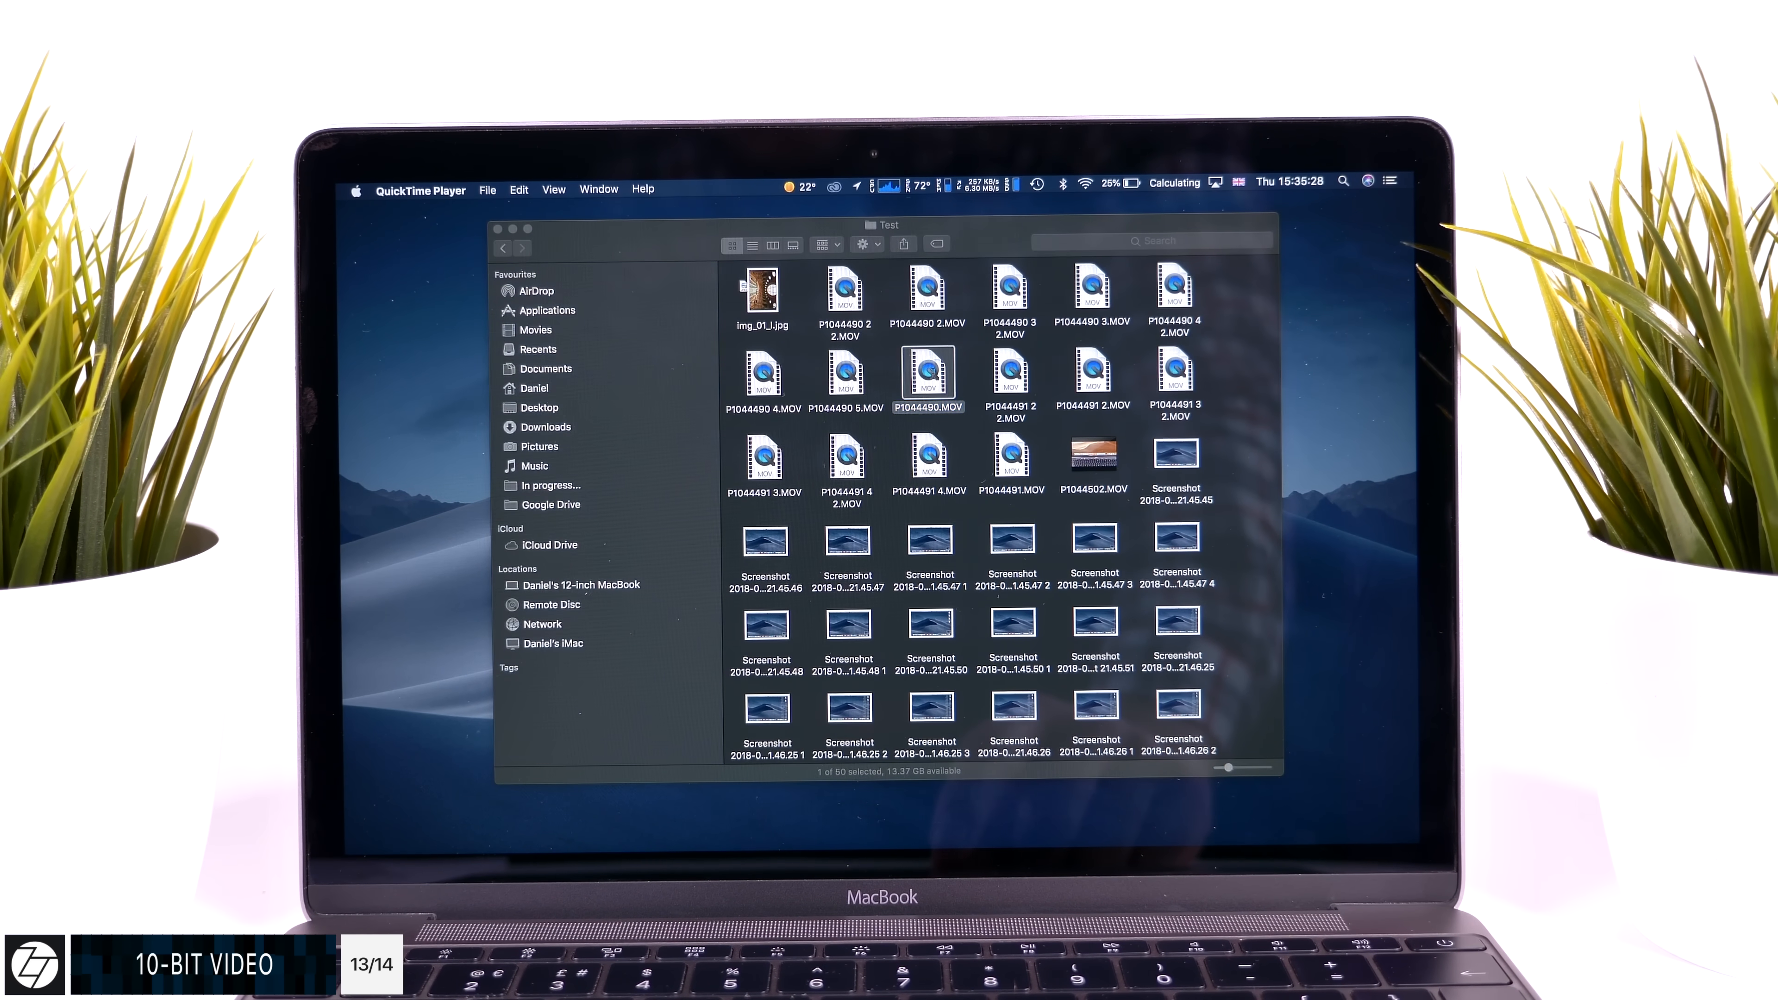
double_click(930, 374)
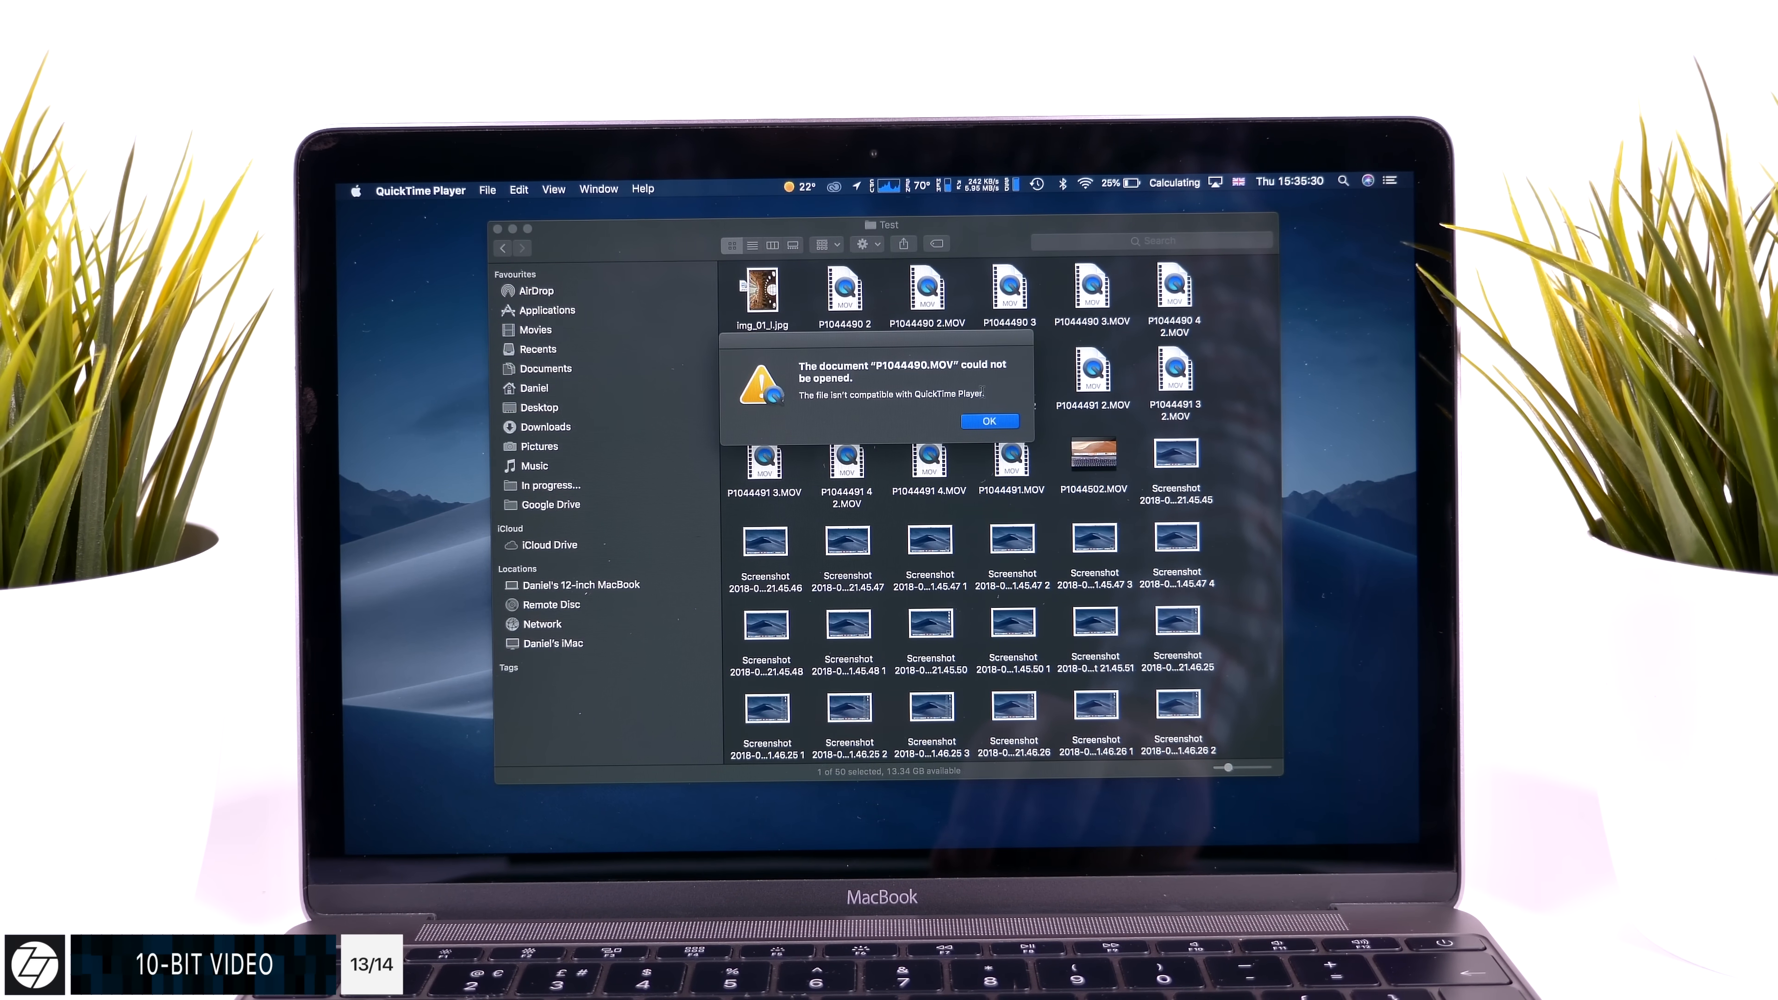
click(989, 420)
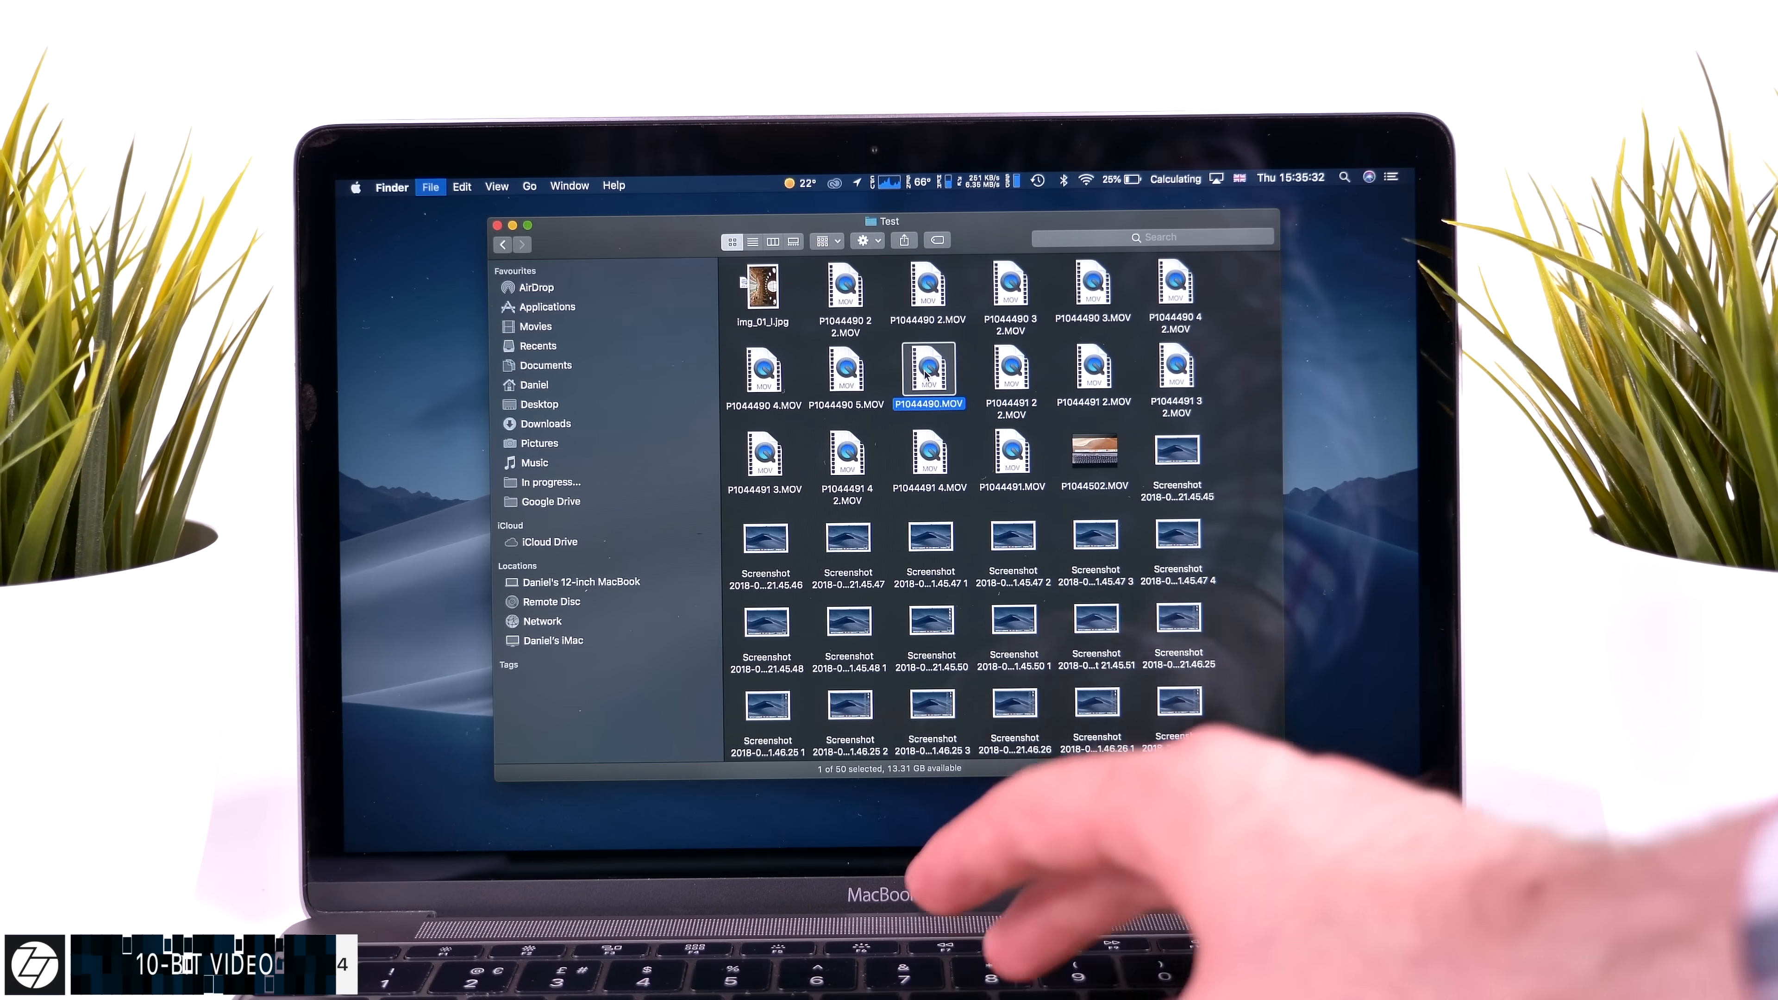